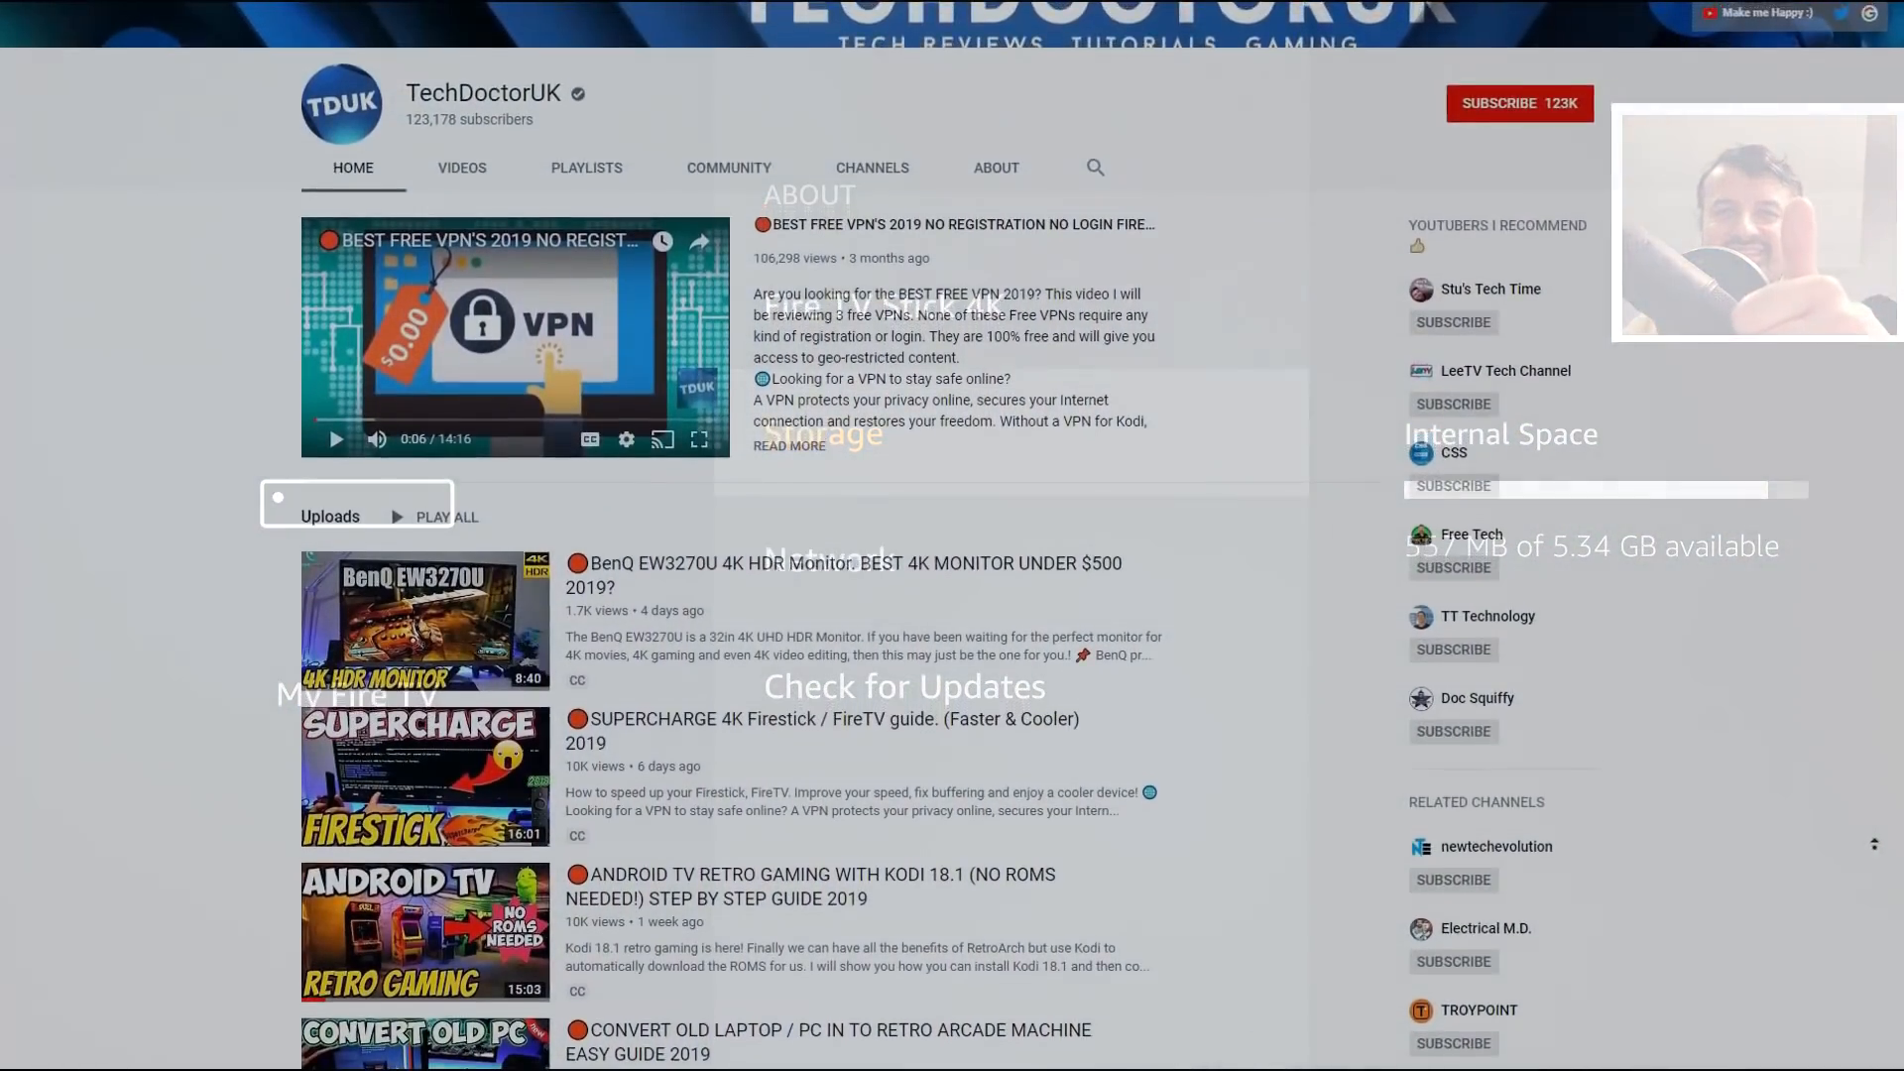
# Step: Scroll up the Fire TV home screen and open the My Fire TV settings menu
pyautogui.scroll(3)
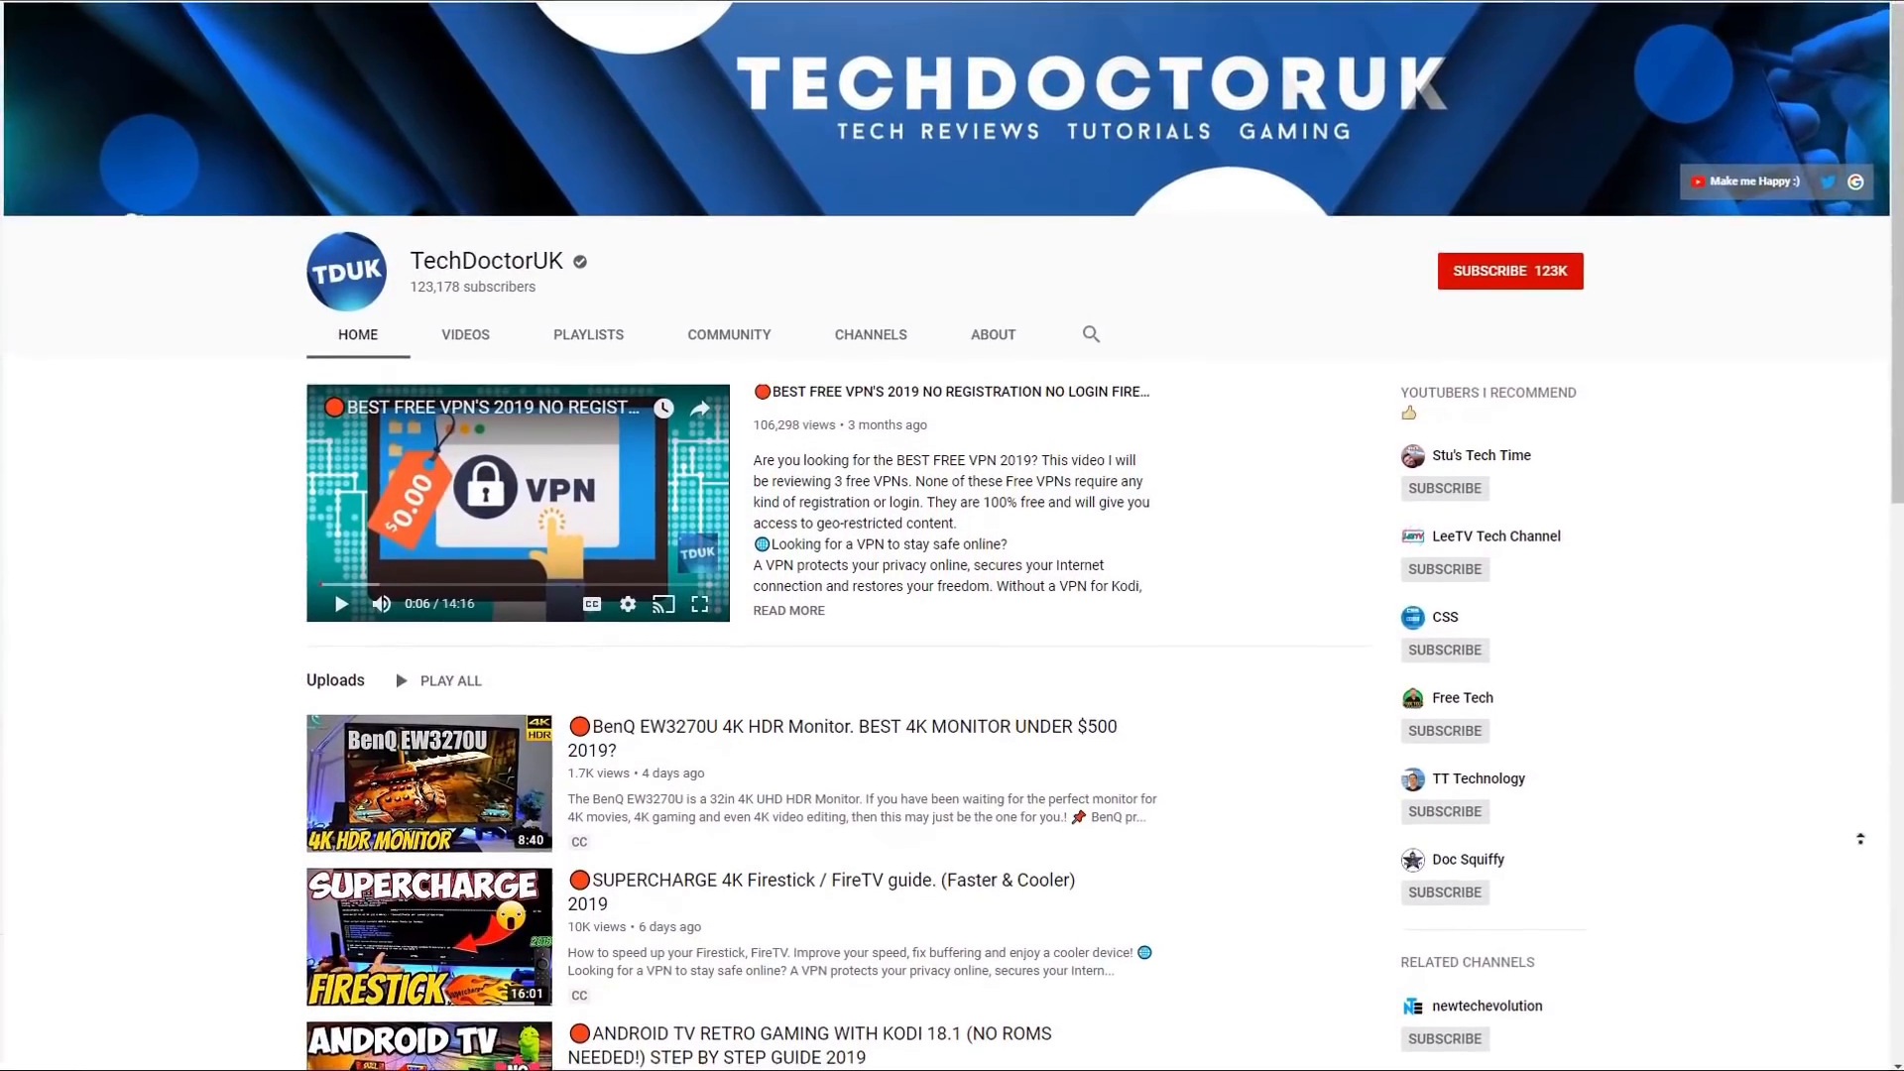
pyautogui.scroll(3)
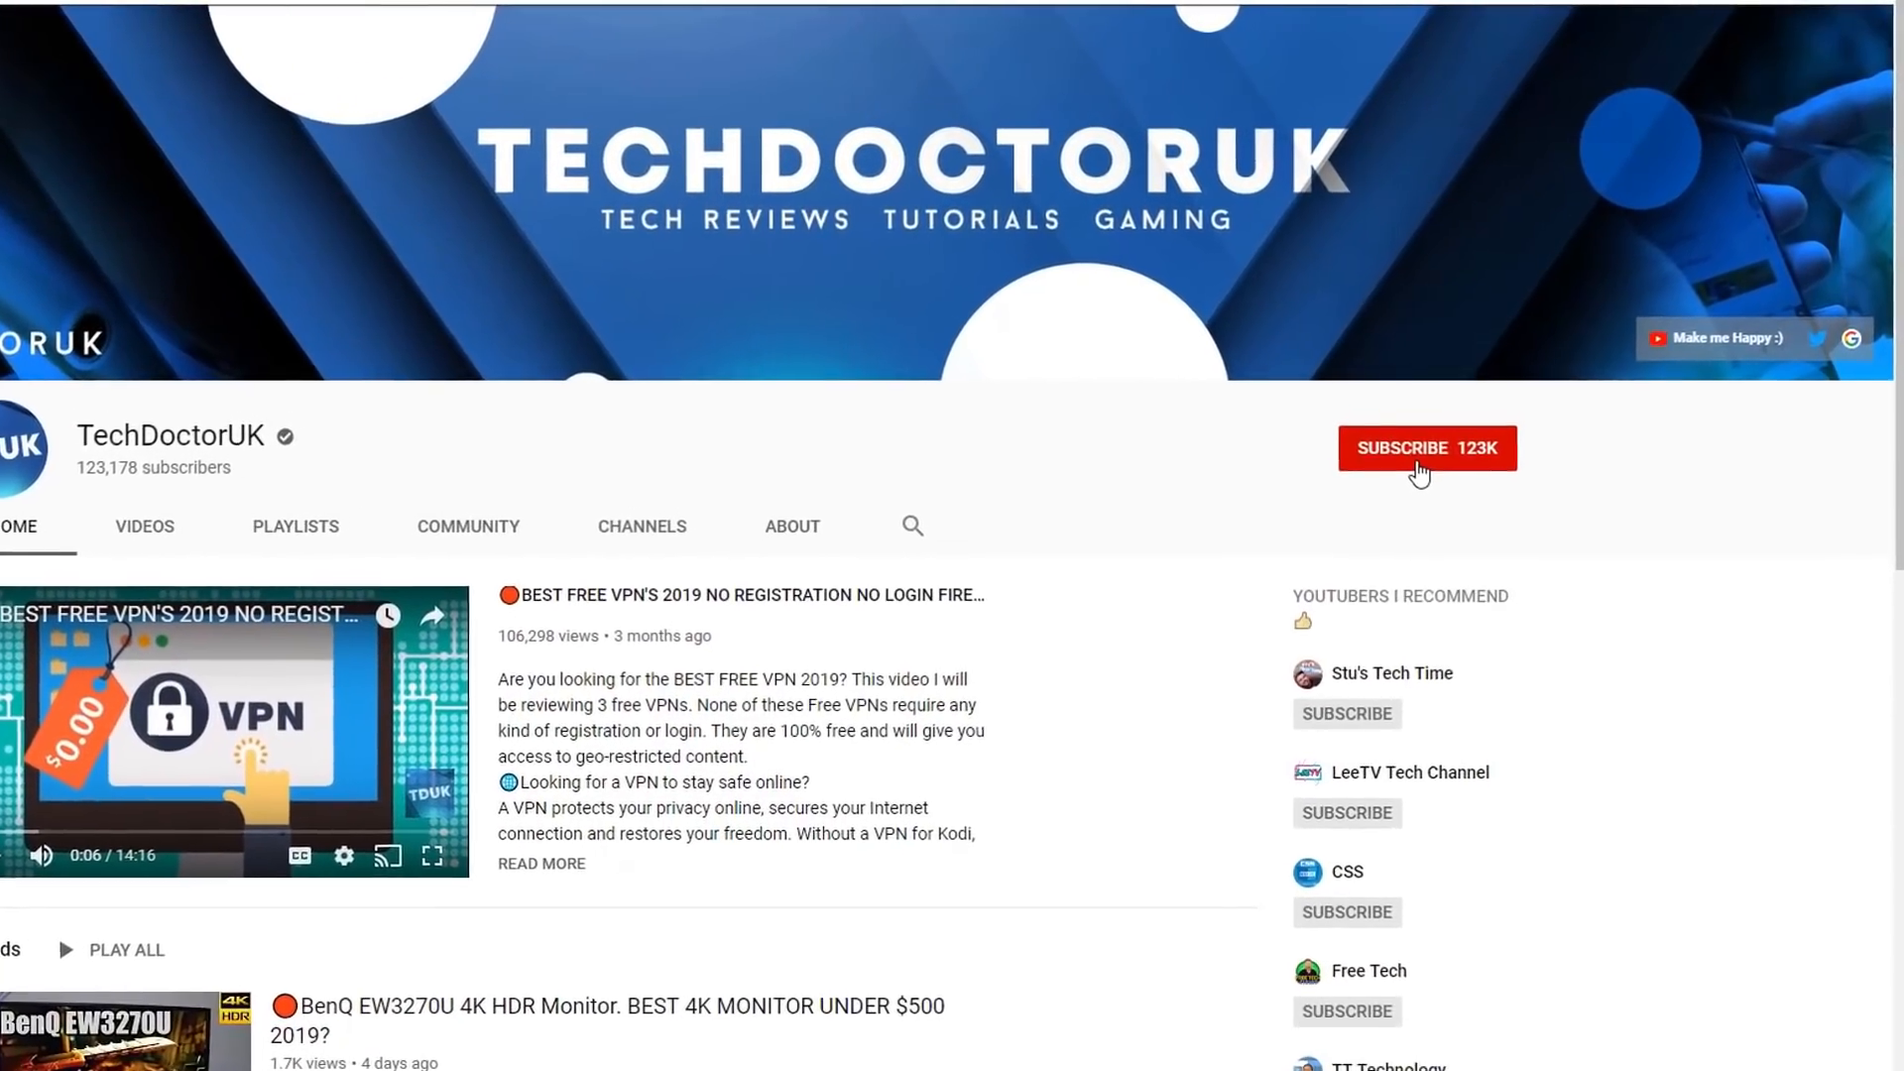
pyautogui.click(1427, 449)
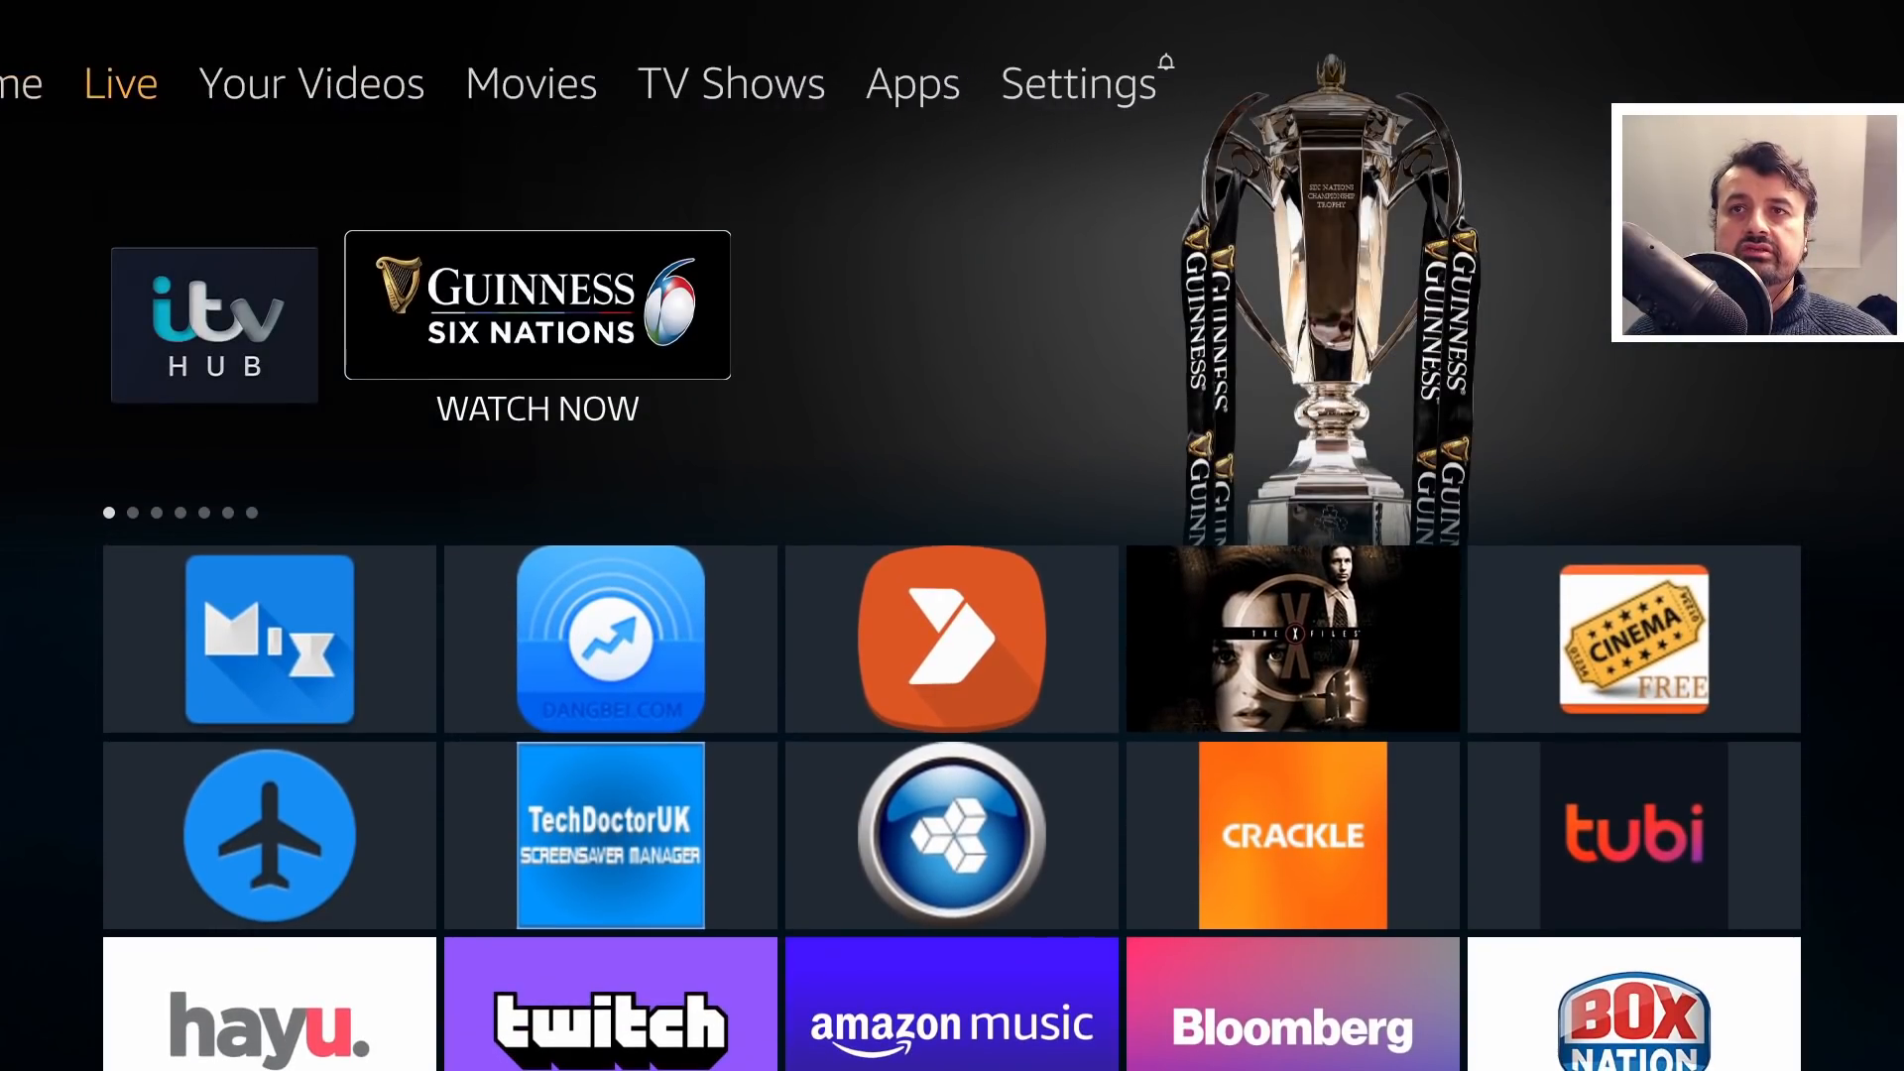
pyautogui.click(1076, 82)
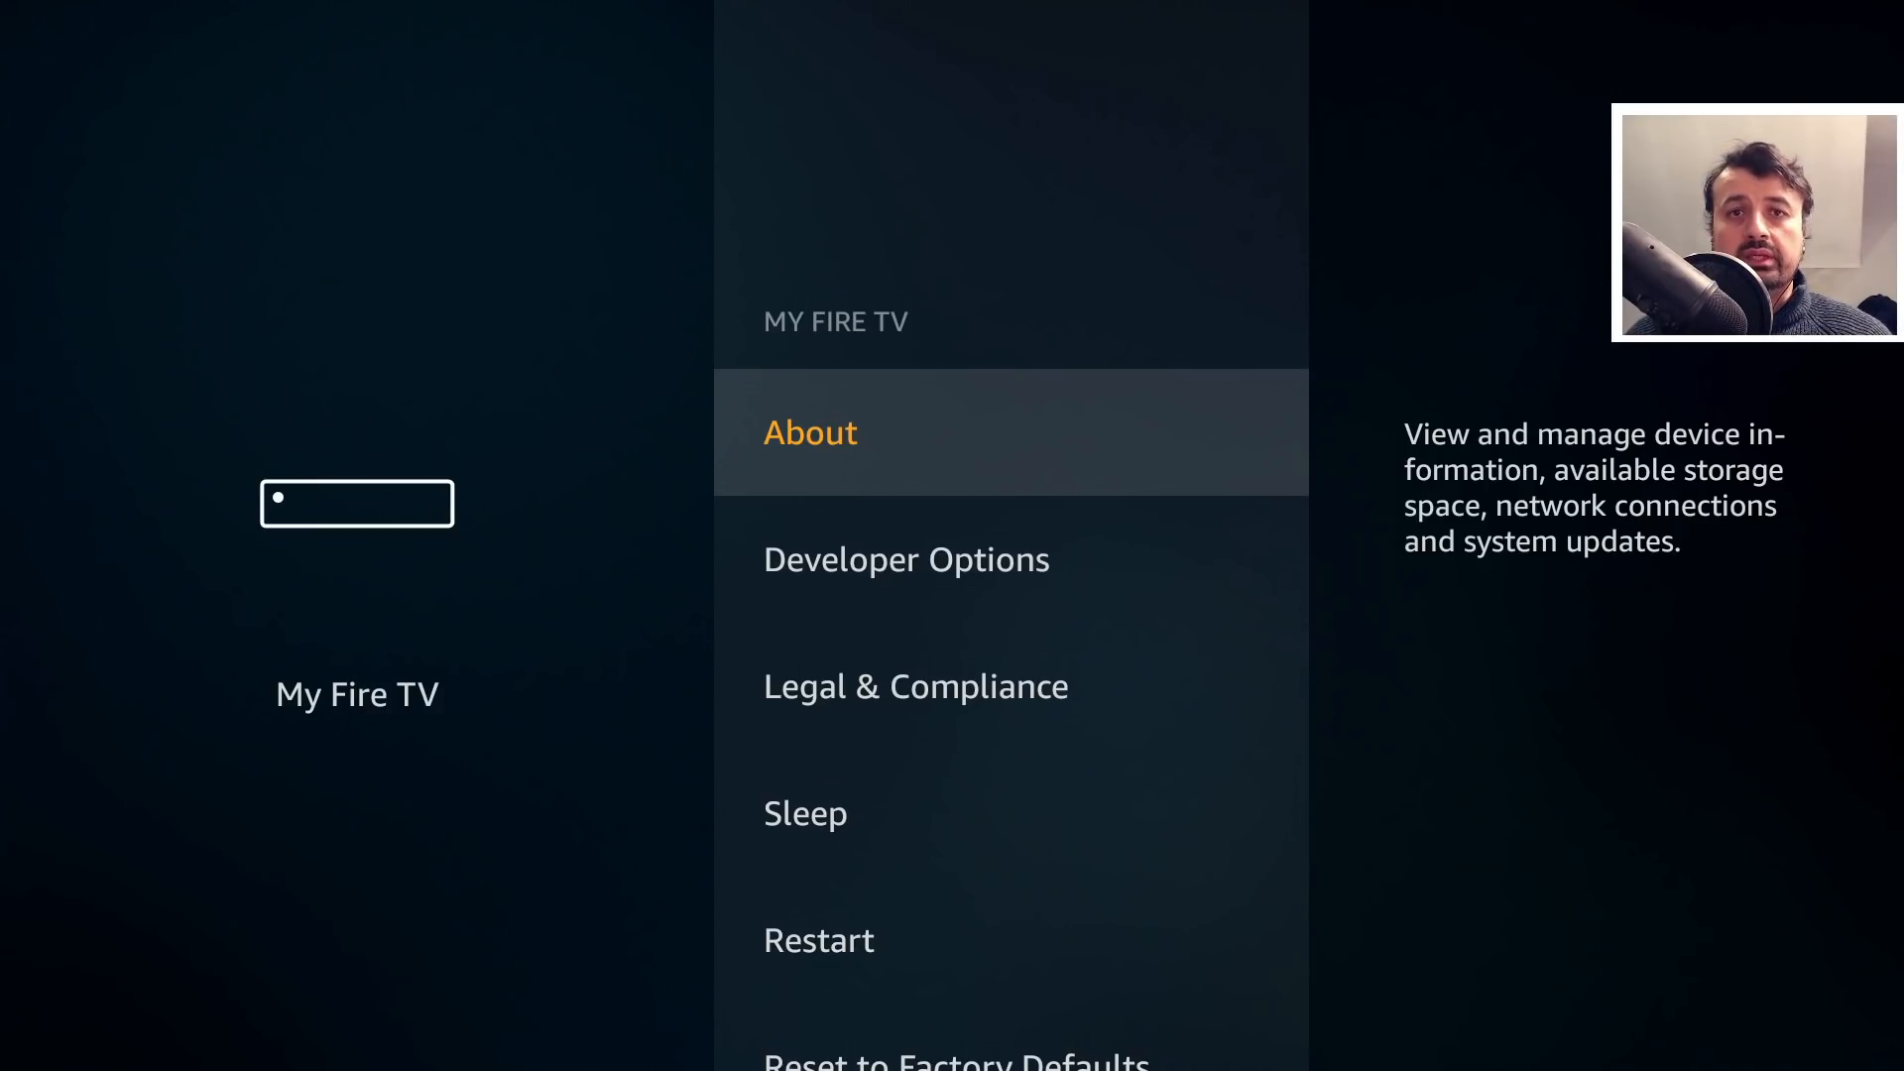
pyautogui.click(810, 431)
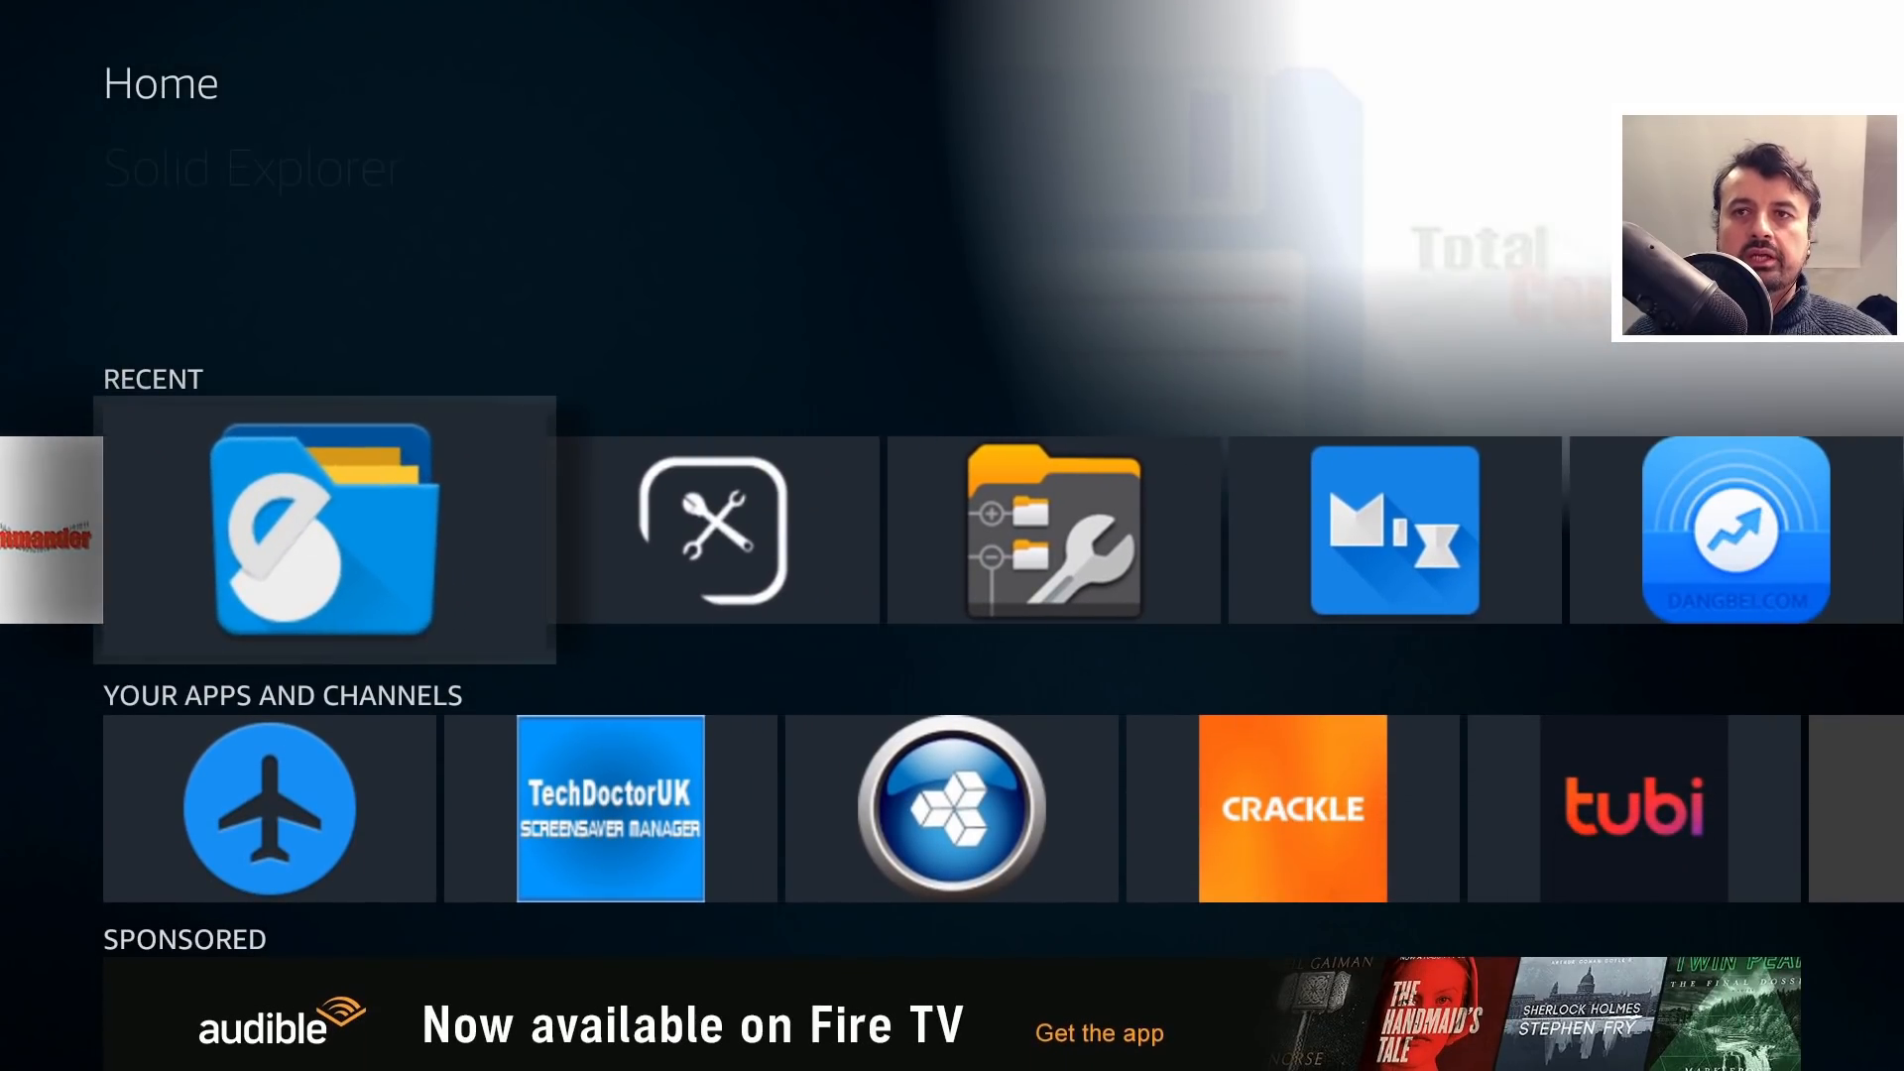
# Step: Launch DangBei Assistant from the Recent row and run TV Cleaner, raising the score to 99
pyautogui.hscroll(3)
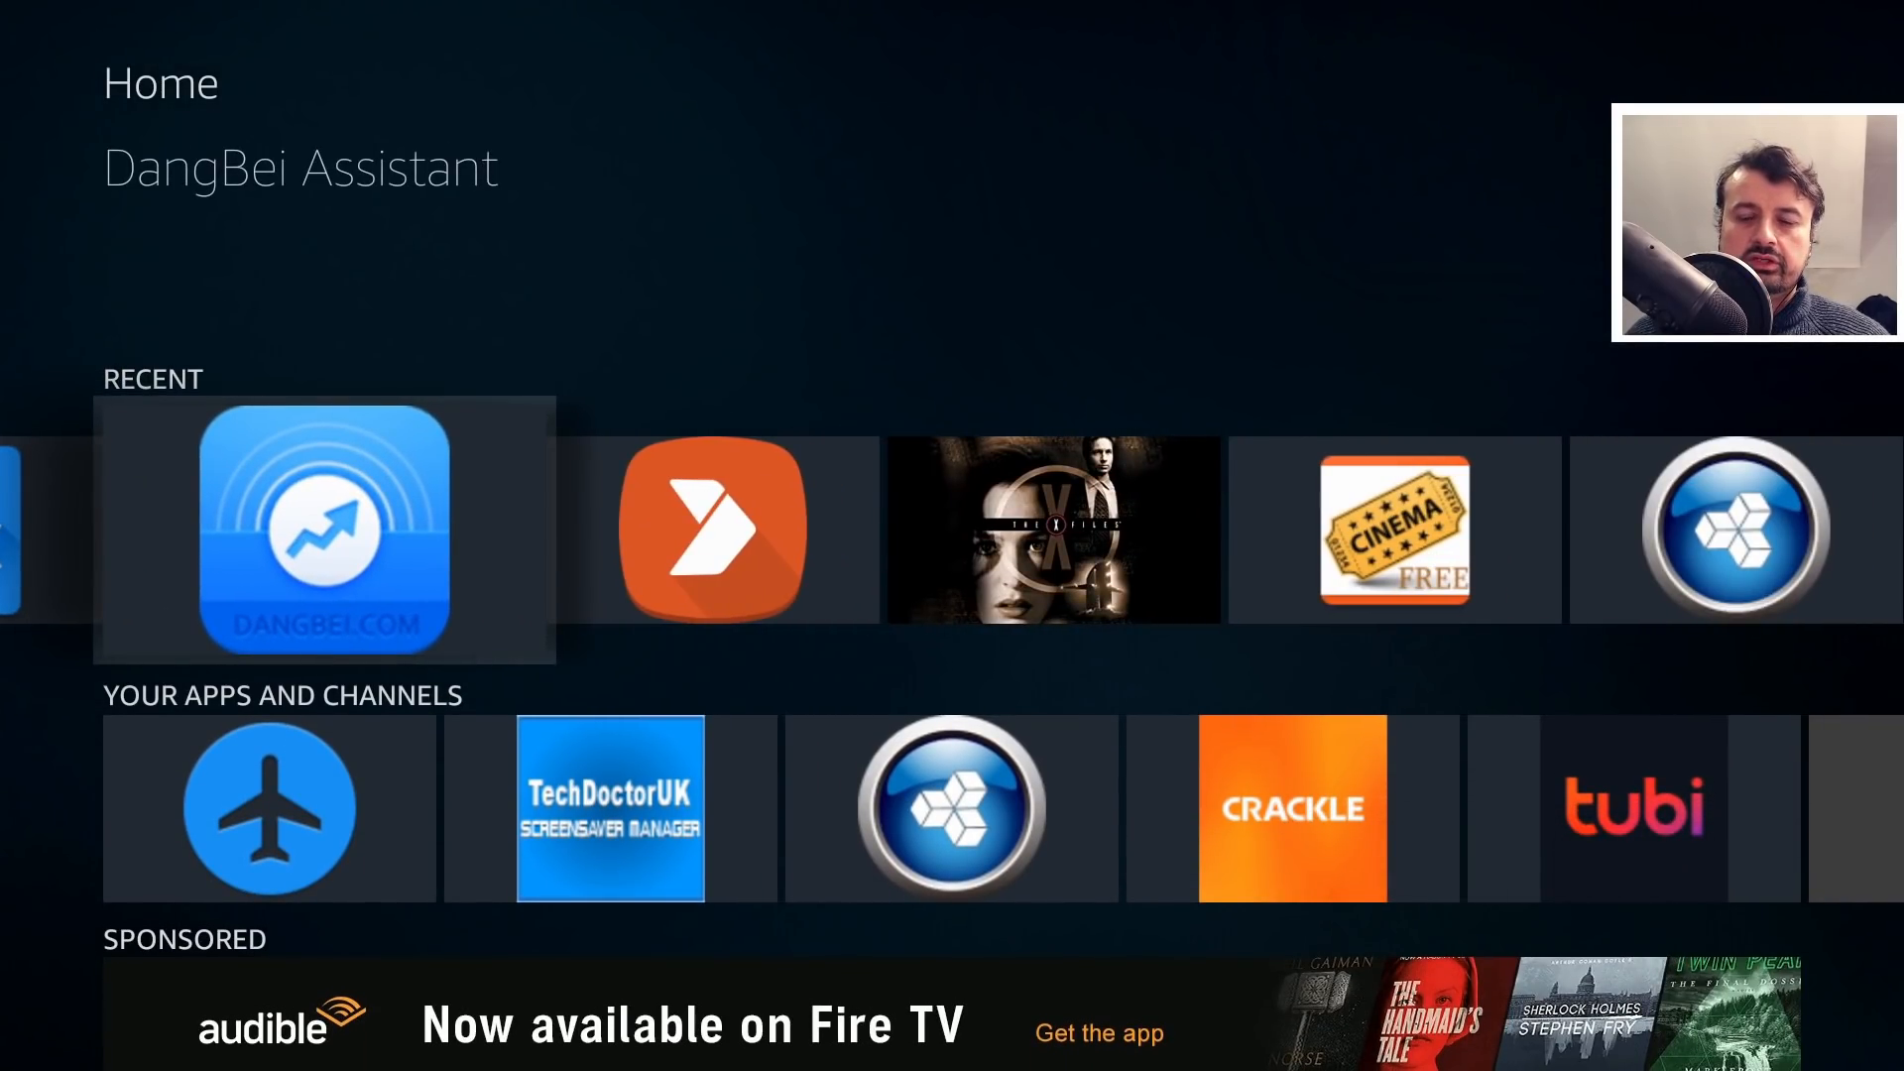
pyautogui.click(323, 531)
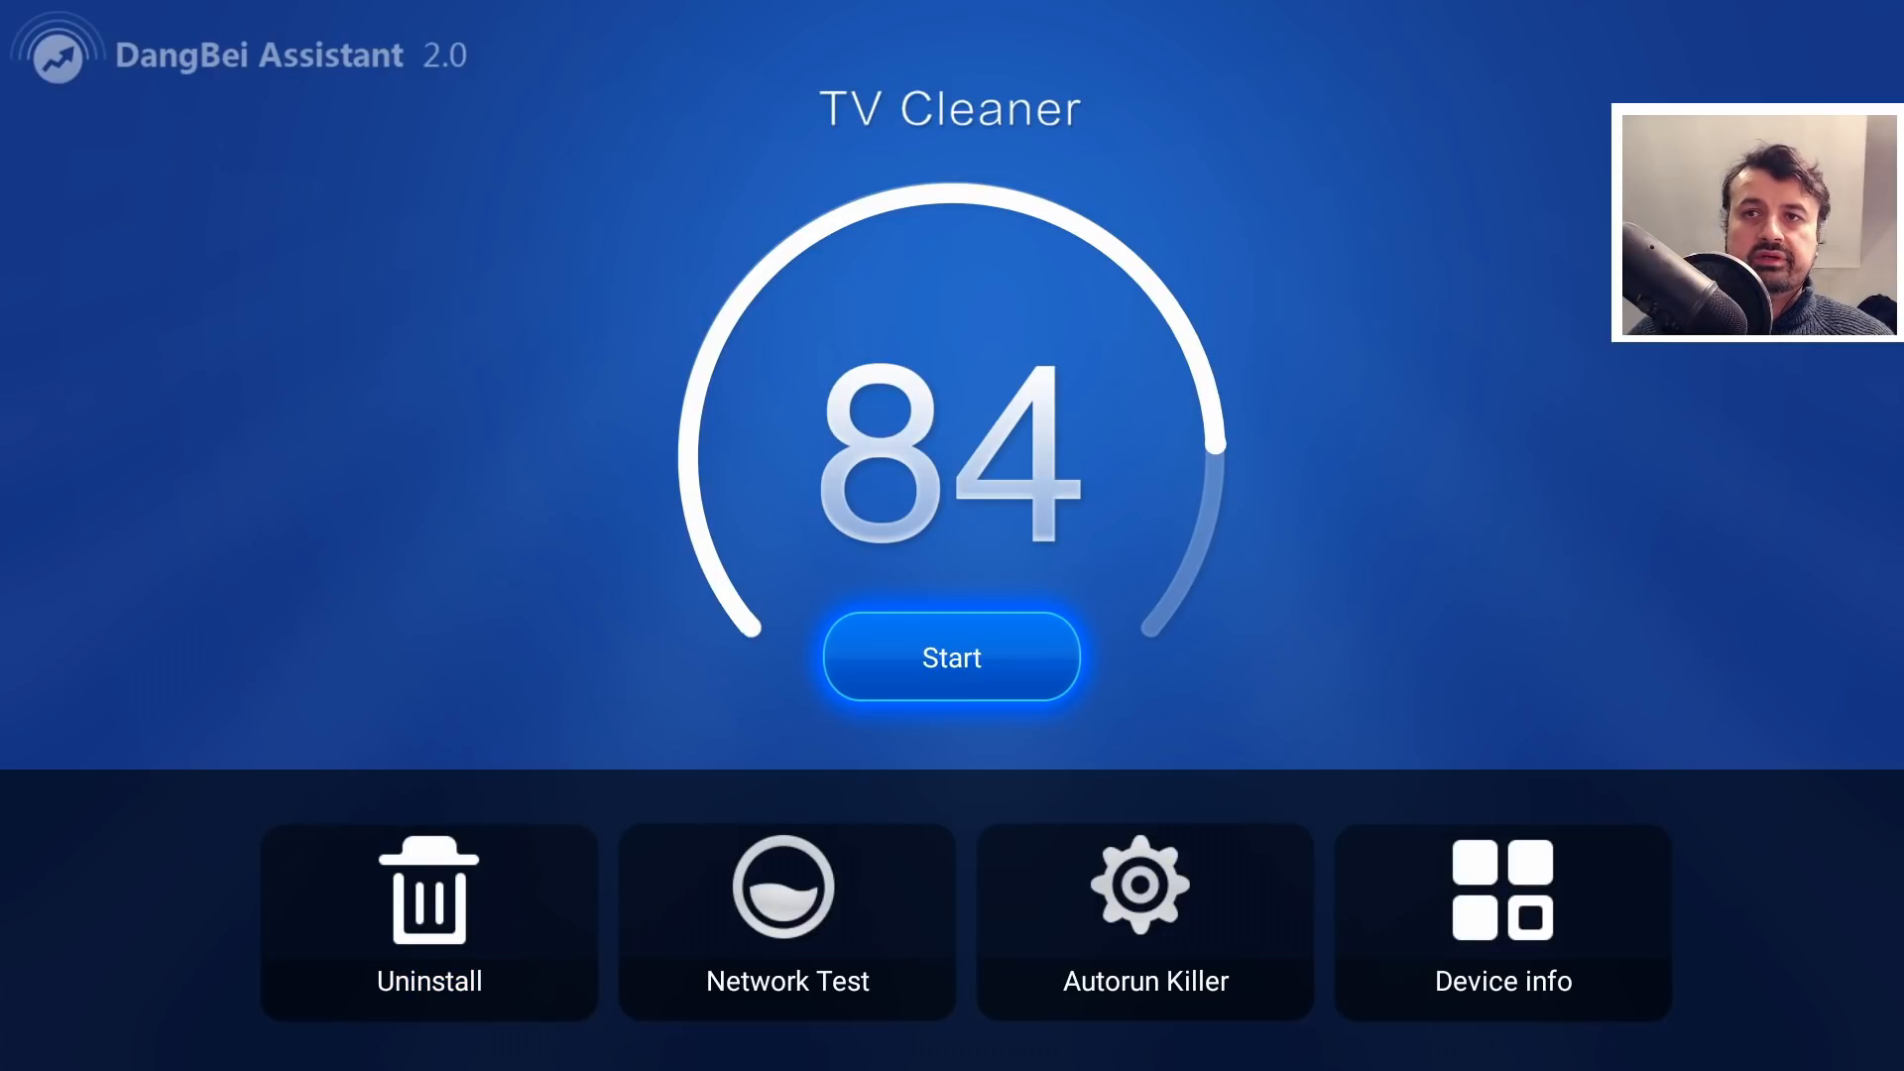
pyautogui.click(951, 656)
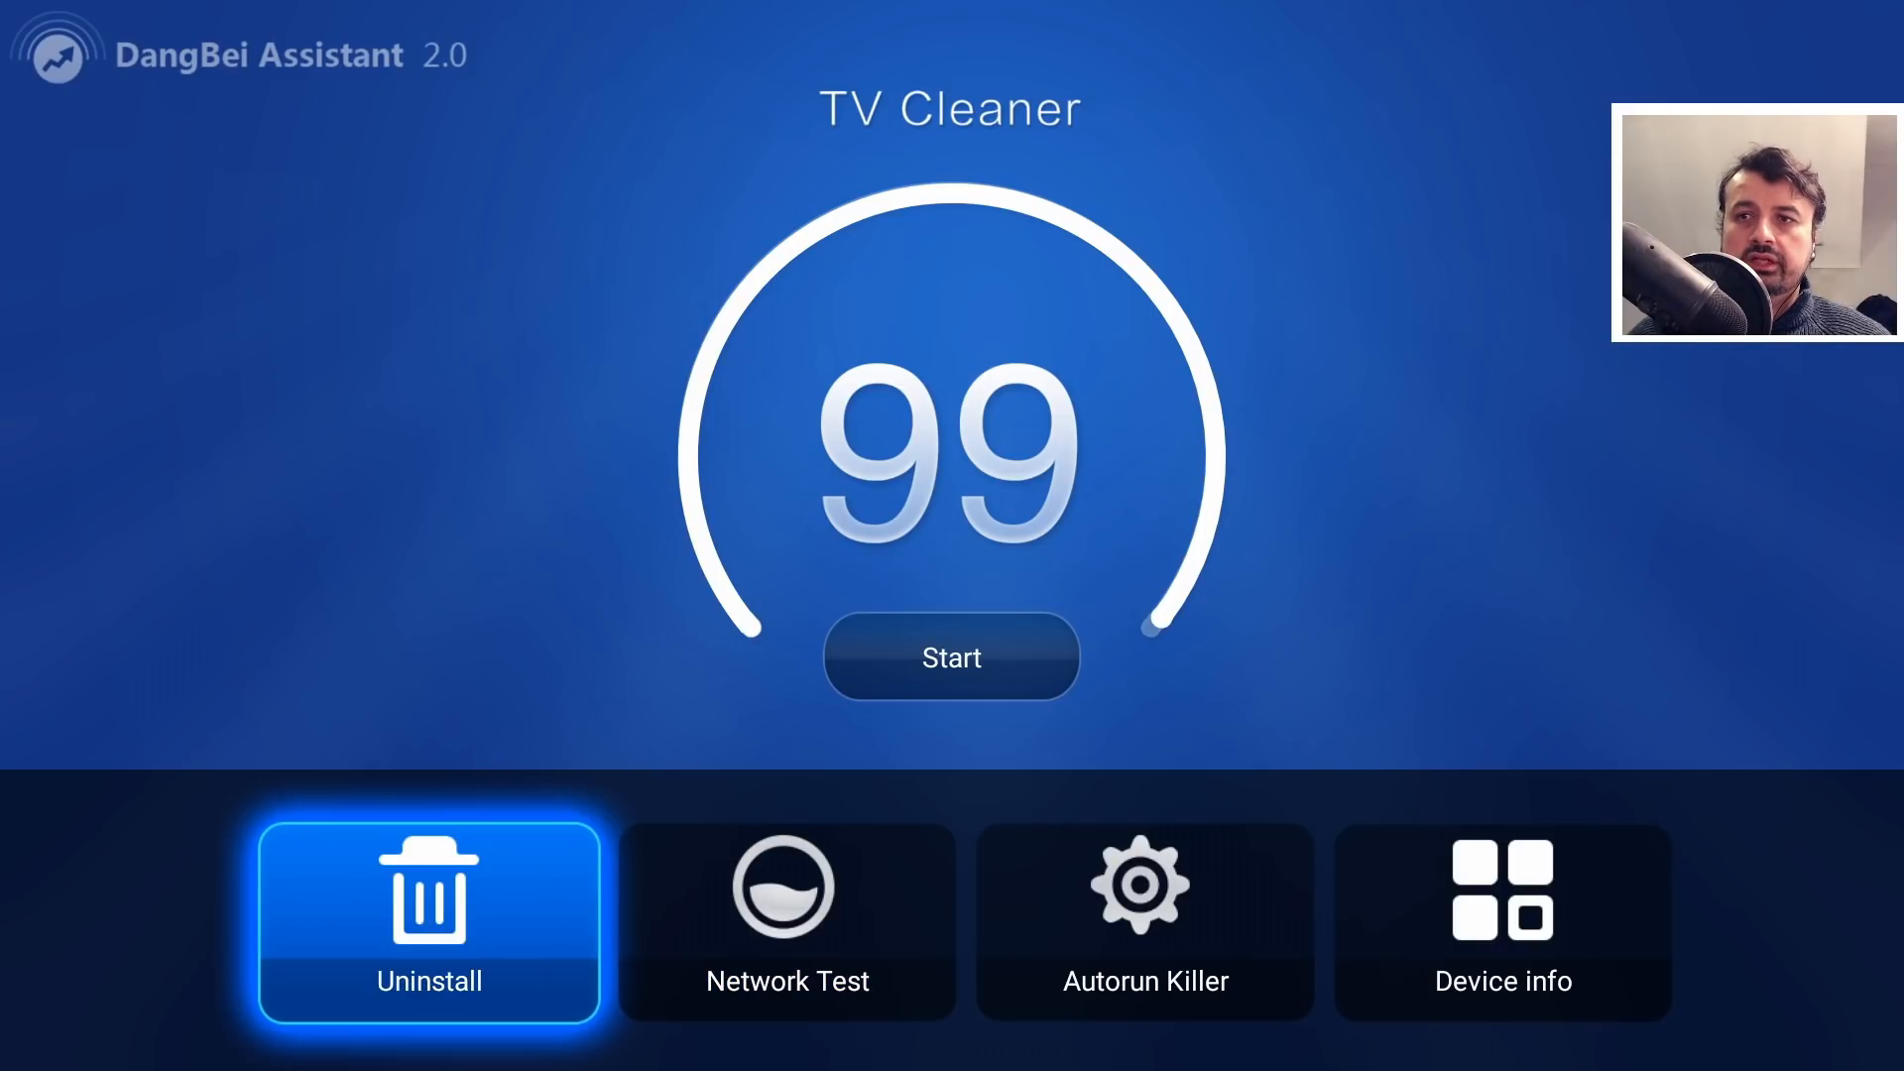
# Step: Uninstall NordVPN from DangBei Assistant's Uninstall list and confirm with OK
pyautogui.click(428, 923)
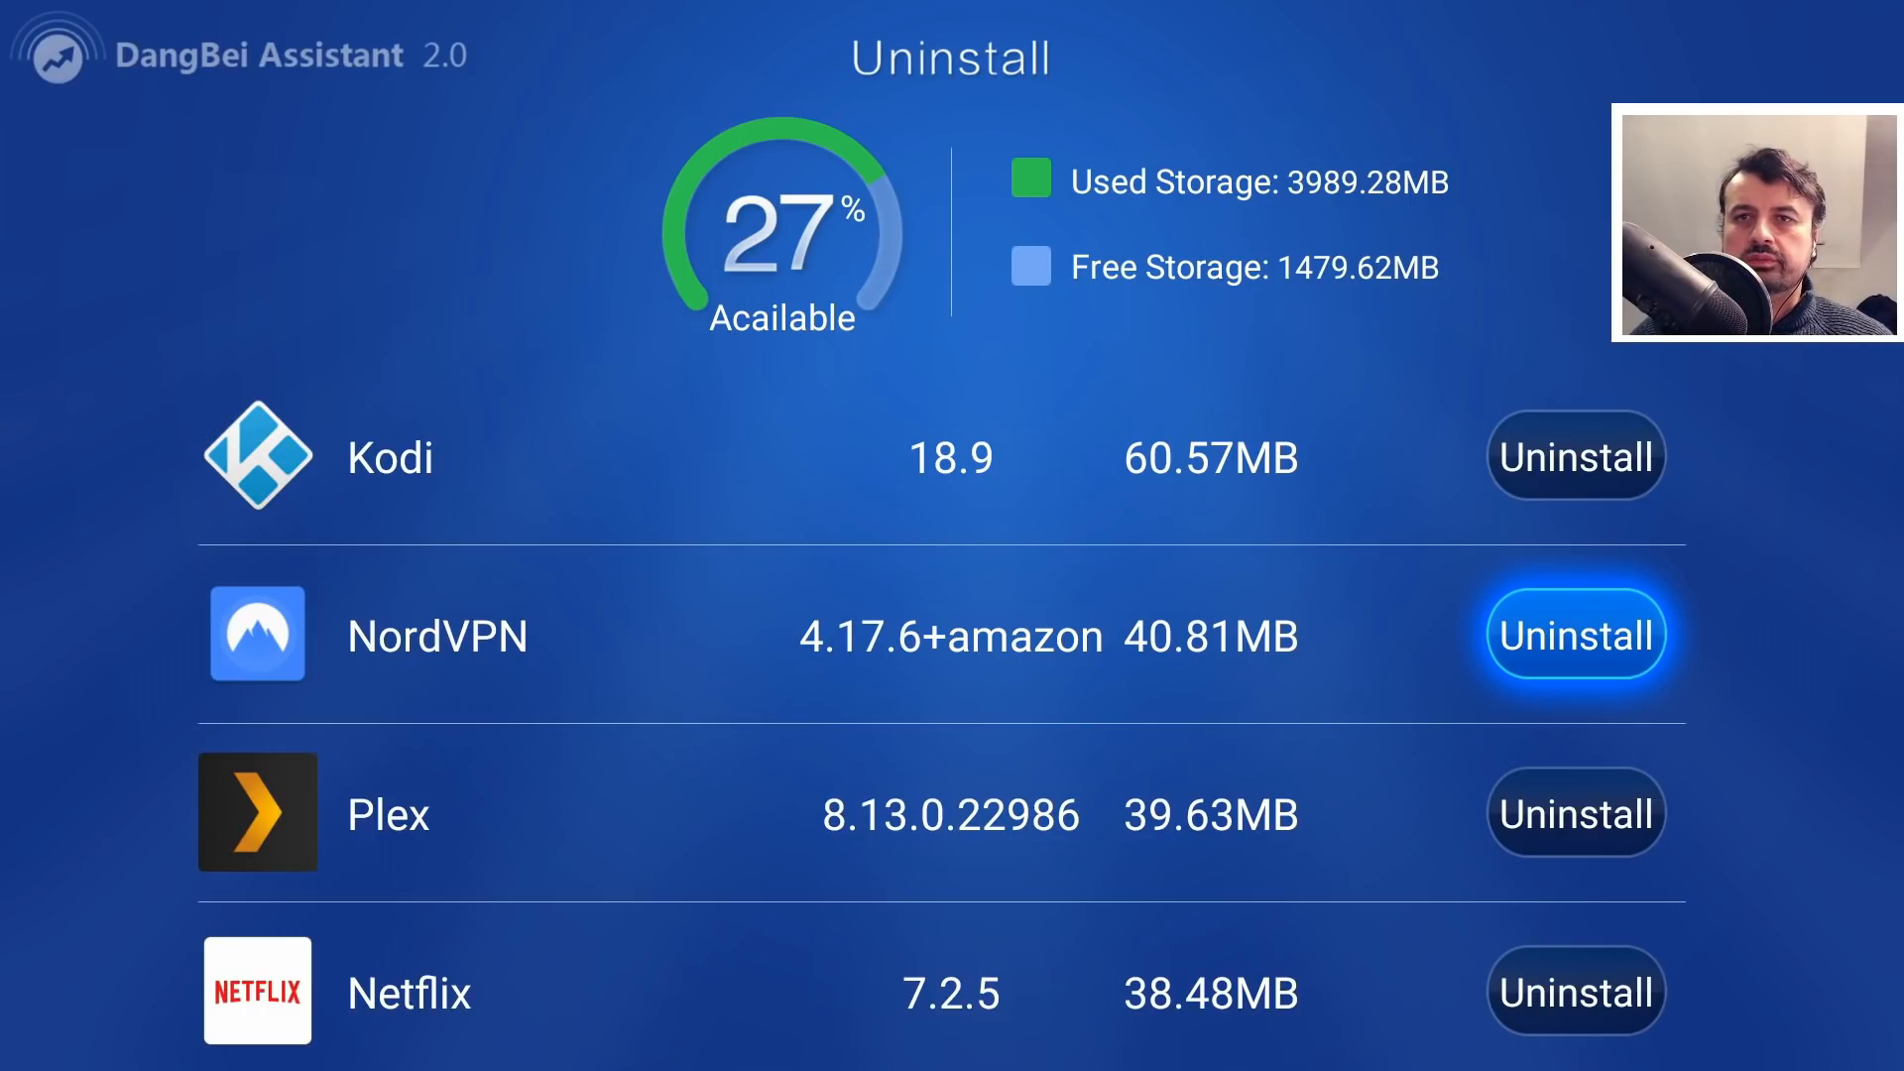
pyautogui.click(1574, 635)
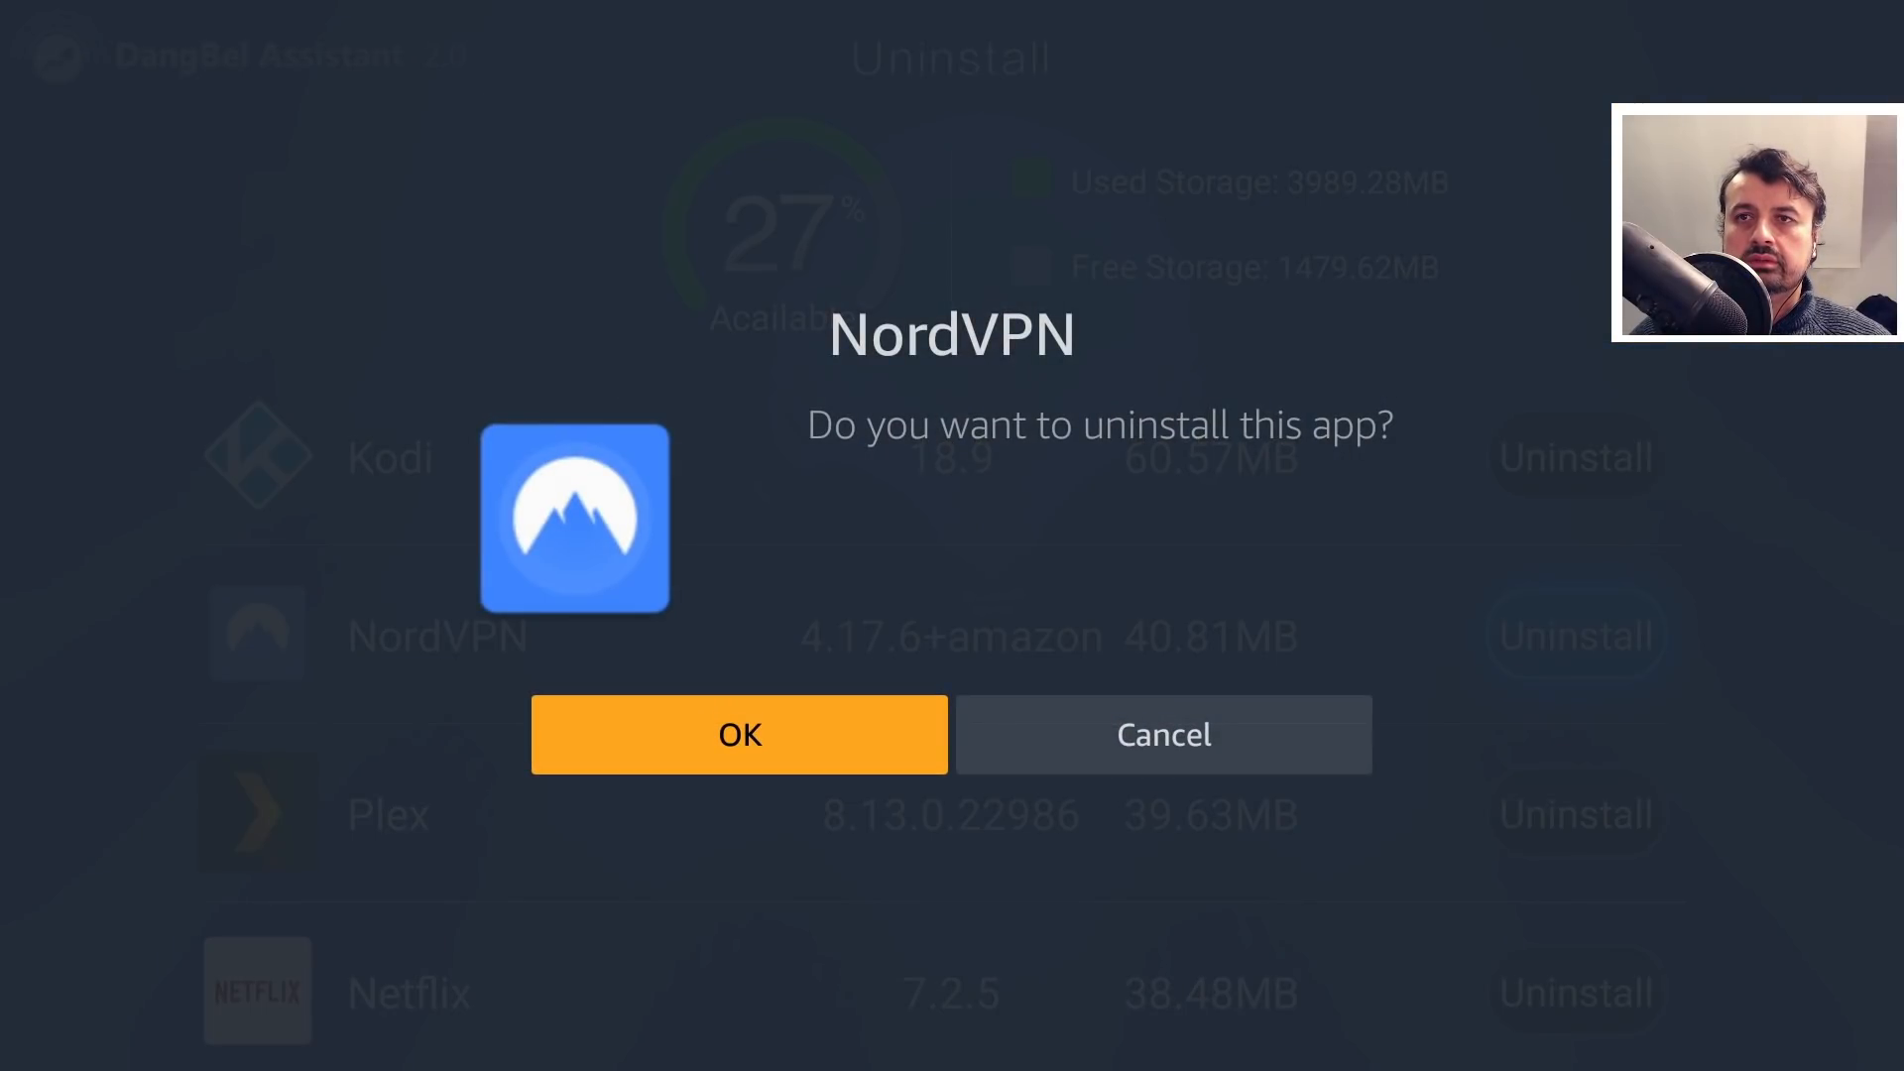
pyautogui.click(737, 735)
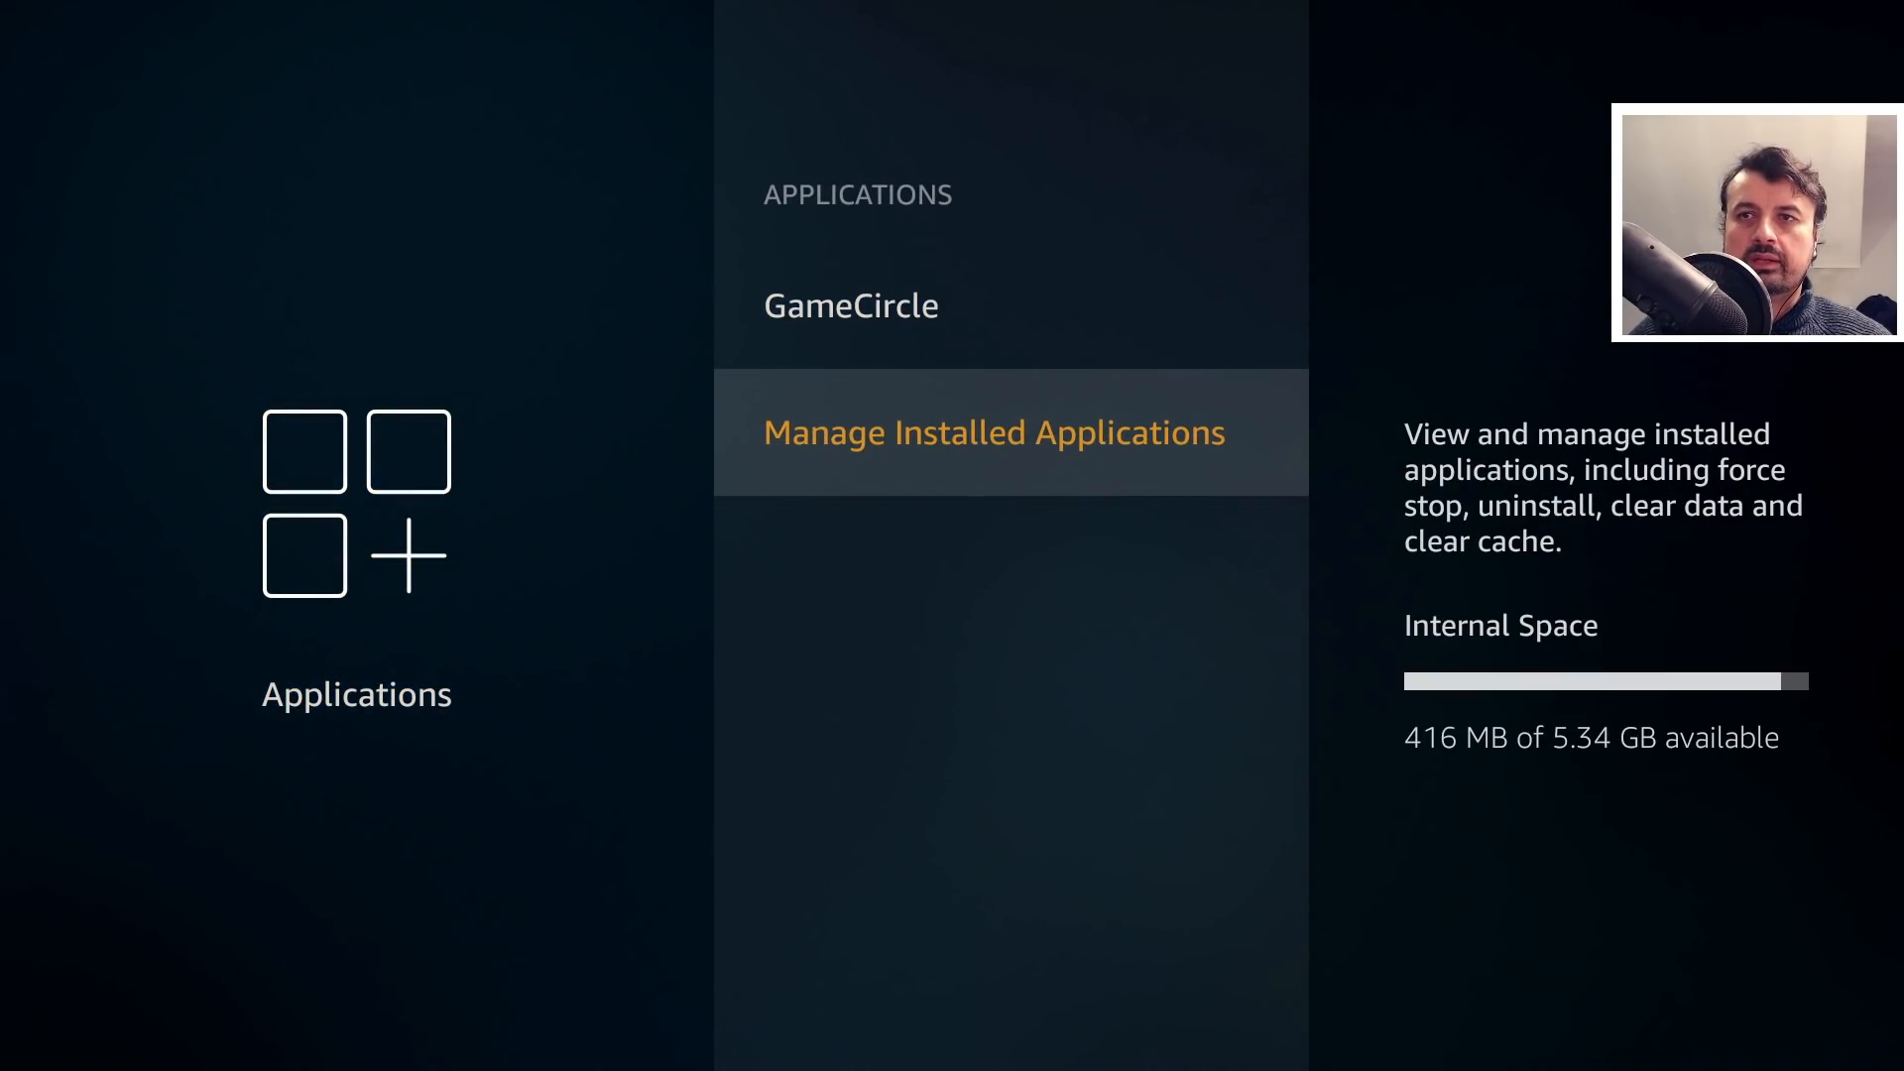
# Step: Clear the Screensaver app's cache under Manage Installed Applications
pyautogui.click(992, 431)
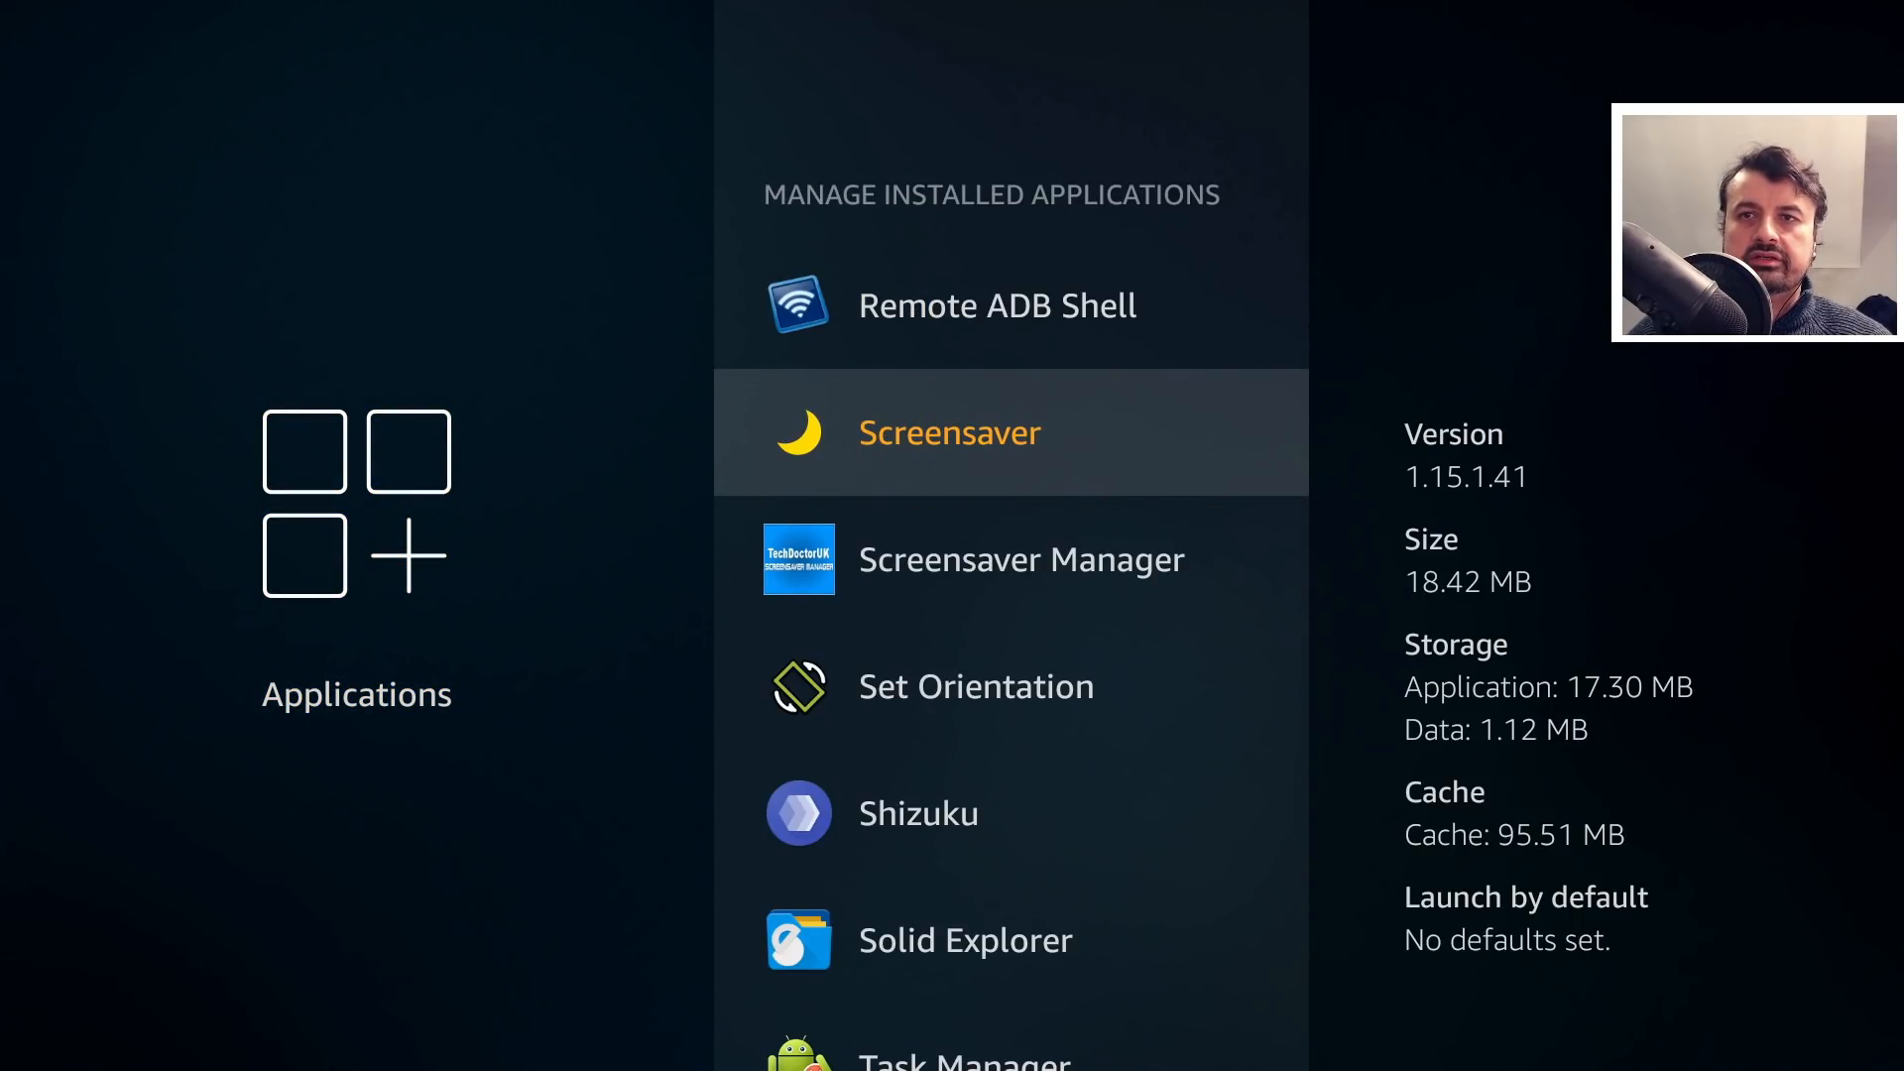
pyautogui.click(950, 433)
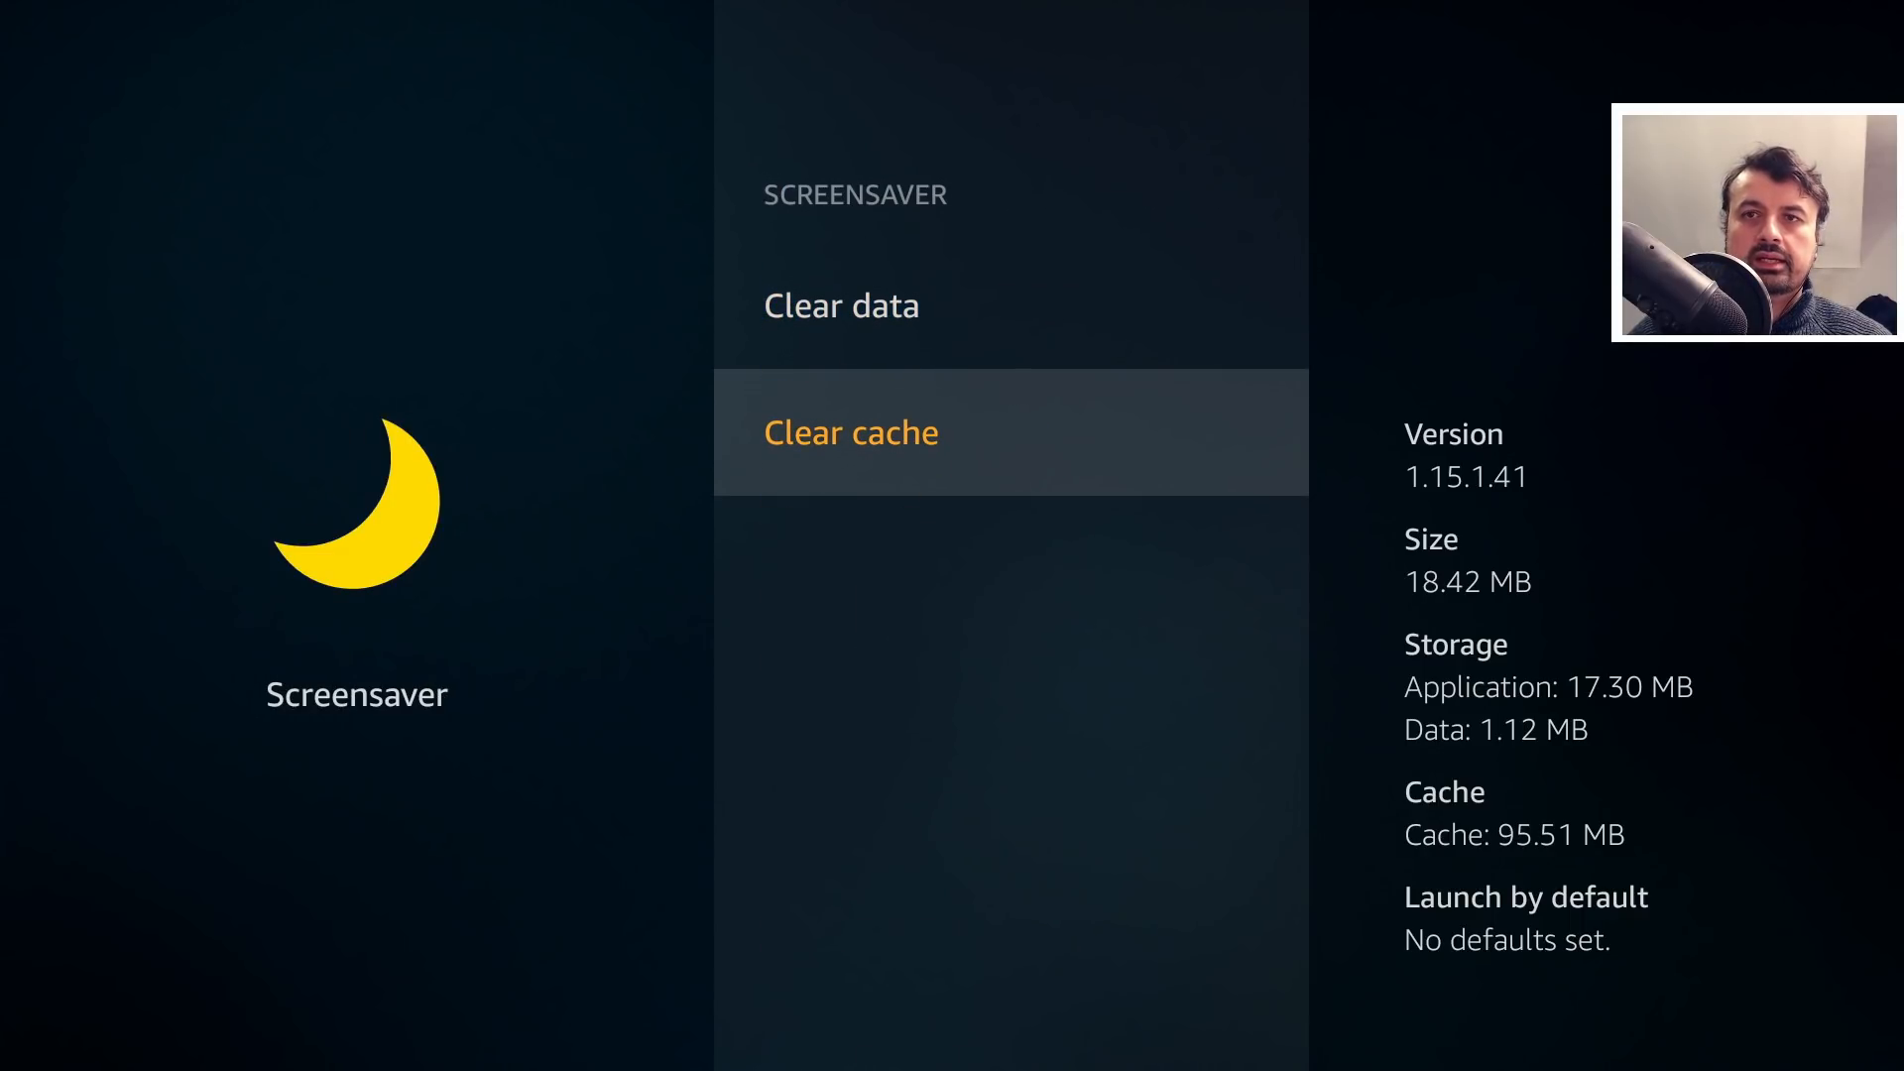
pyautogui.click(851, 433)
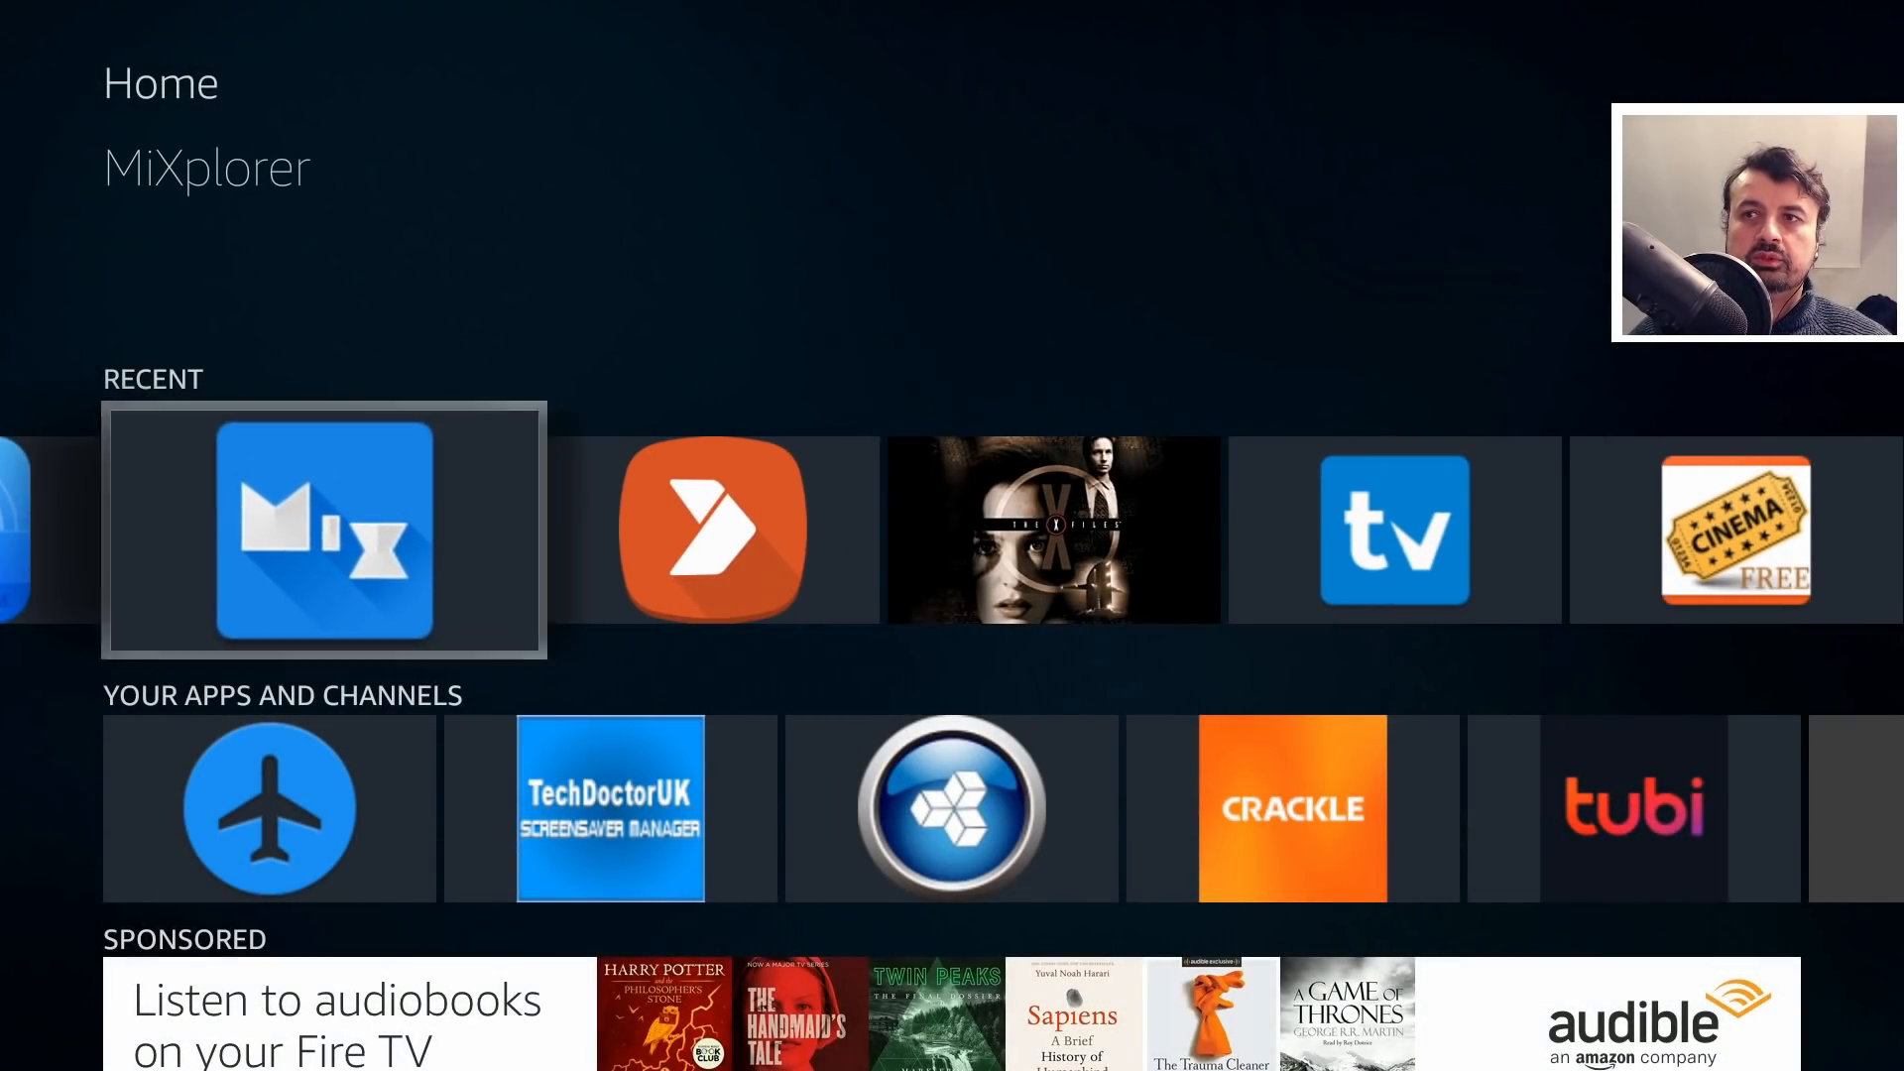
# Step: Launch MiXplorer, open Internal storage > Downloader, and select all 104 files
pyautogui.click(323, 528)
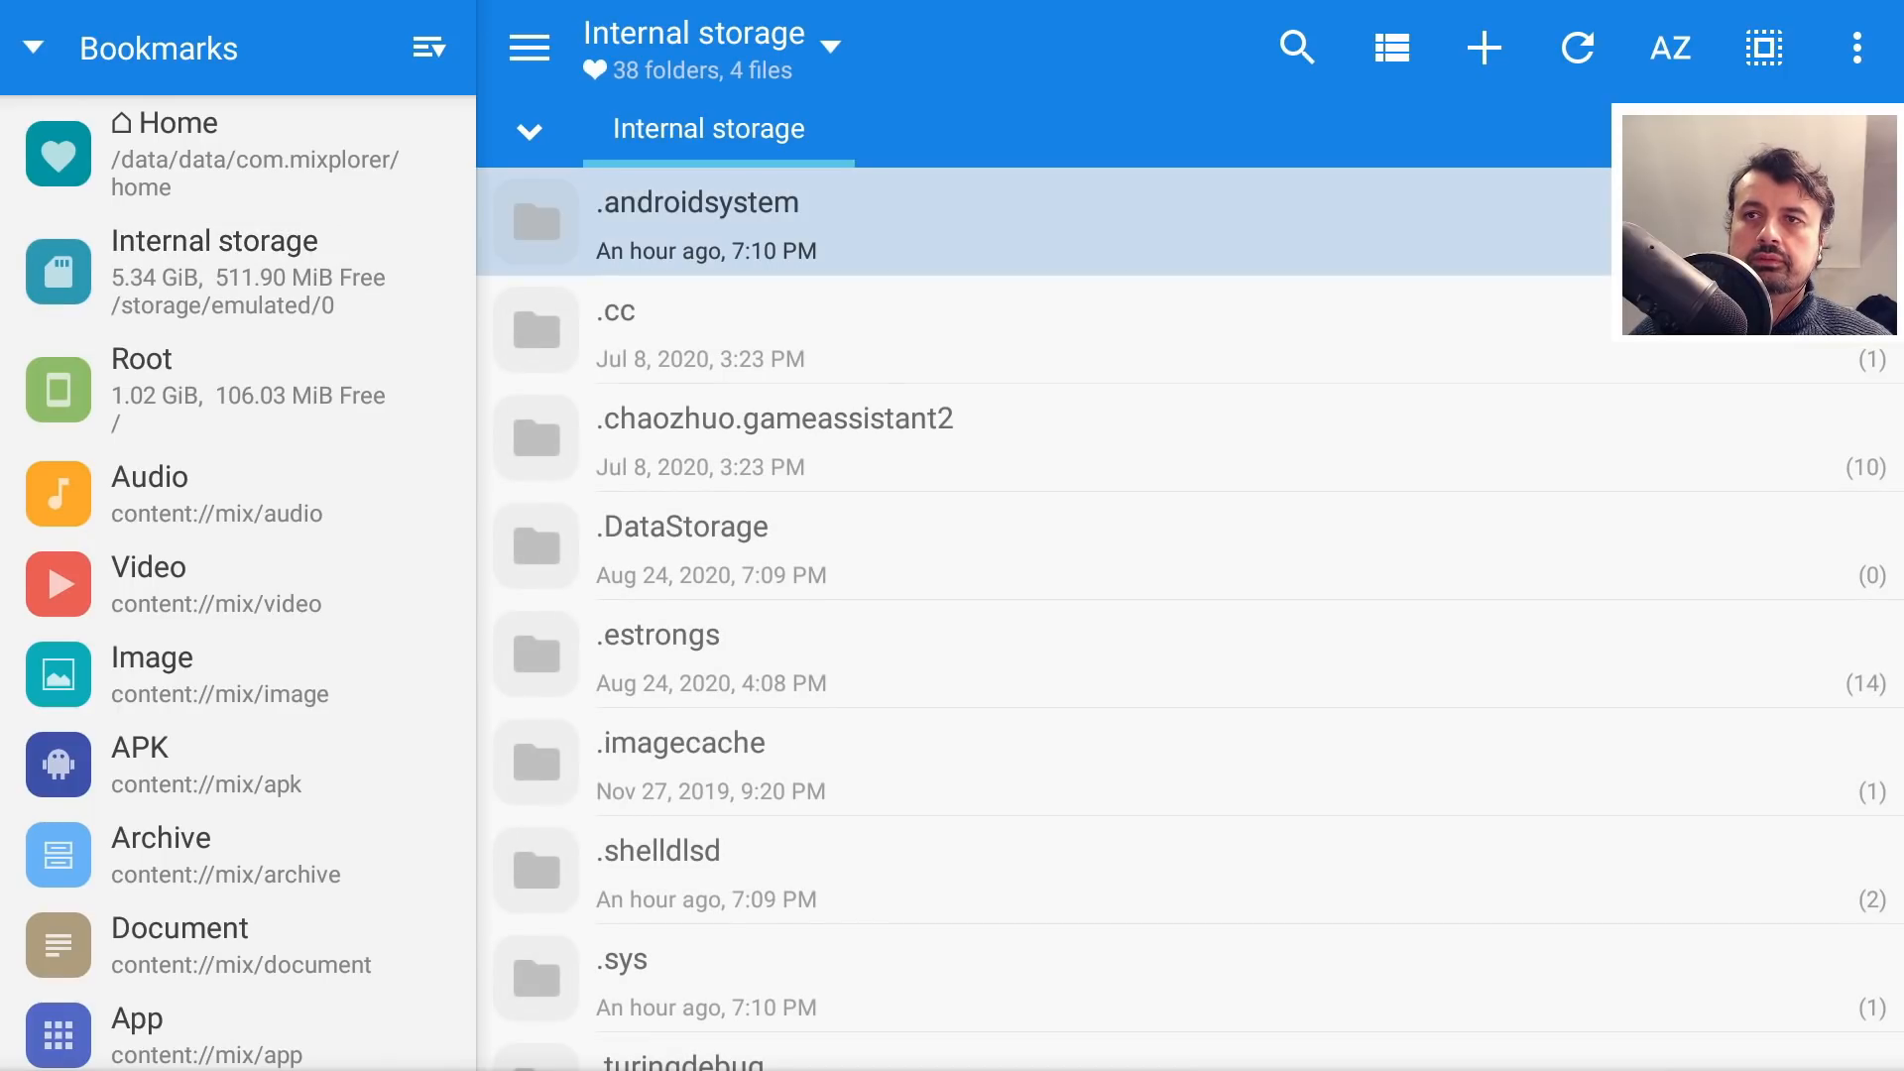
pyautogui.scroll(-3)
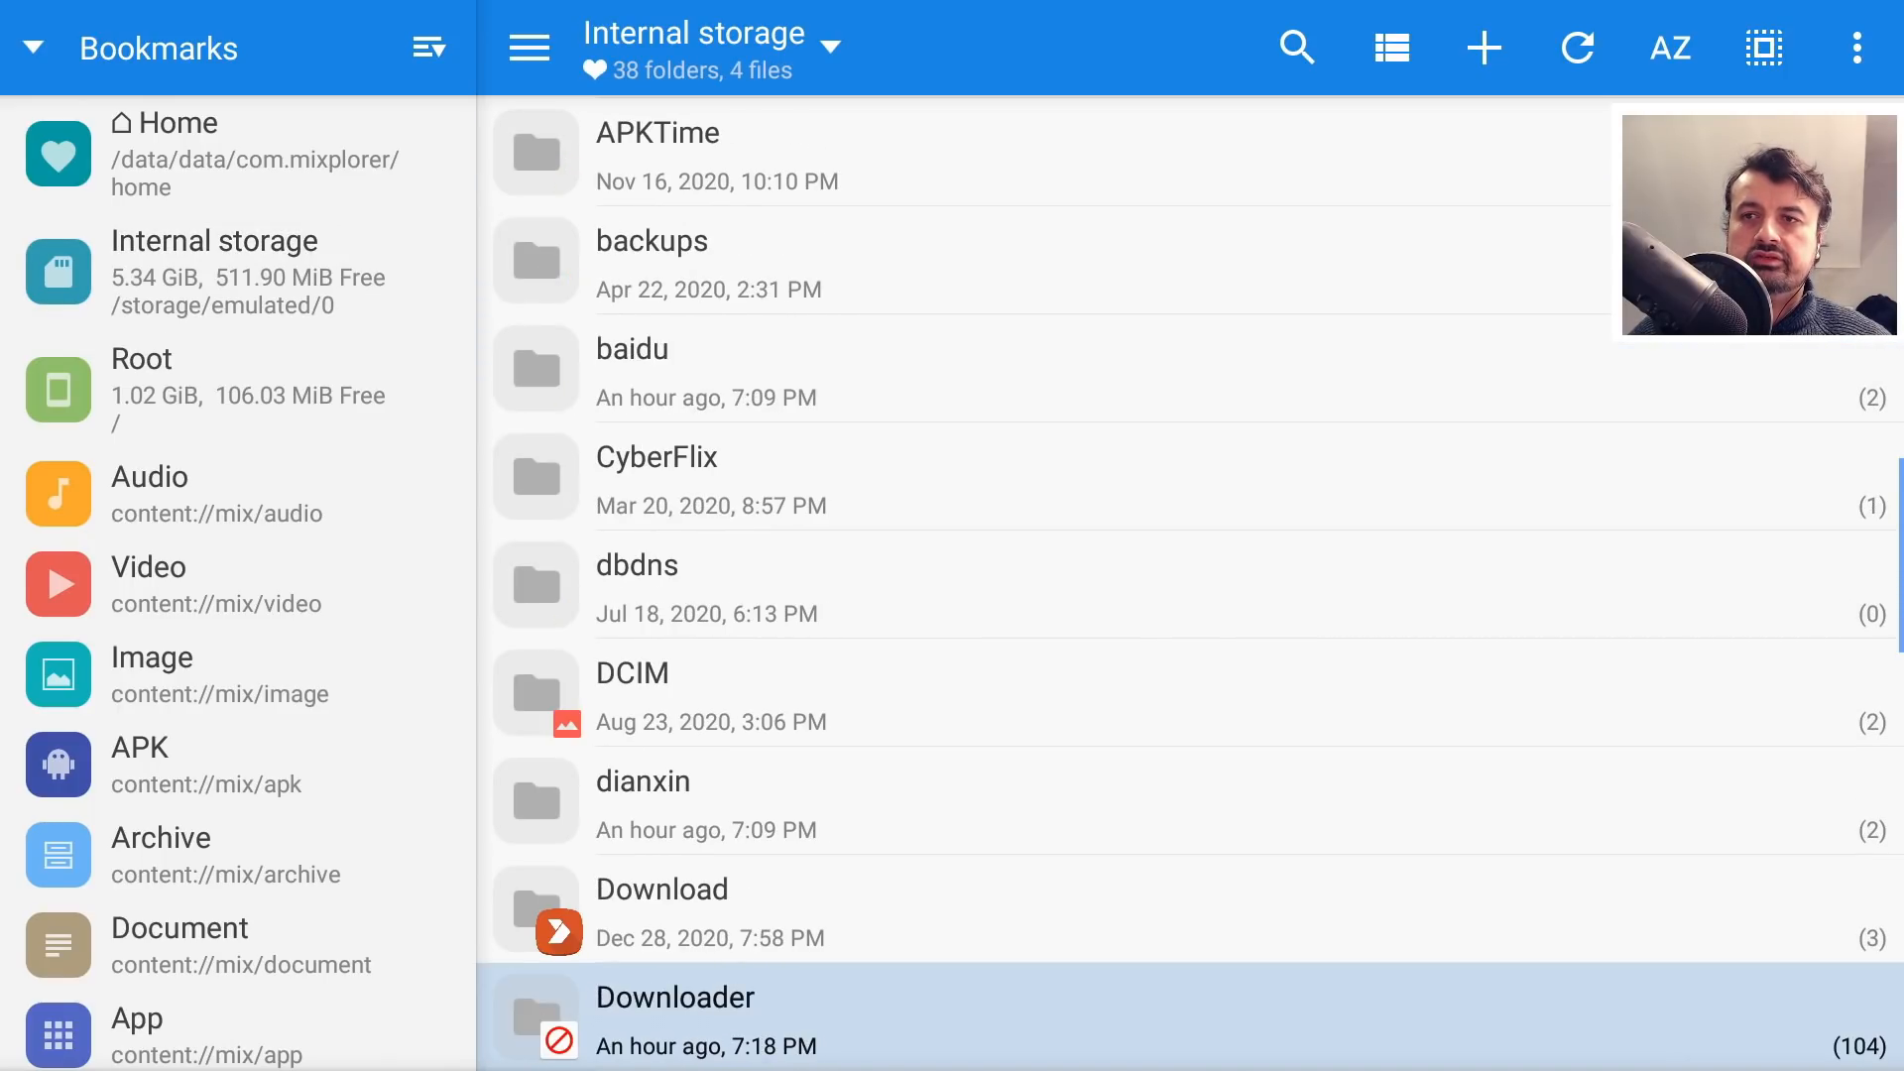
pyautogui.click(676, 1020)
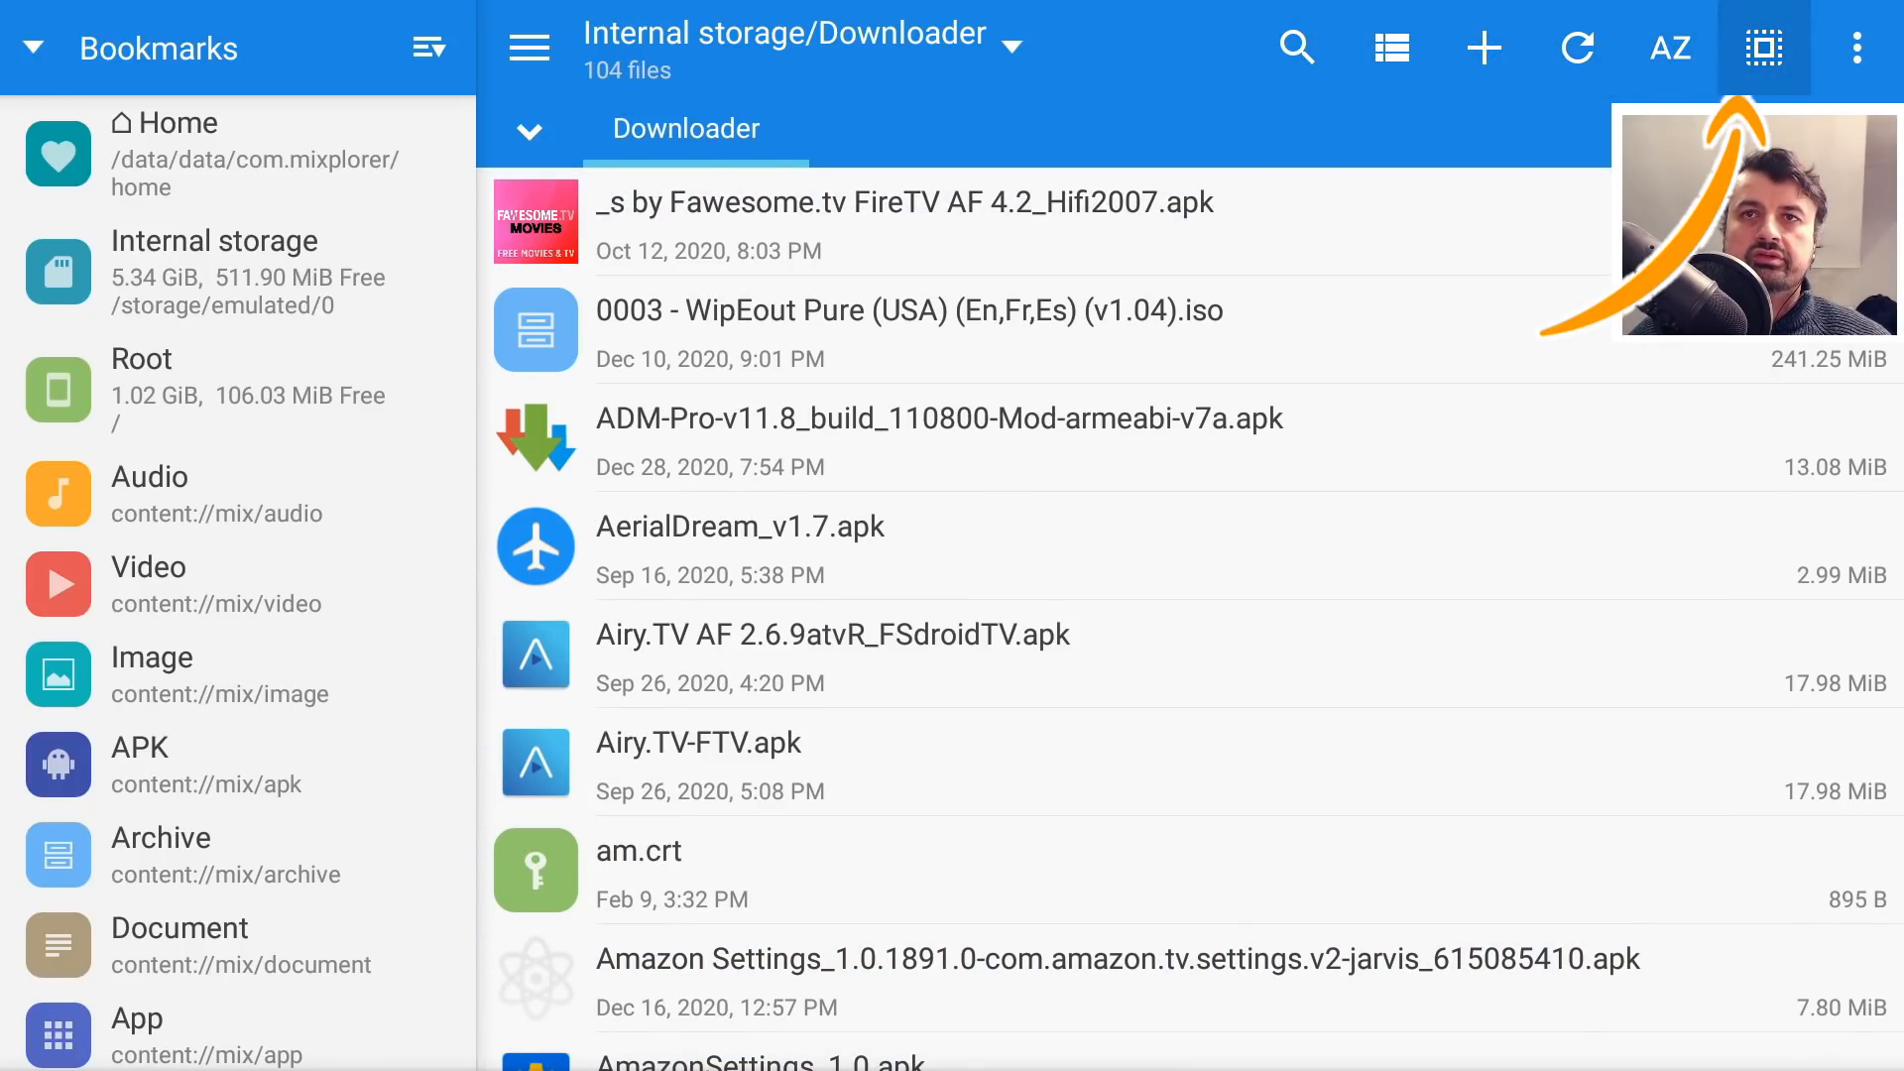
pyautogui.click(1763, 48)
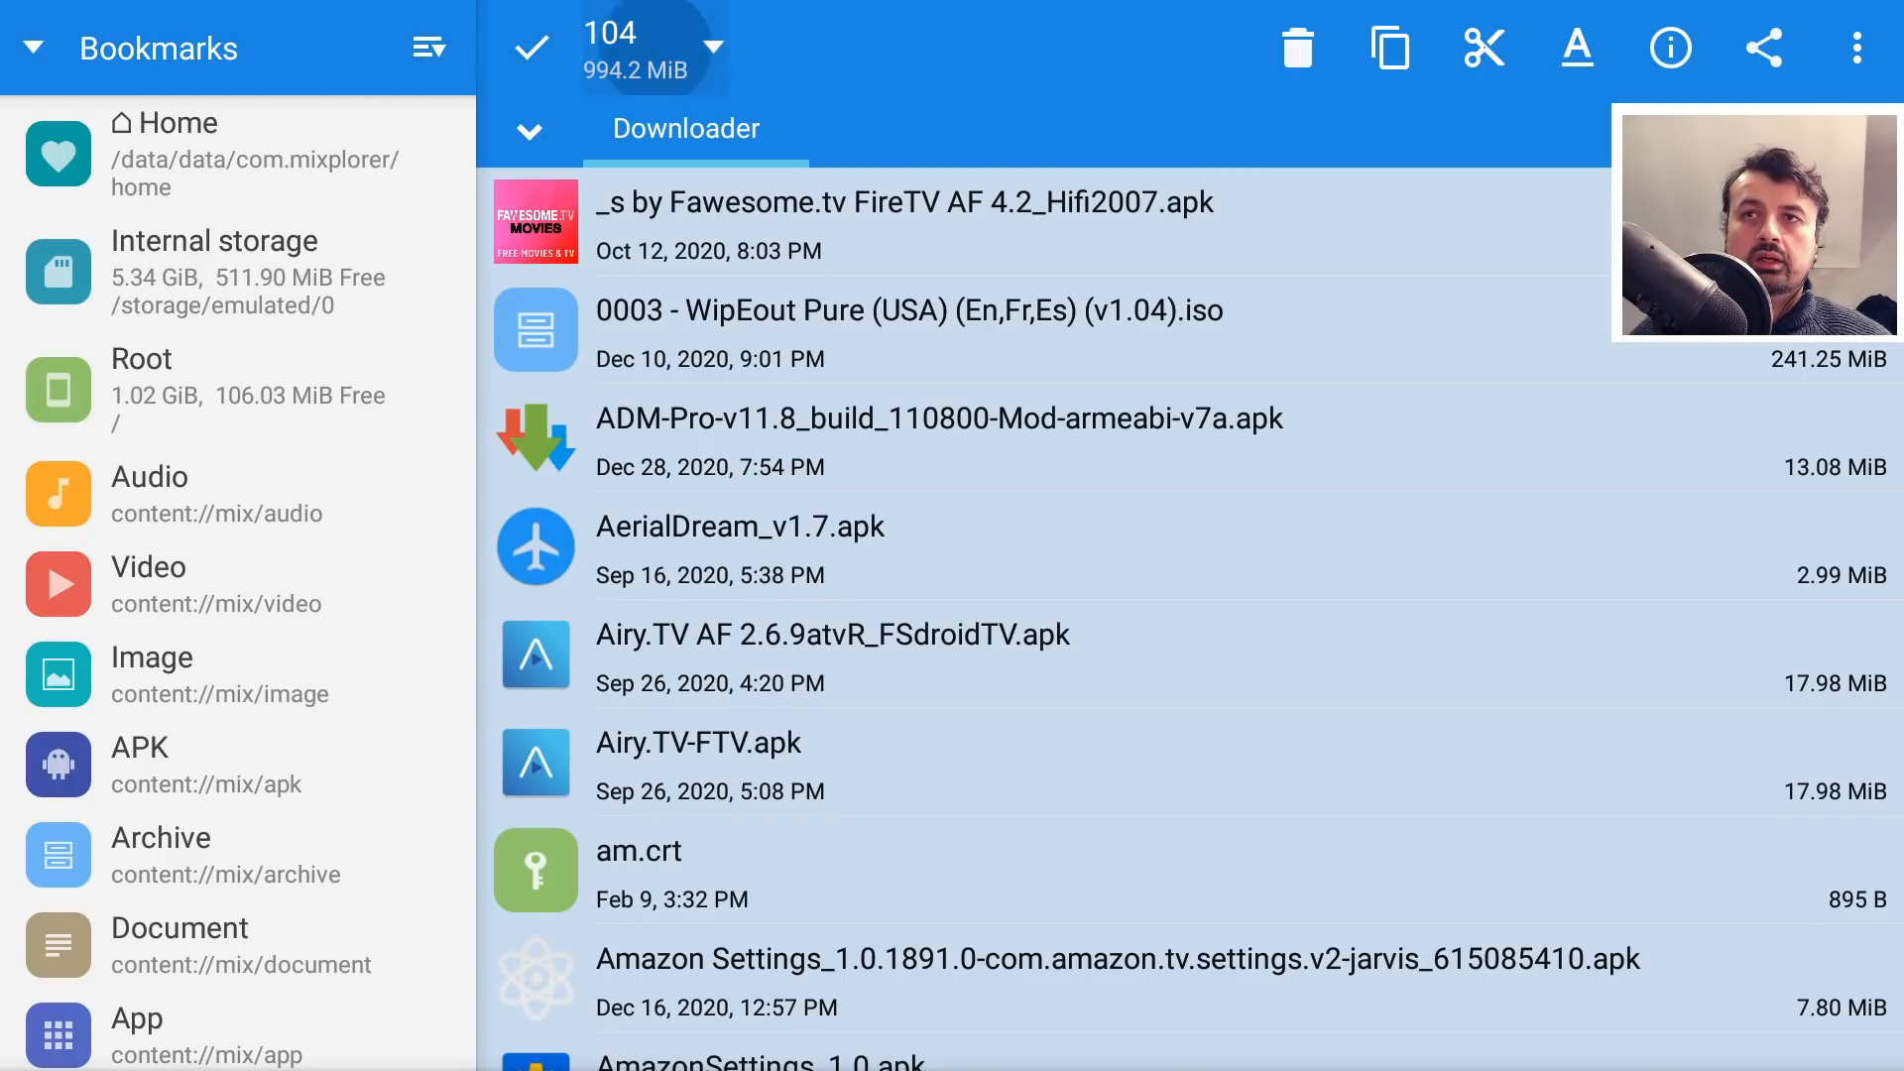
# Step: Delete the 104 selected Downloader files (994.2 MiB) and confirm
pyautogui.click(1297, 48)
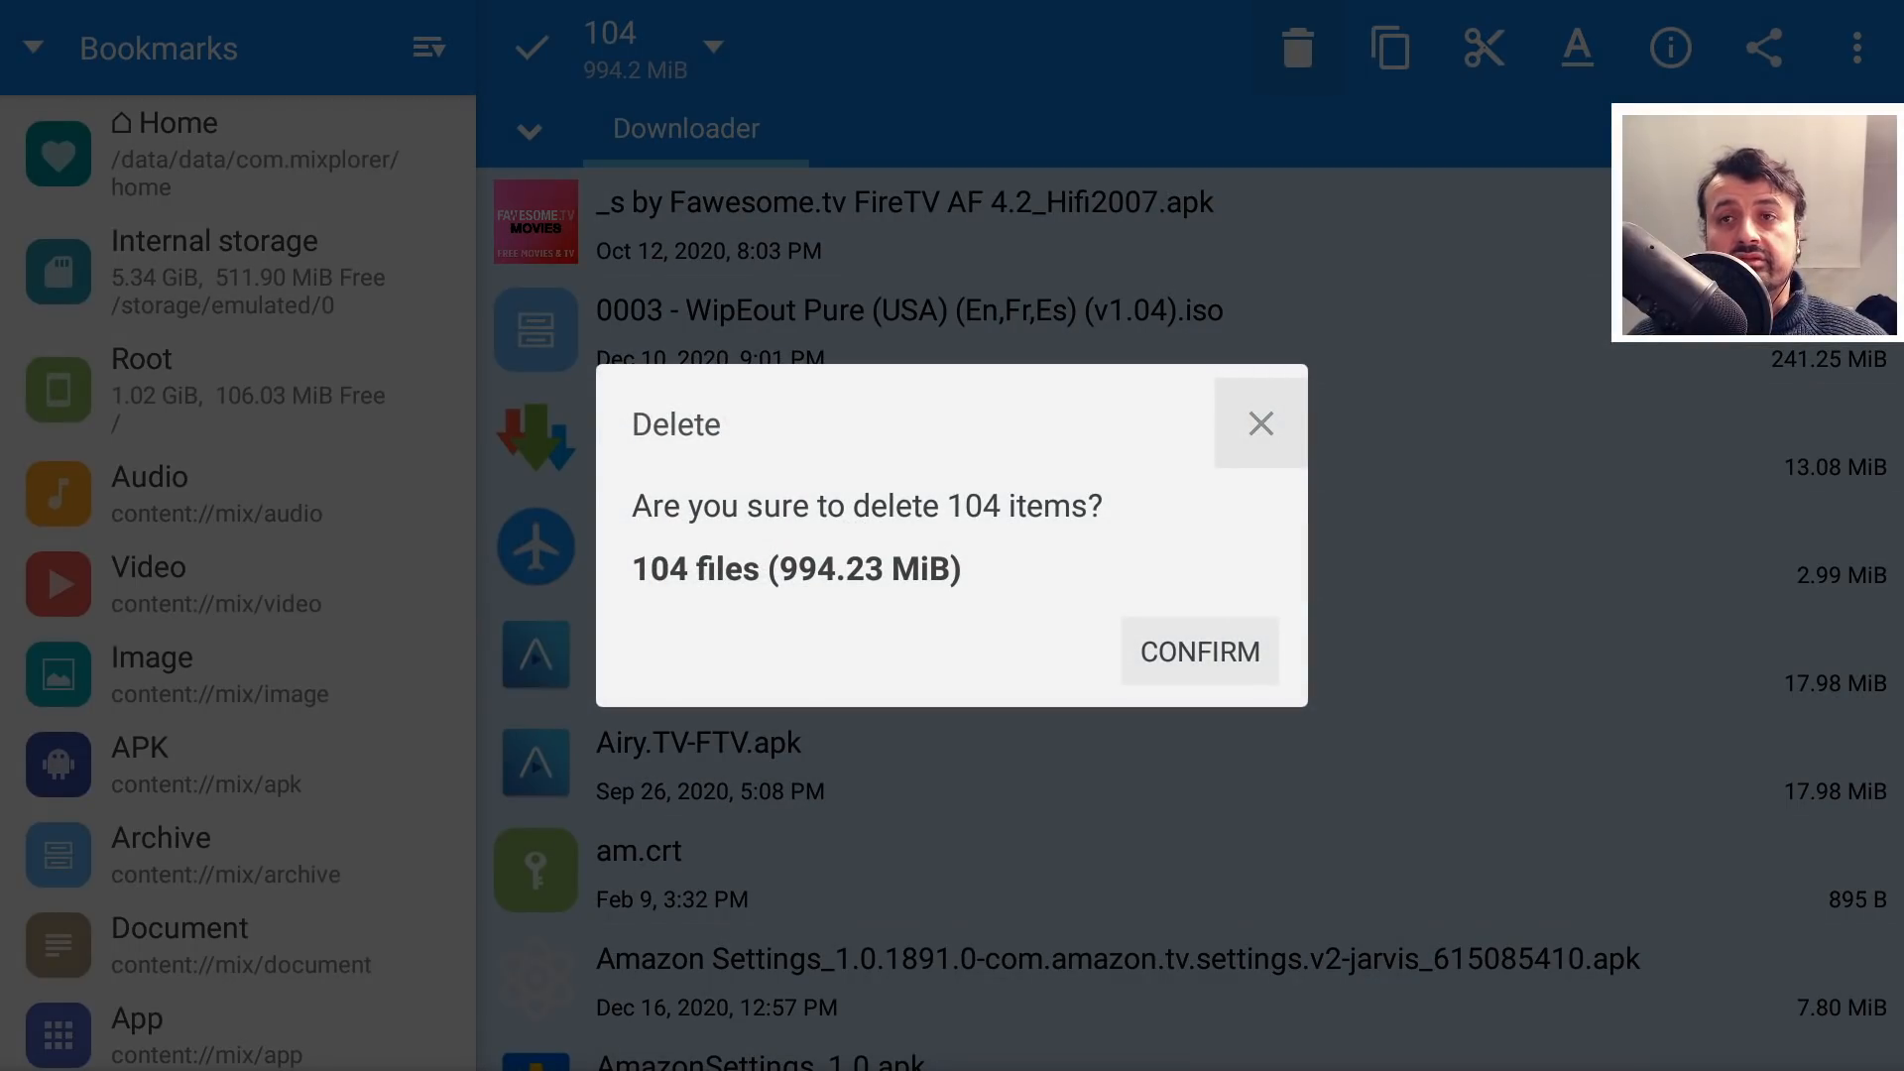
pyautogui.click(1197, 651)
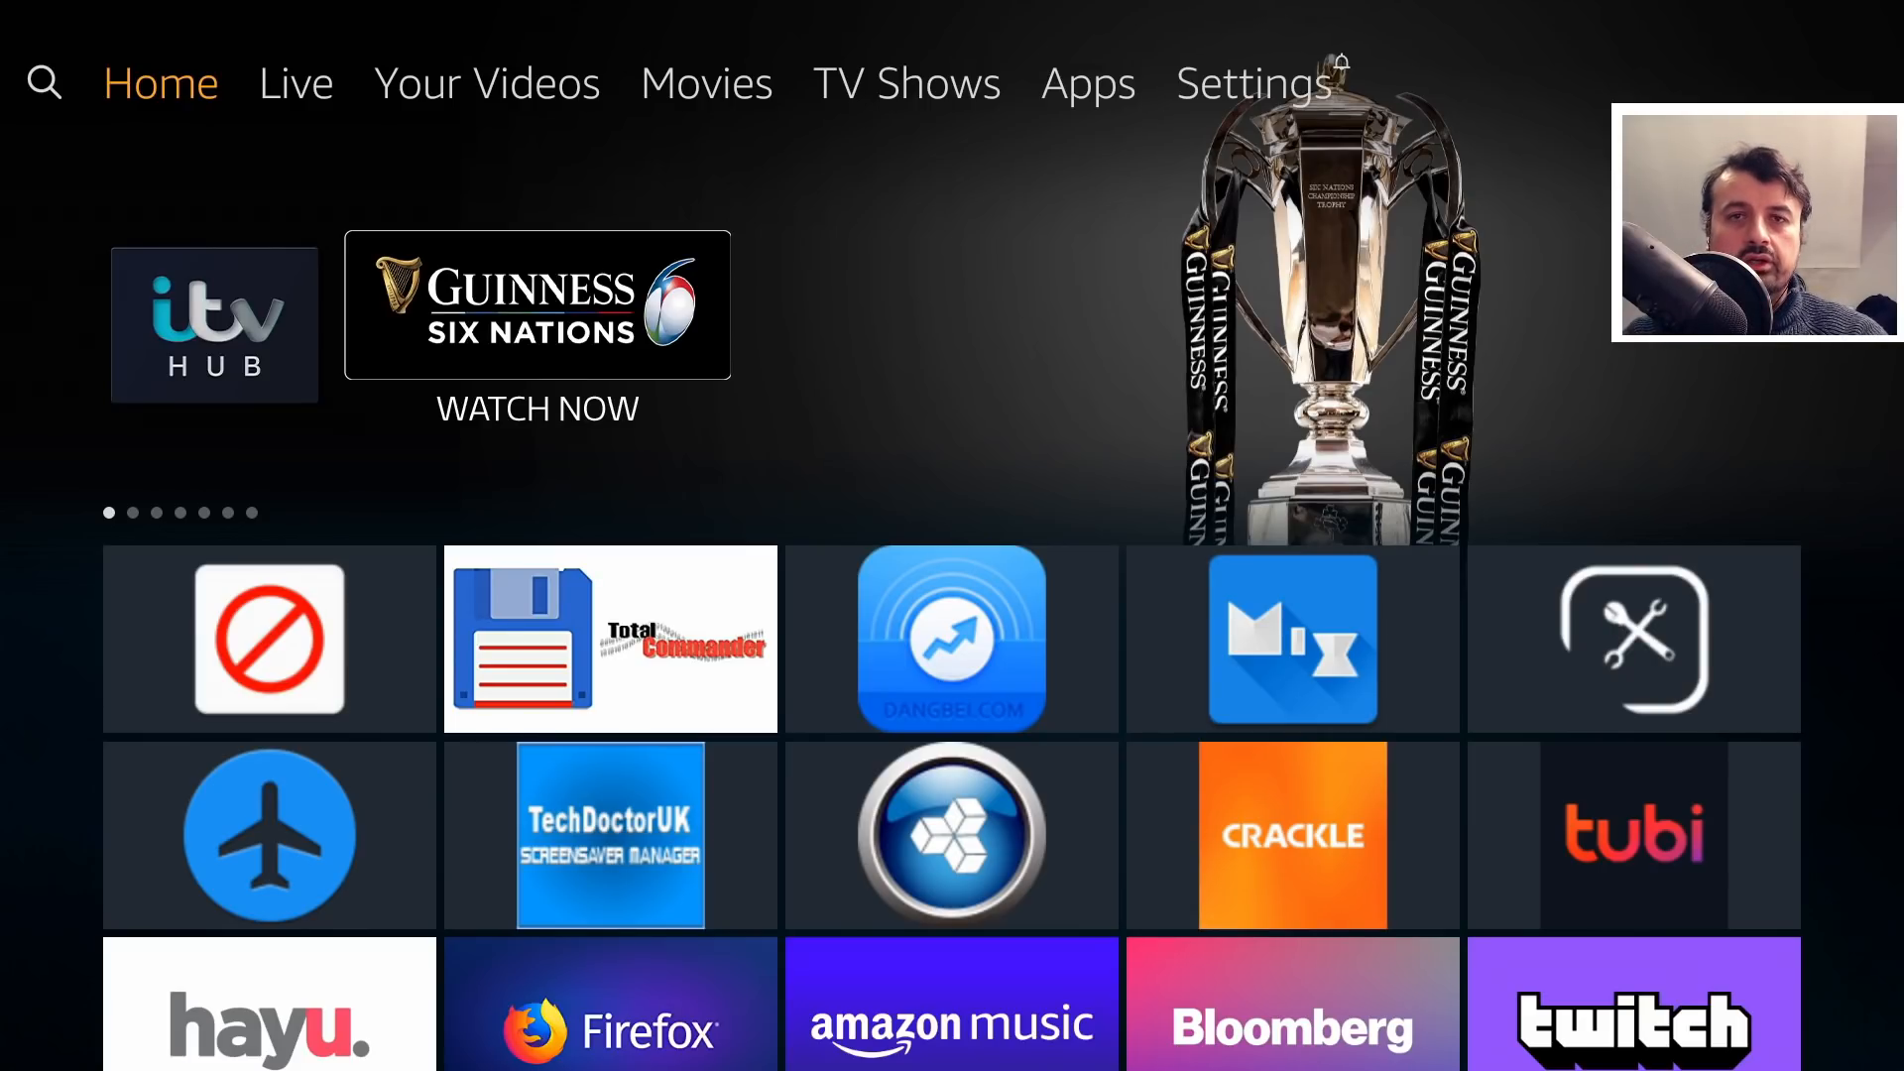
# Step: View device storage under My Fire TV > About, then launch Total Commander
pyautogui.click(1255, 83)
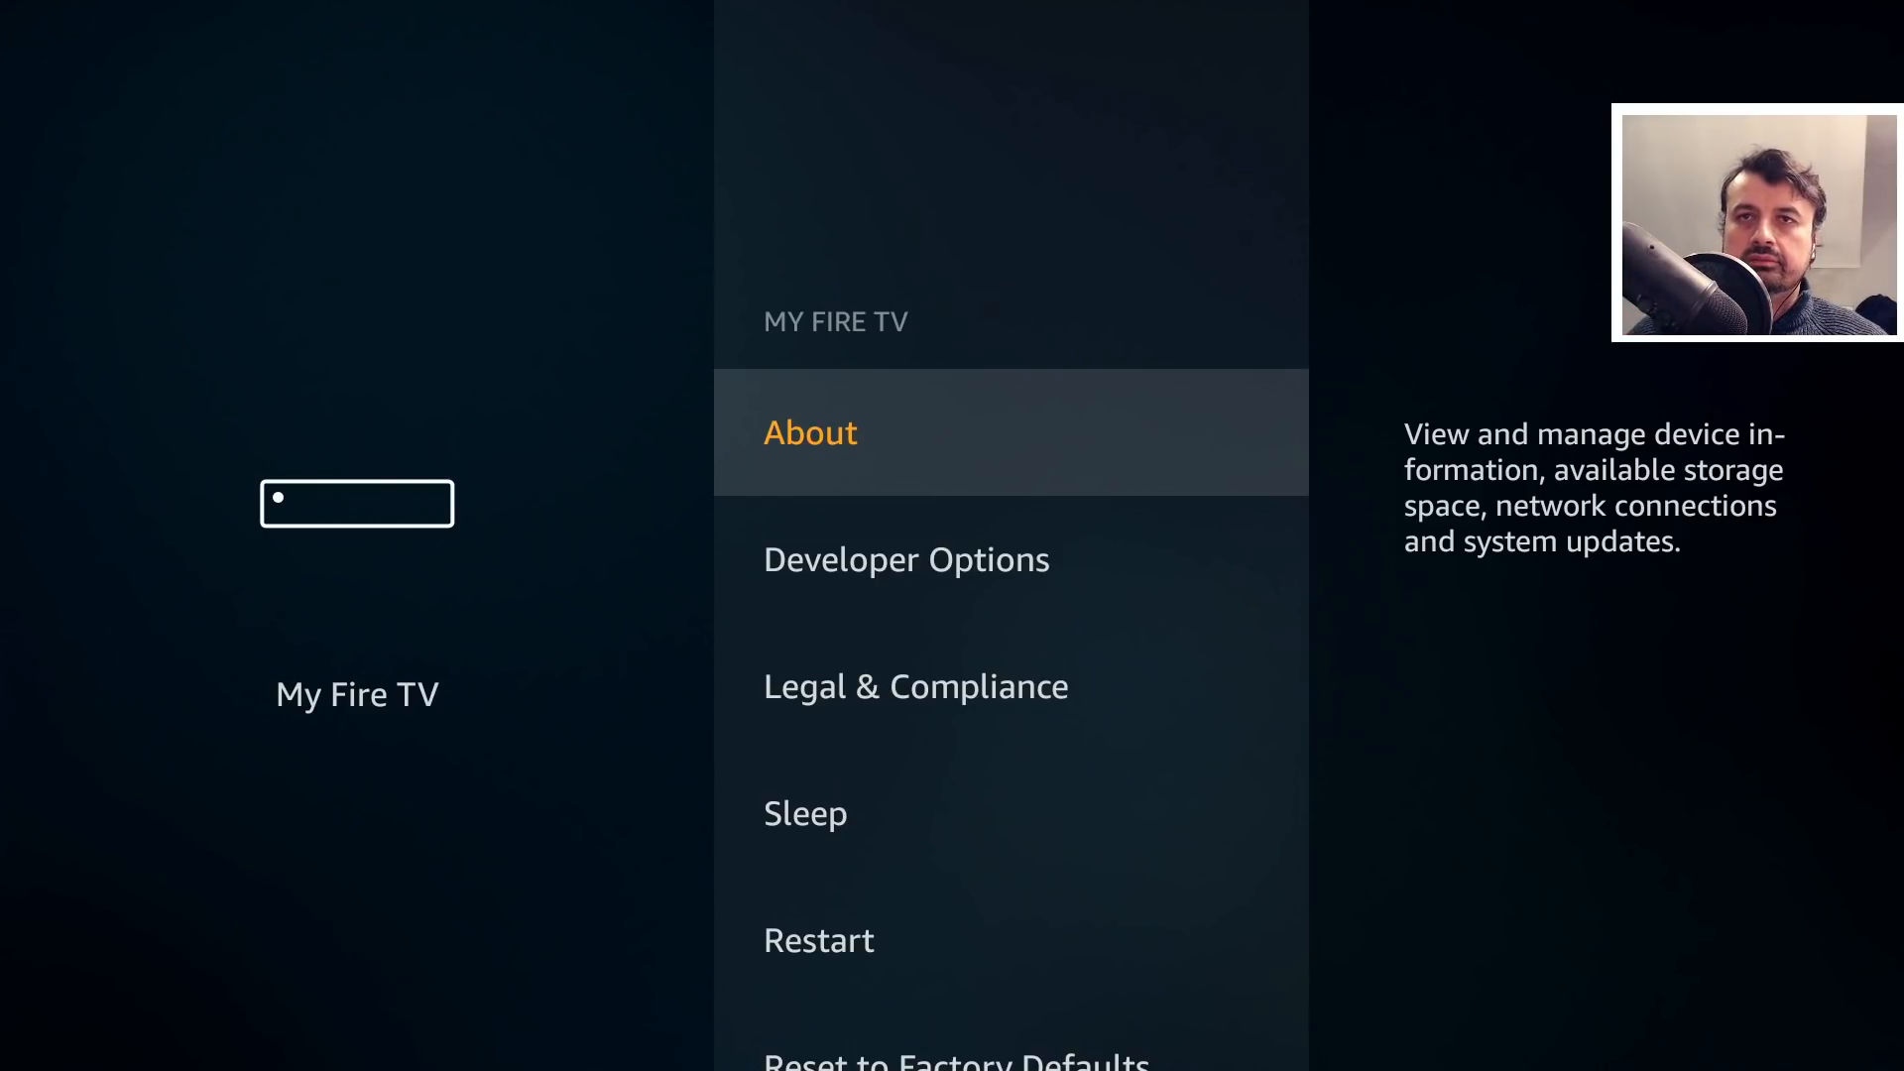
pyautogui.click(811, 432)
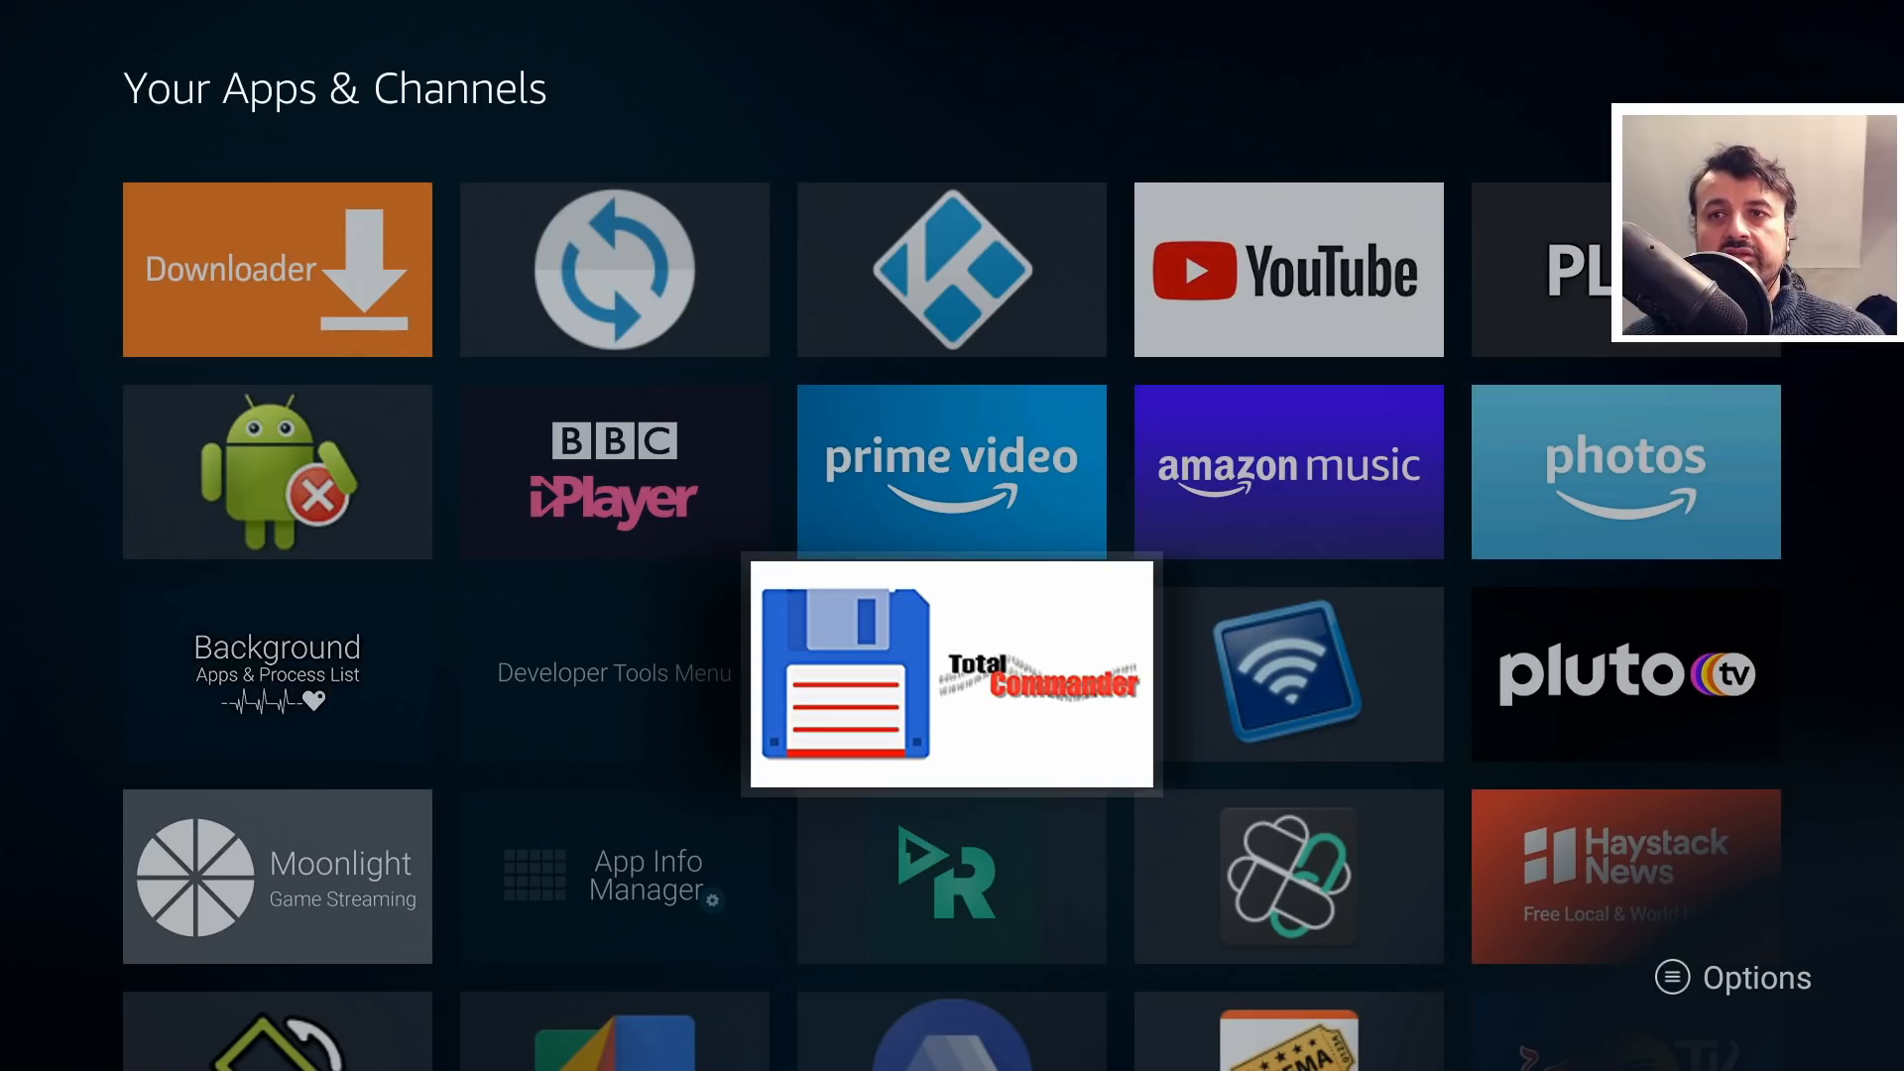
pyautogui.click(951, 672)
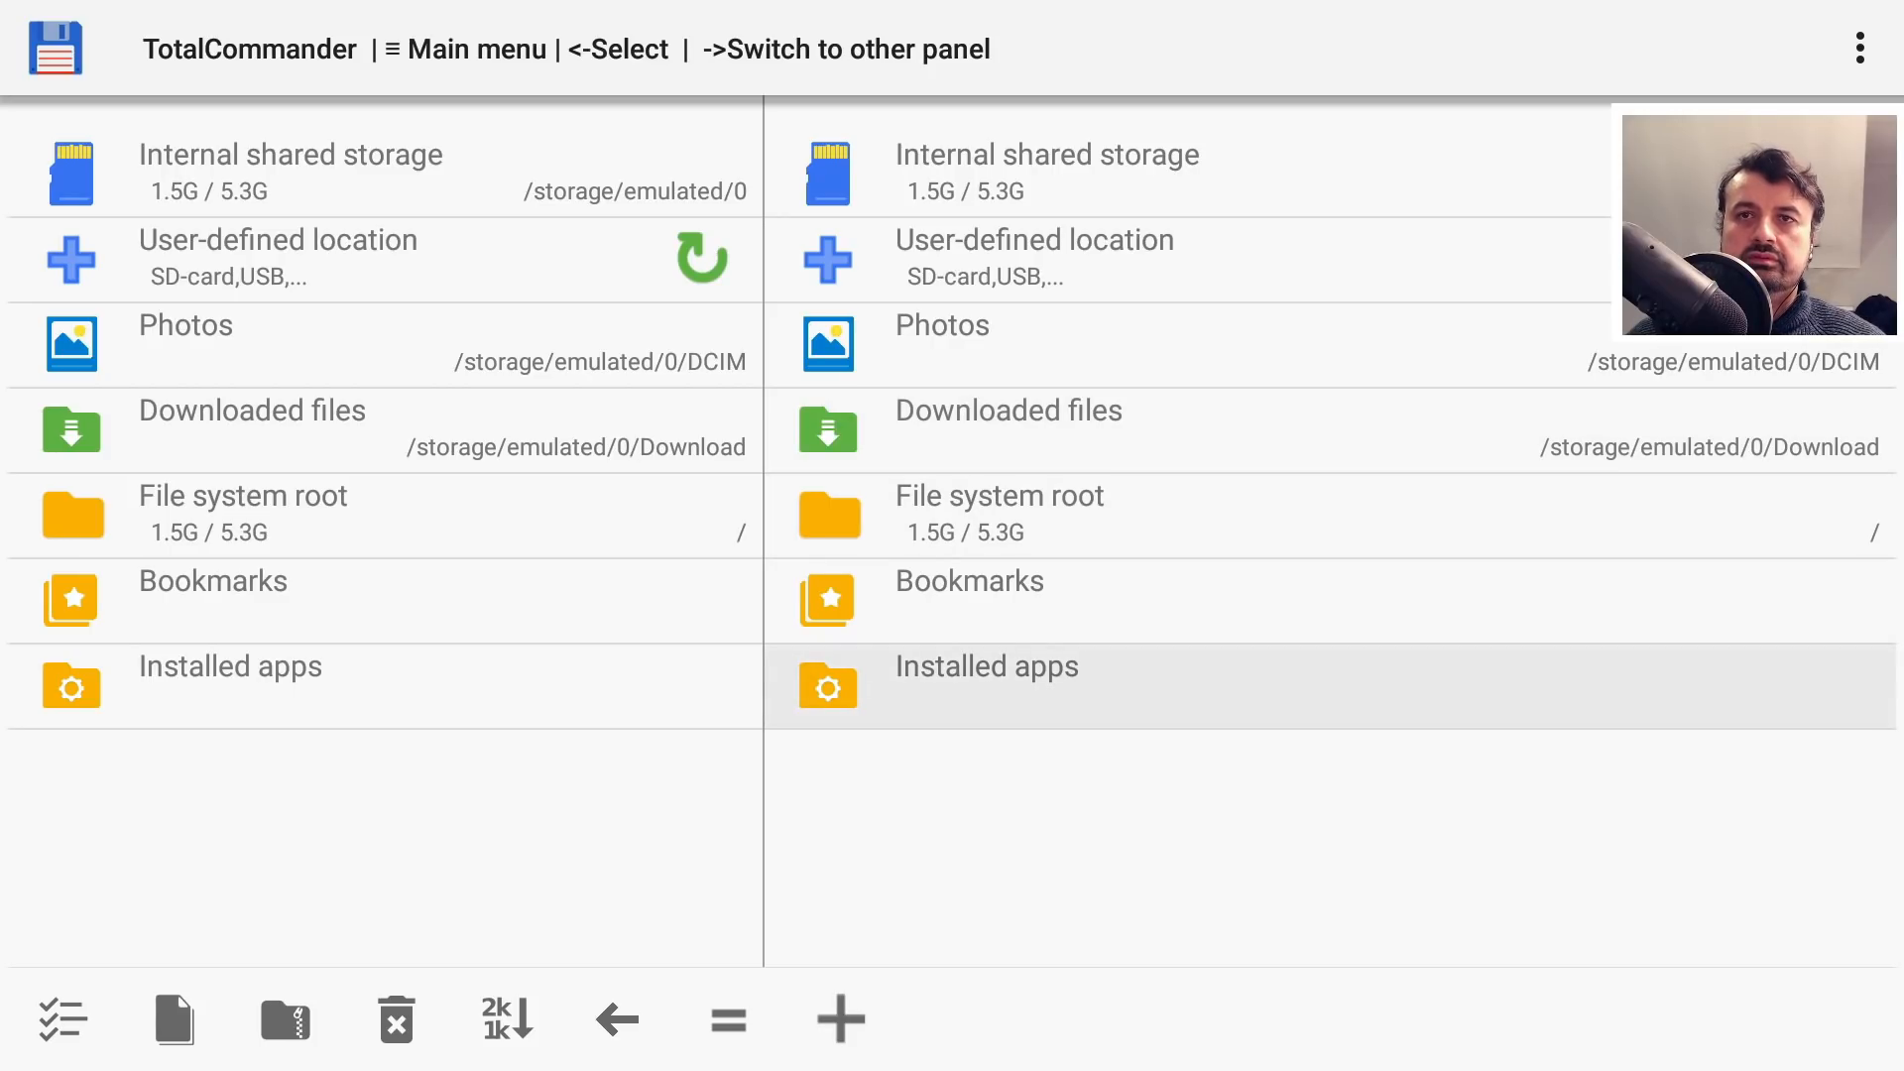
# Step: Delete IMDb TV's update in Total Commander, restoring factory version 1.0.2381.0
pyautogui.click(986, 666)
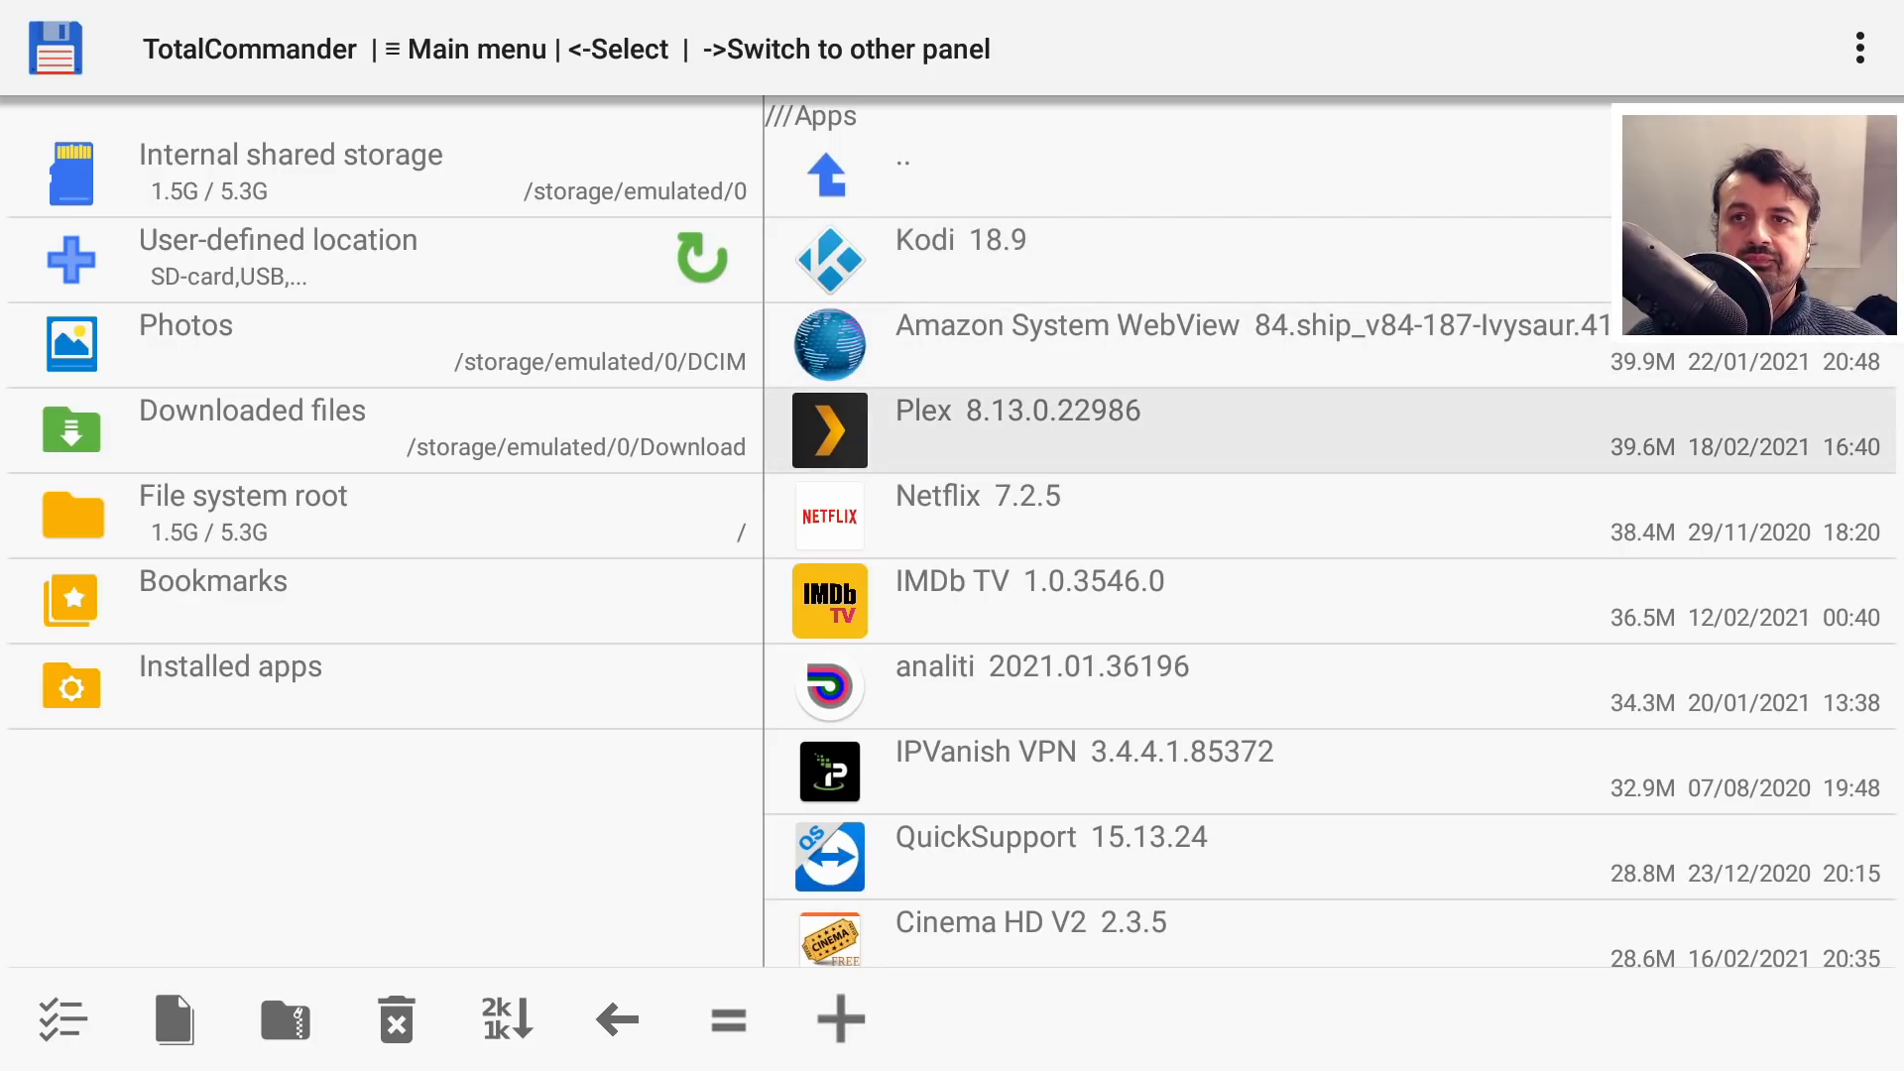
pyautogui.click(1028, 580)
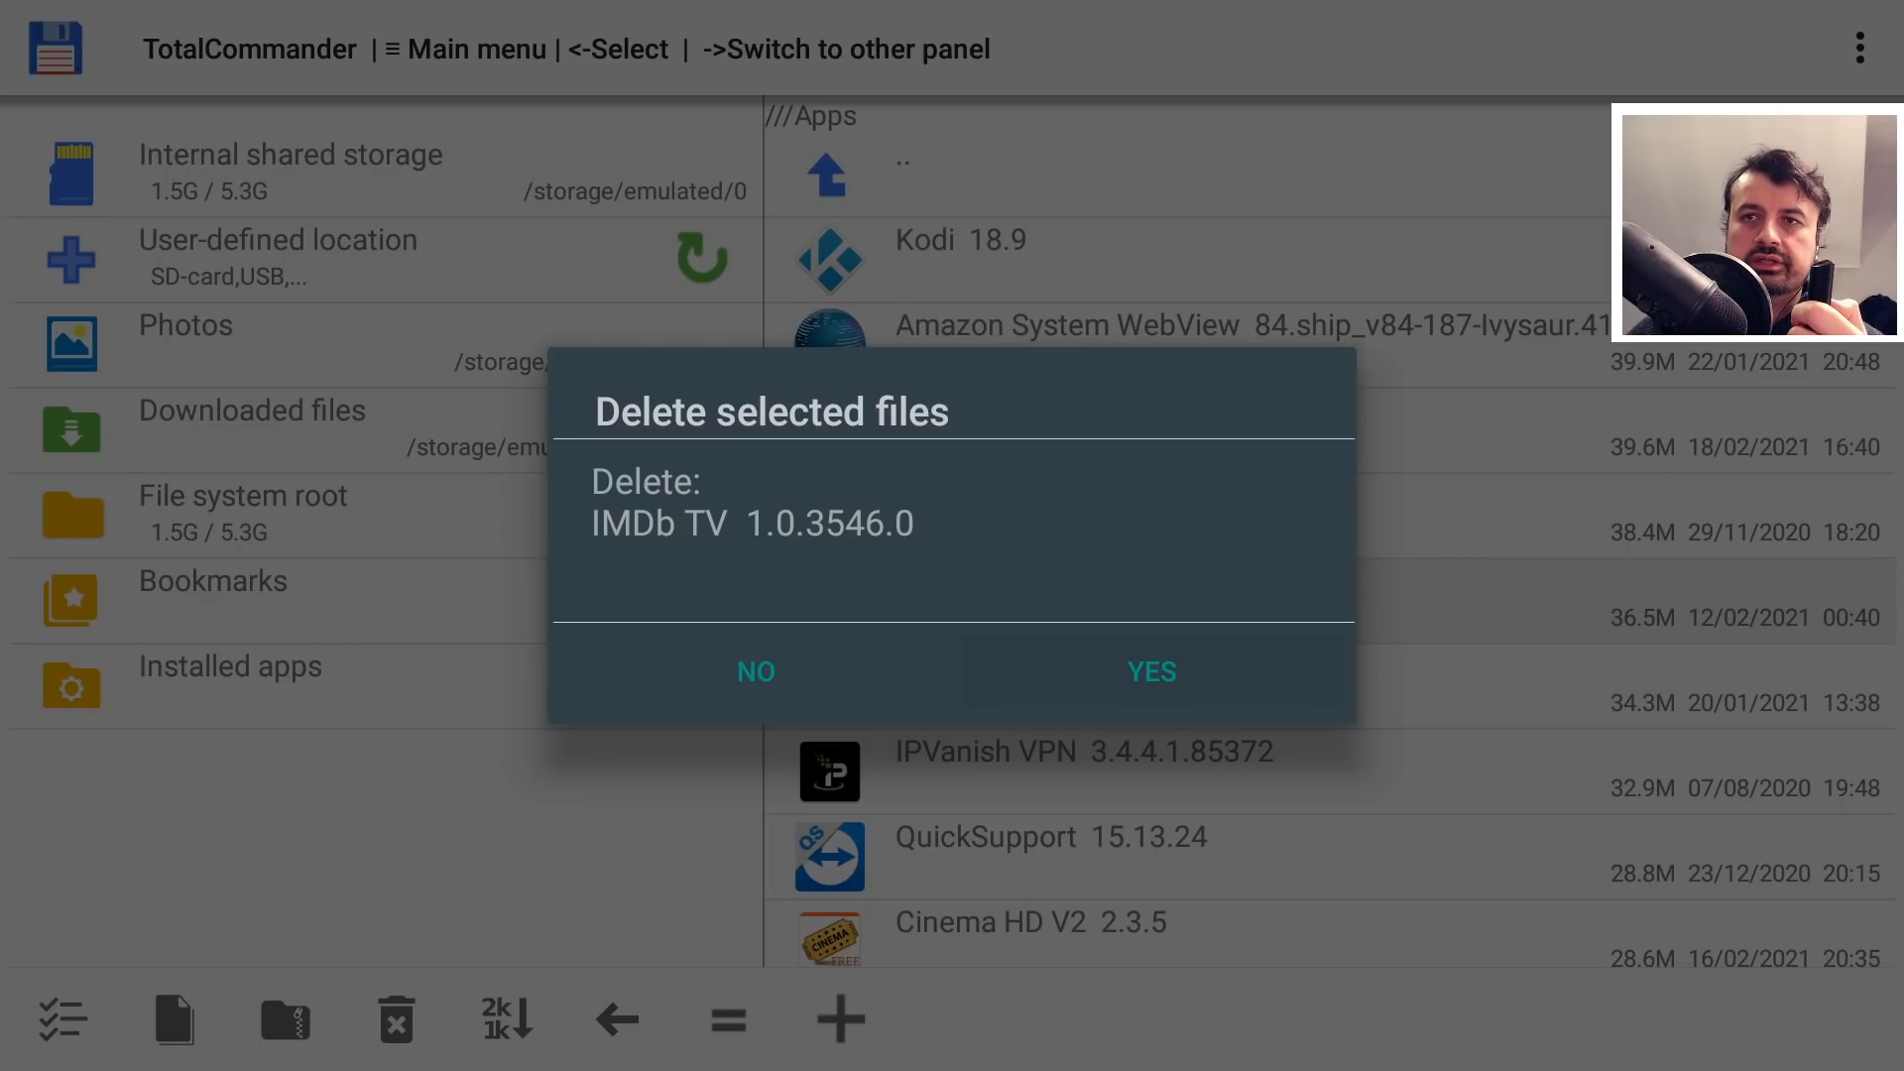
pyautogui.click(1150, 671)
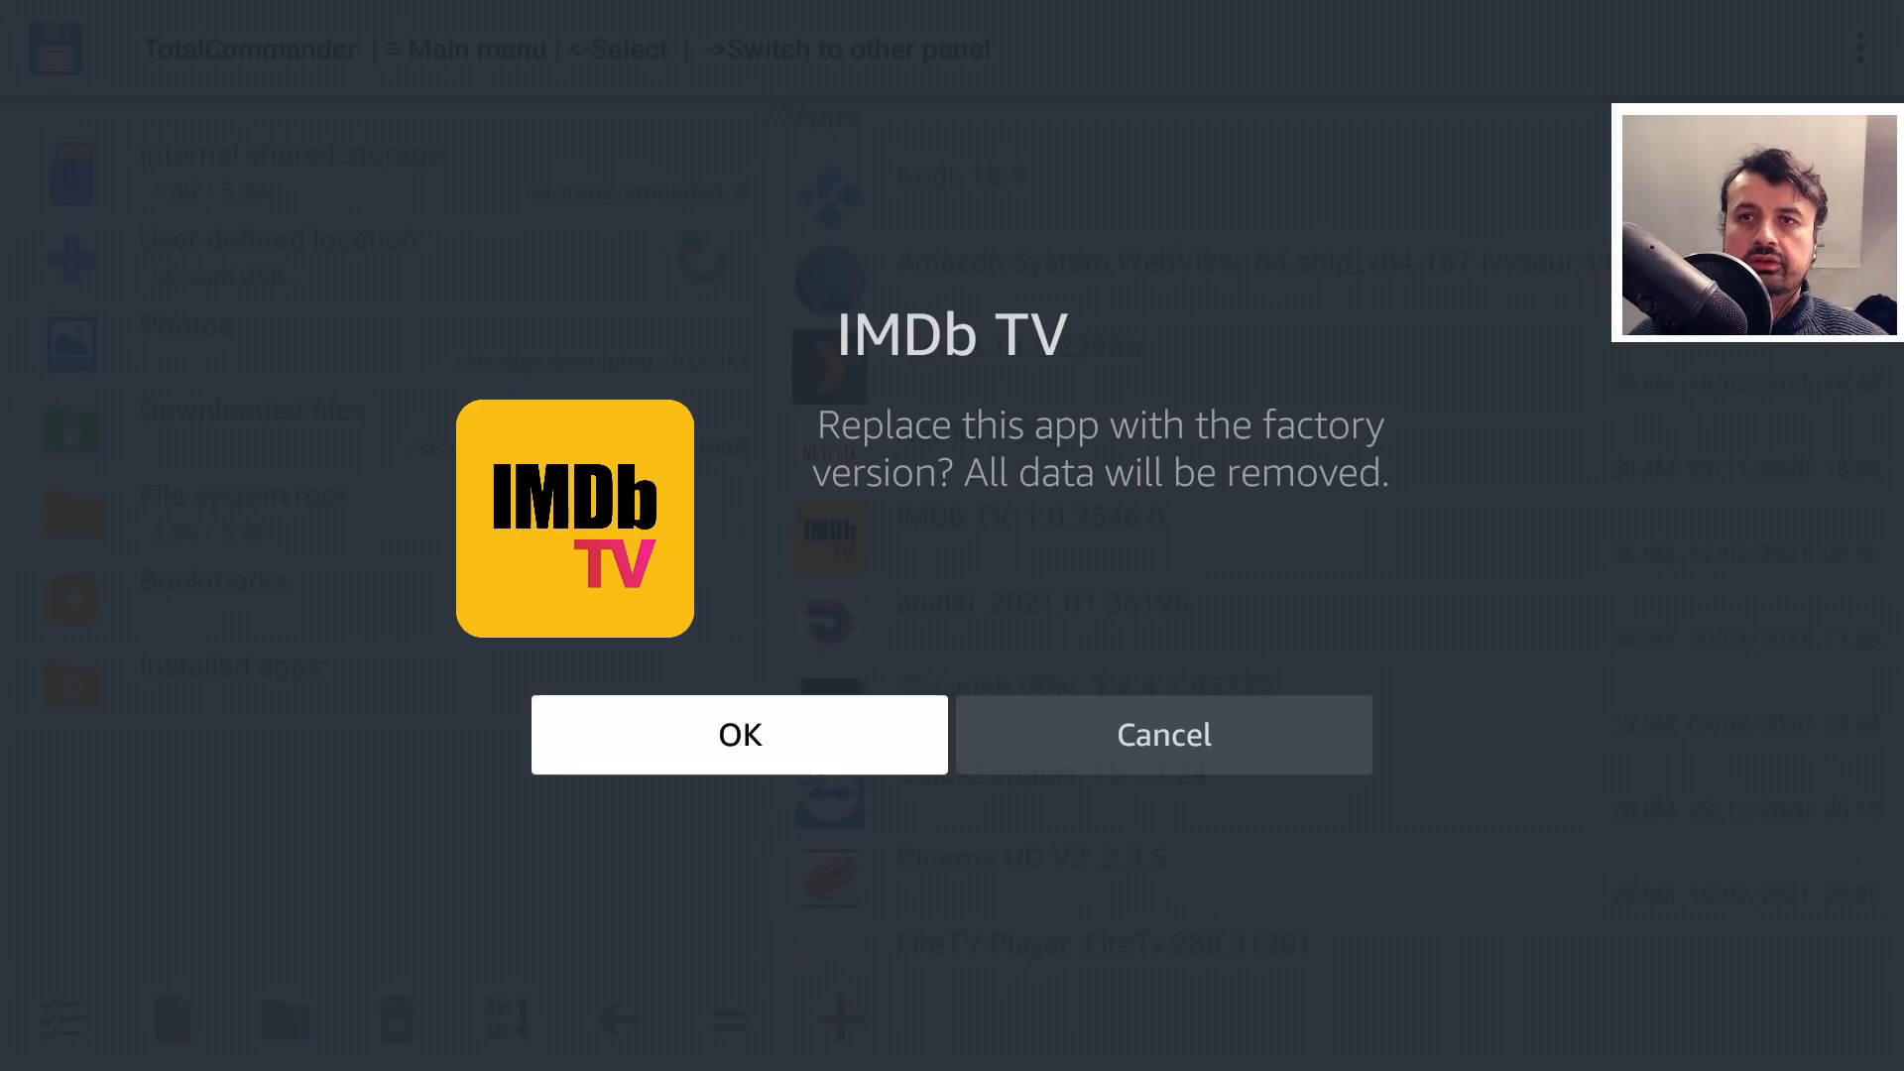
pyautogui.click(738, 735)
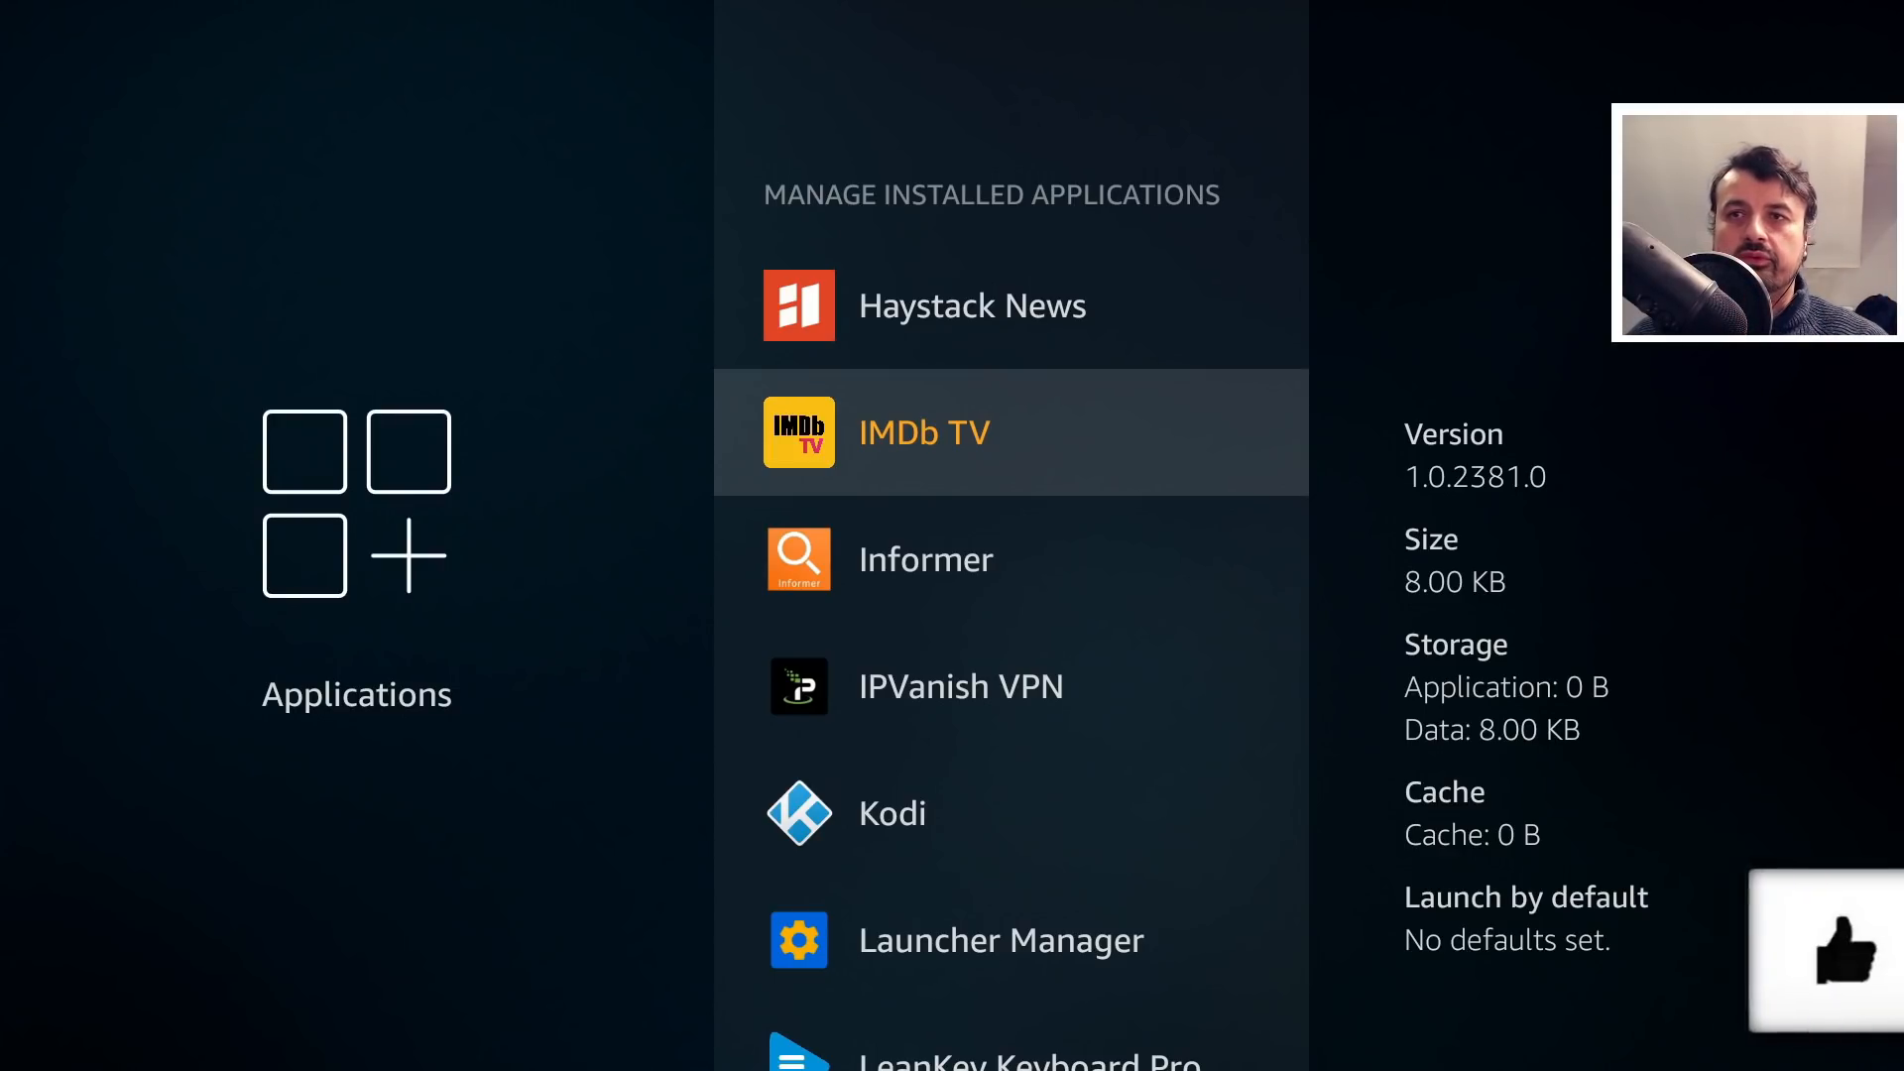
# Step: Scroll through the IMDb TV and Amazon Music entries in the installed applications list
pyautogui.scroll(3)
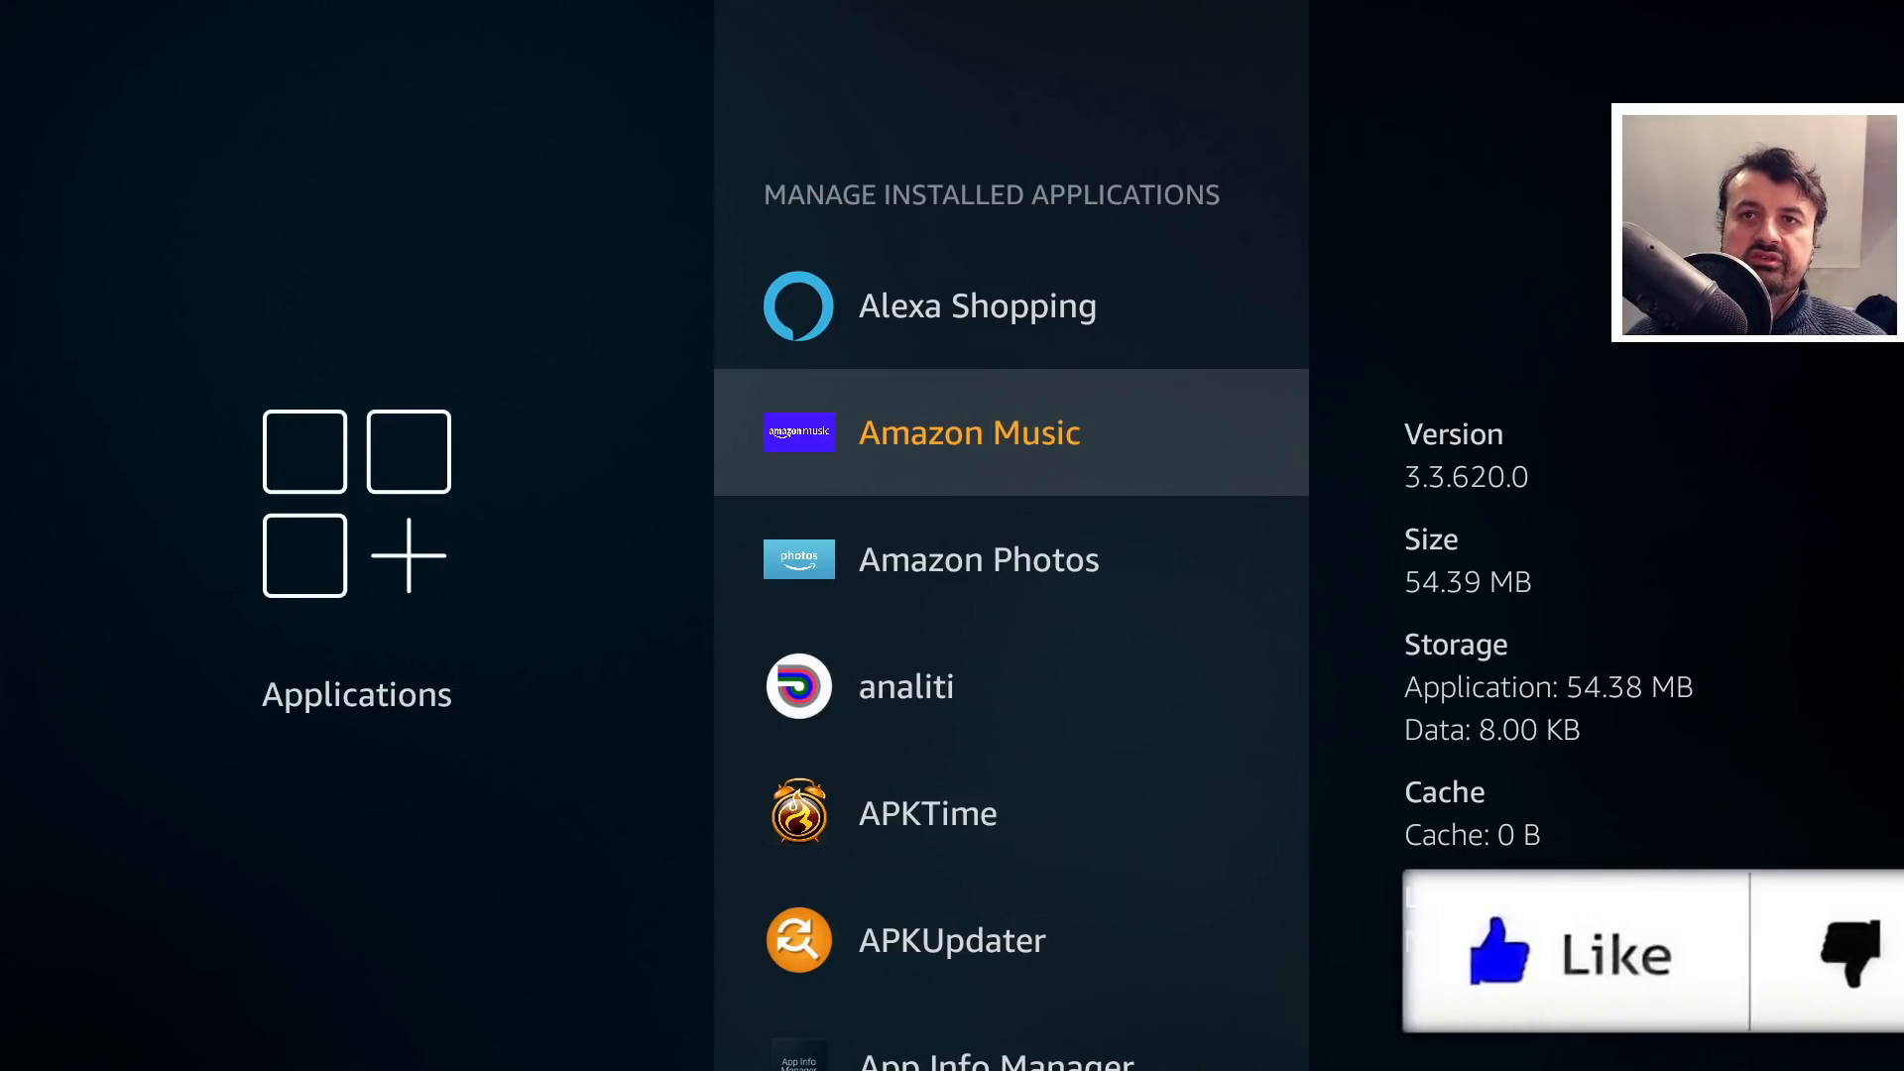
pyautogui.scroll(-3)
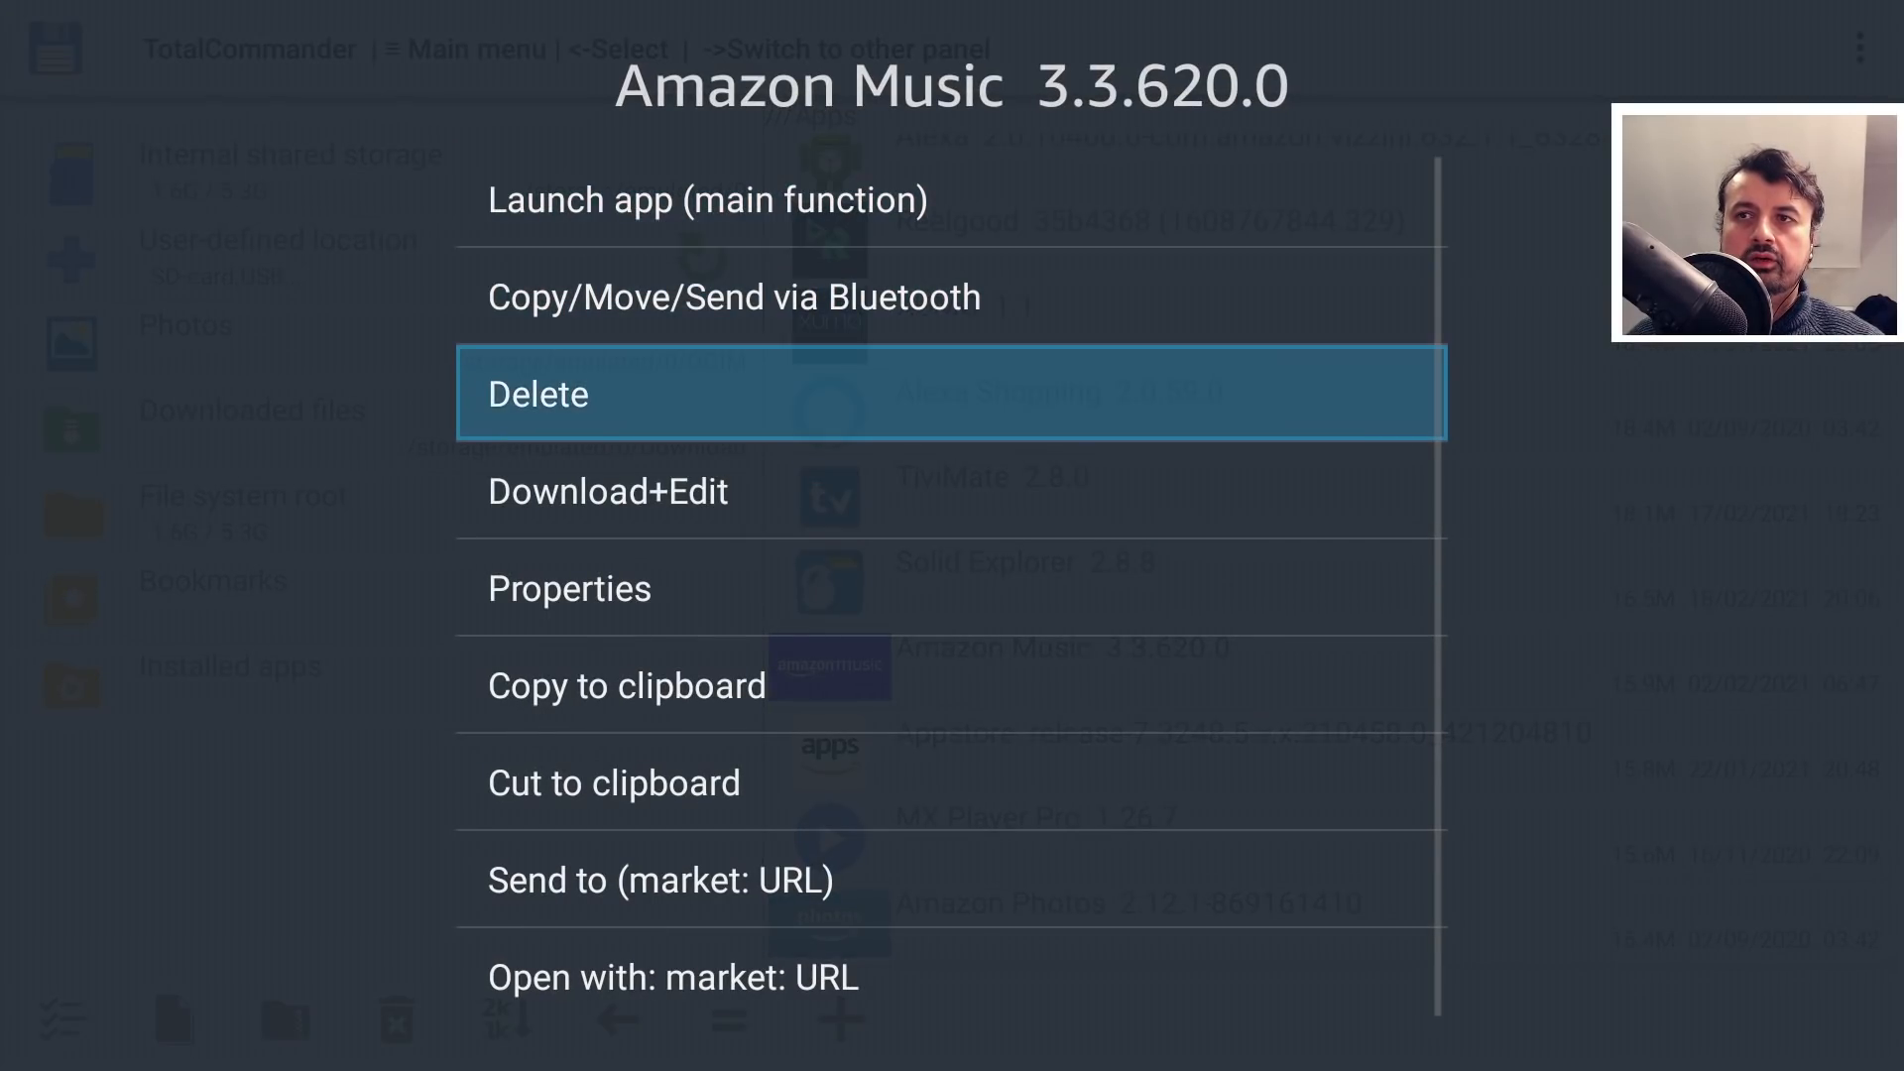
# Step: Delete the updates for Amazon Music, Amazon Photos and Amazon Fire for Kids, accepting factory versions
pyautogui.click(536, 394)
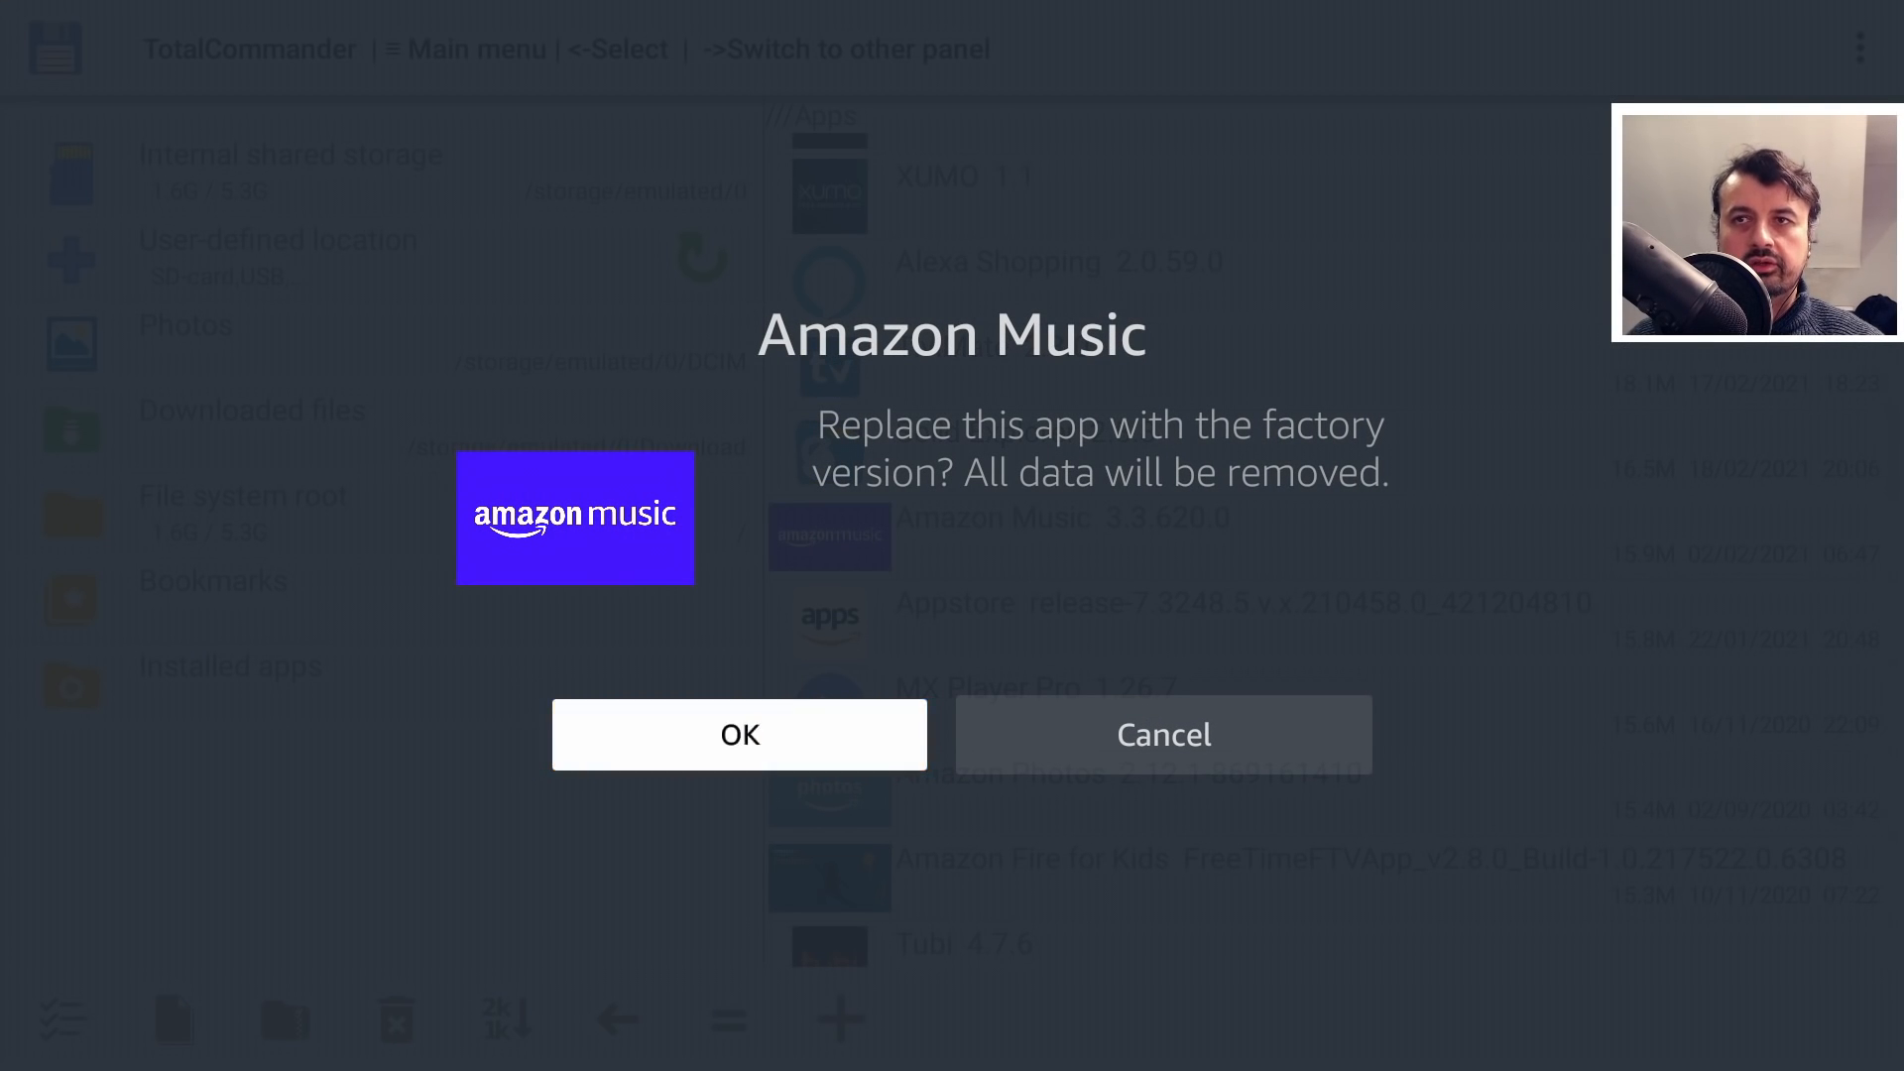
pyautogui.click(738, 735)
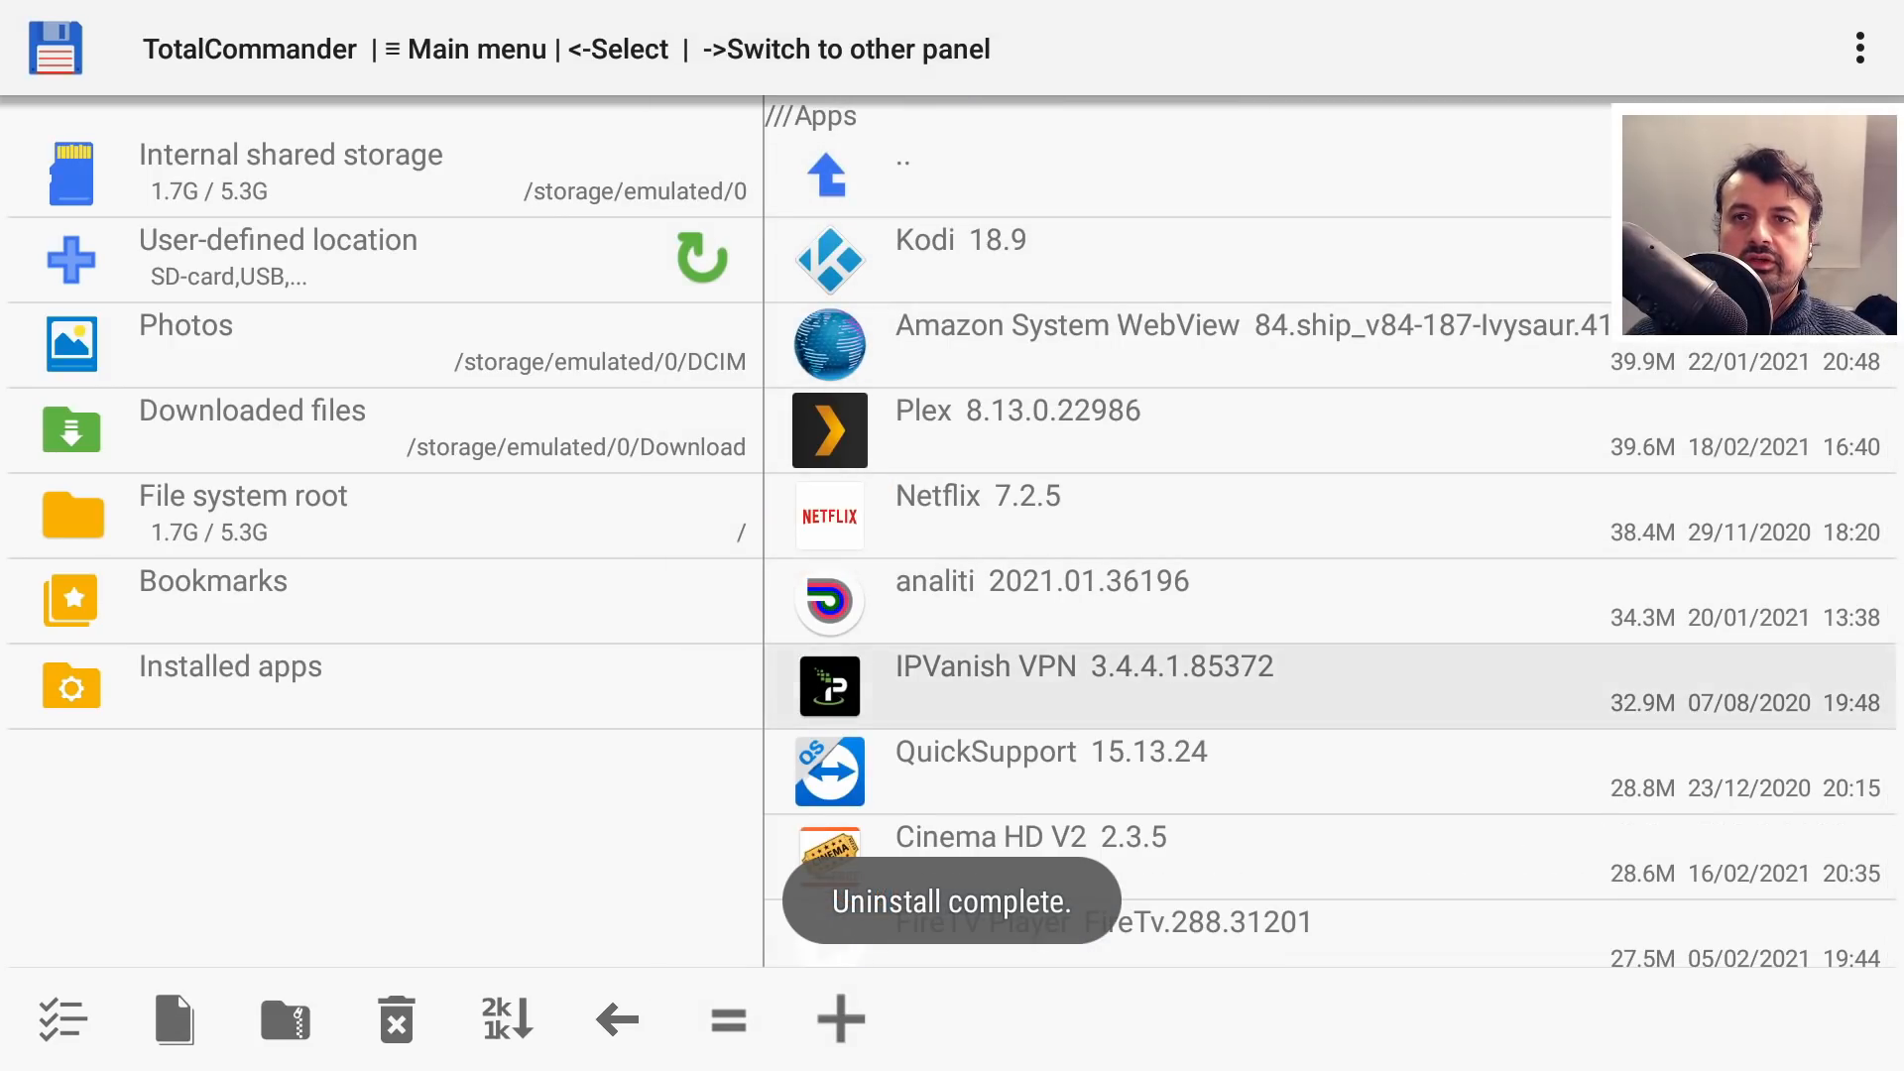
pyautogui.scroll(-3)
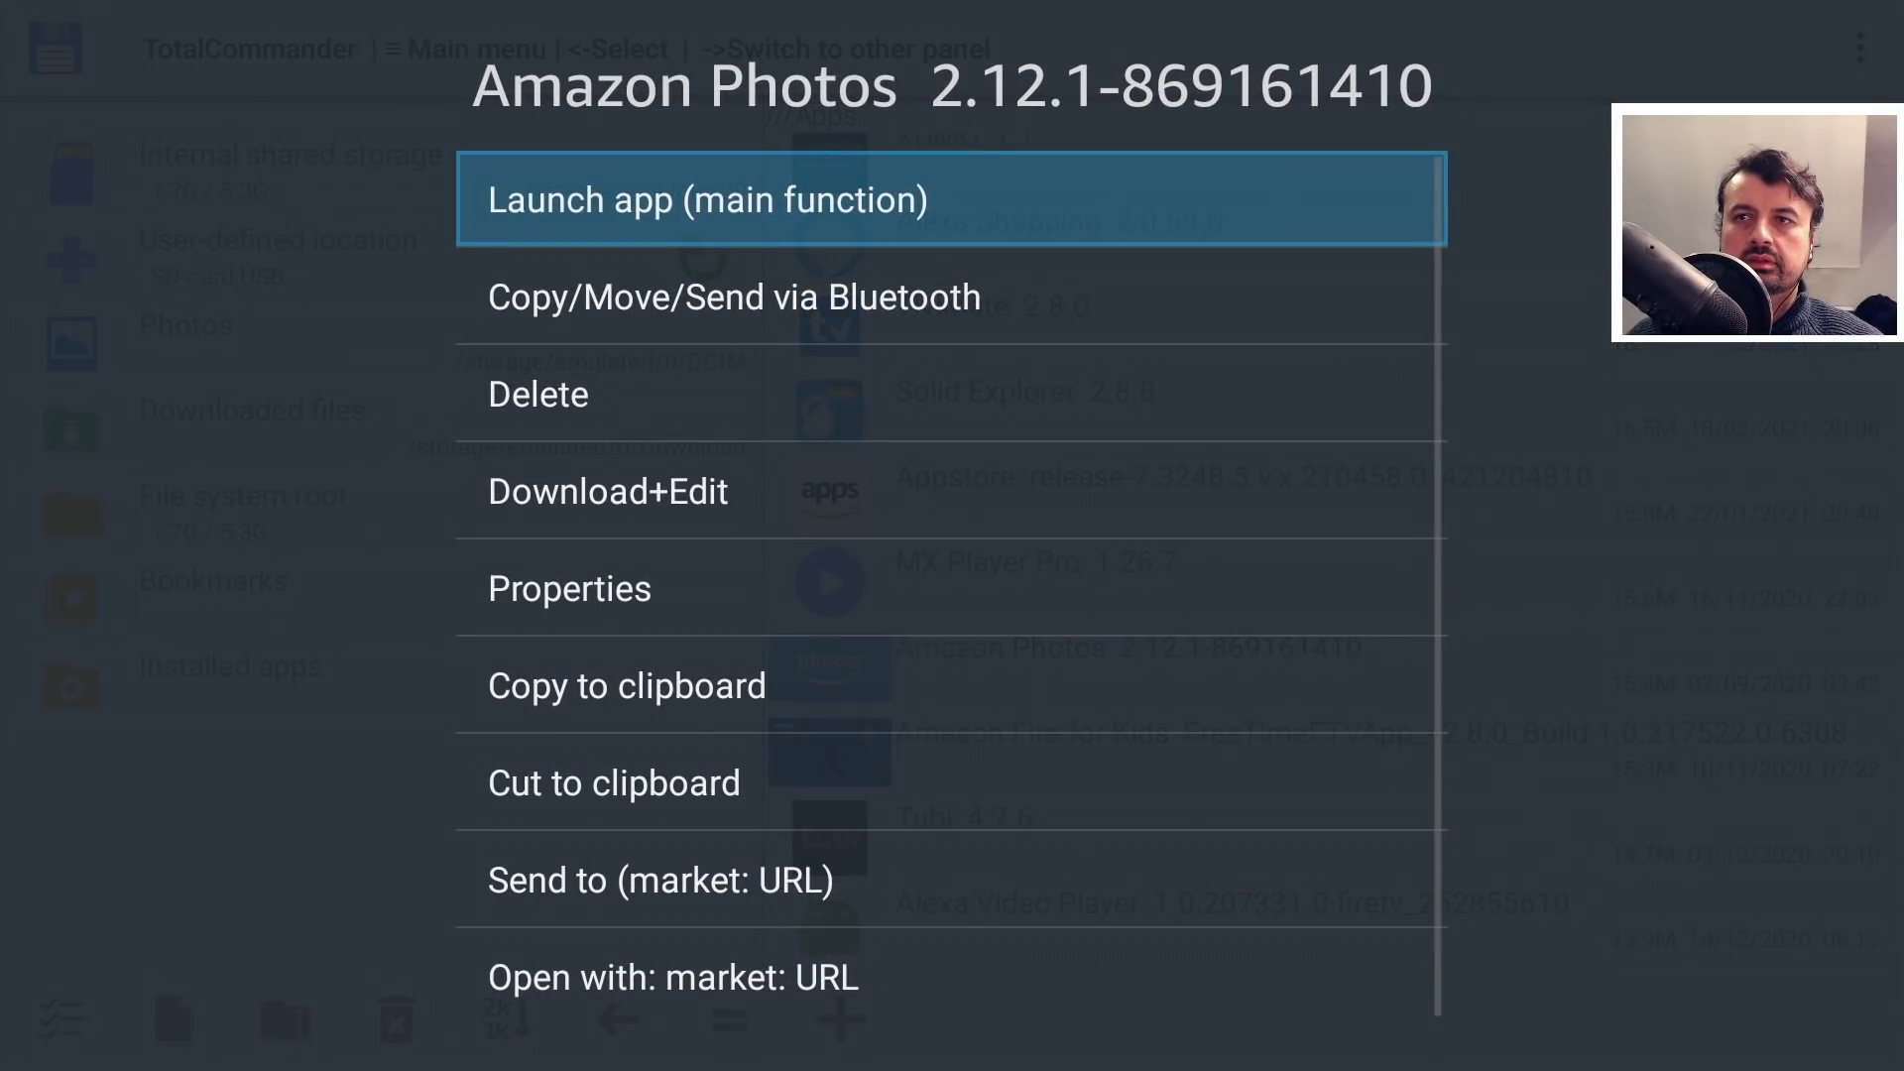
pyautogui.click(537, 394)
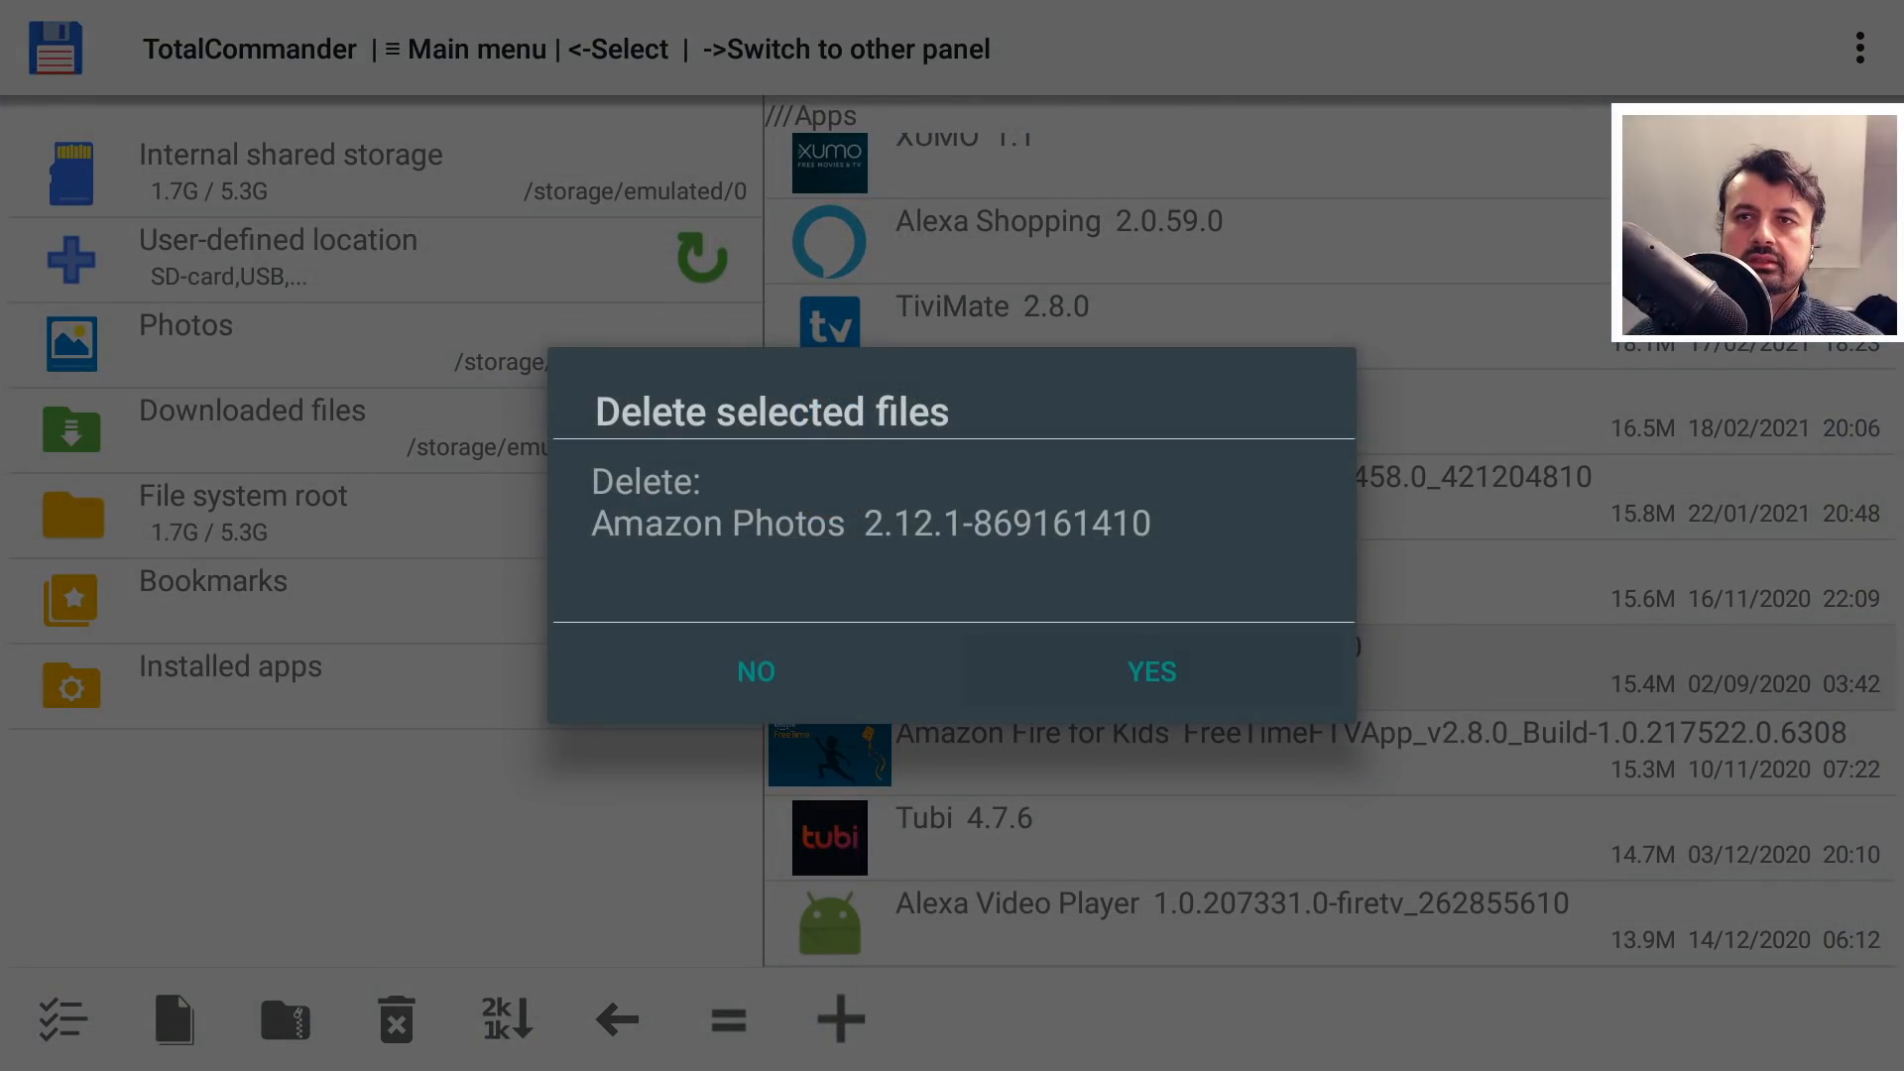
pyautogui.click(1149, 672)
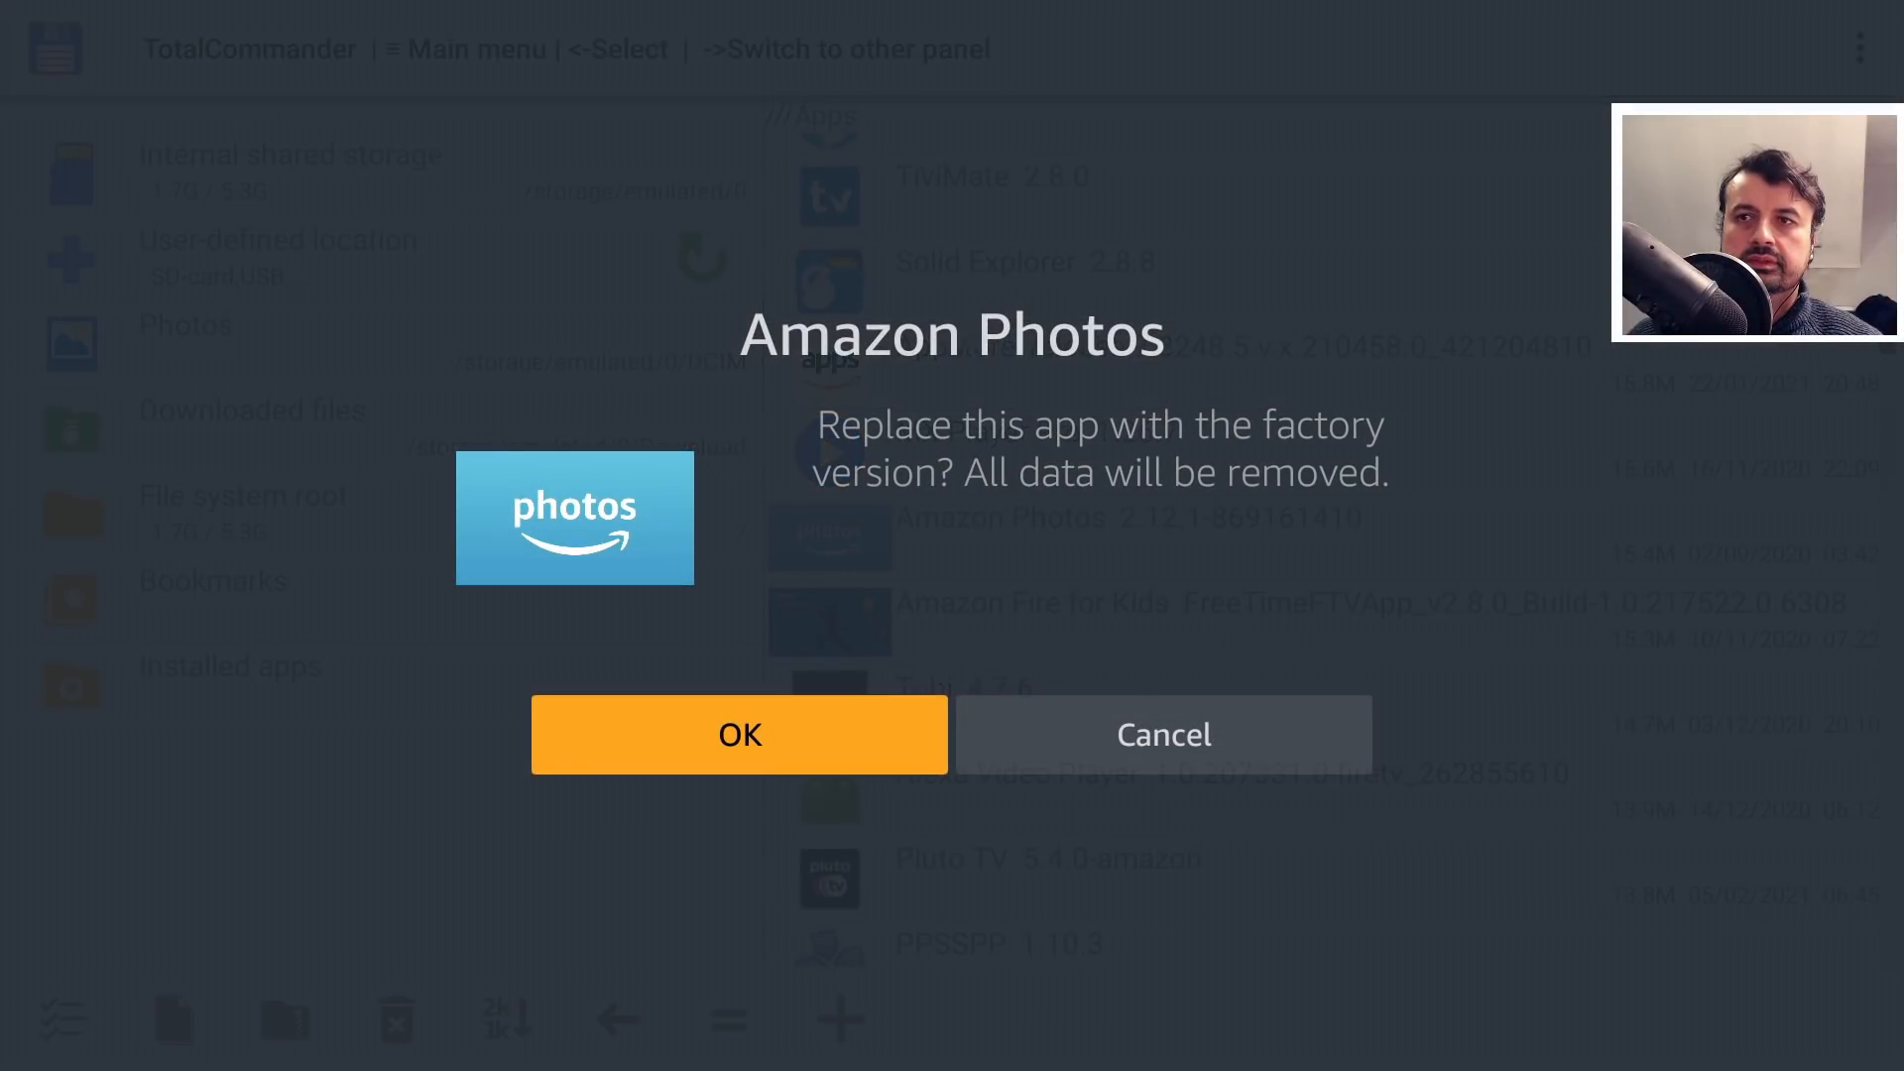
pyautogui.click(738, 735)
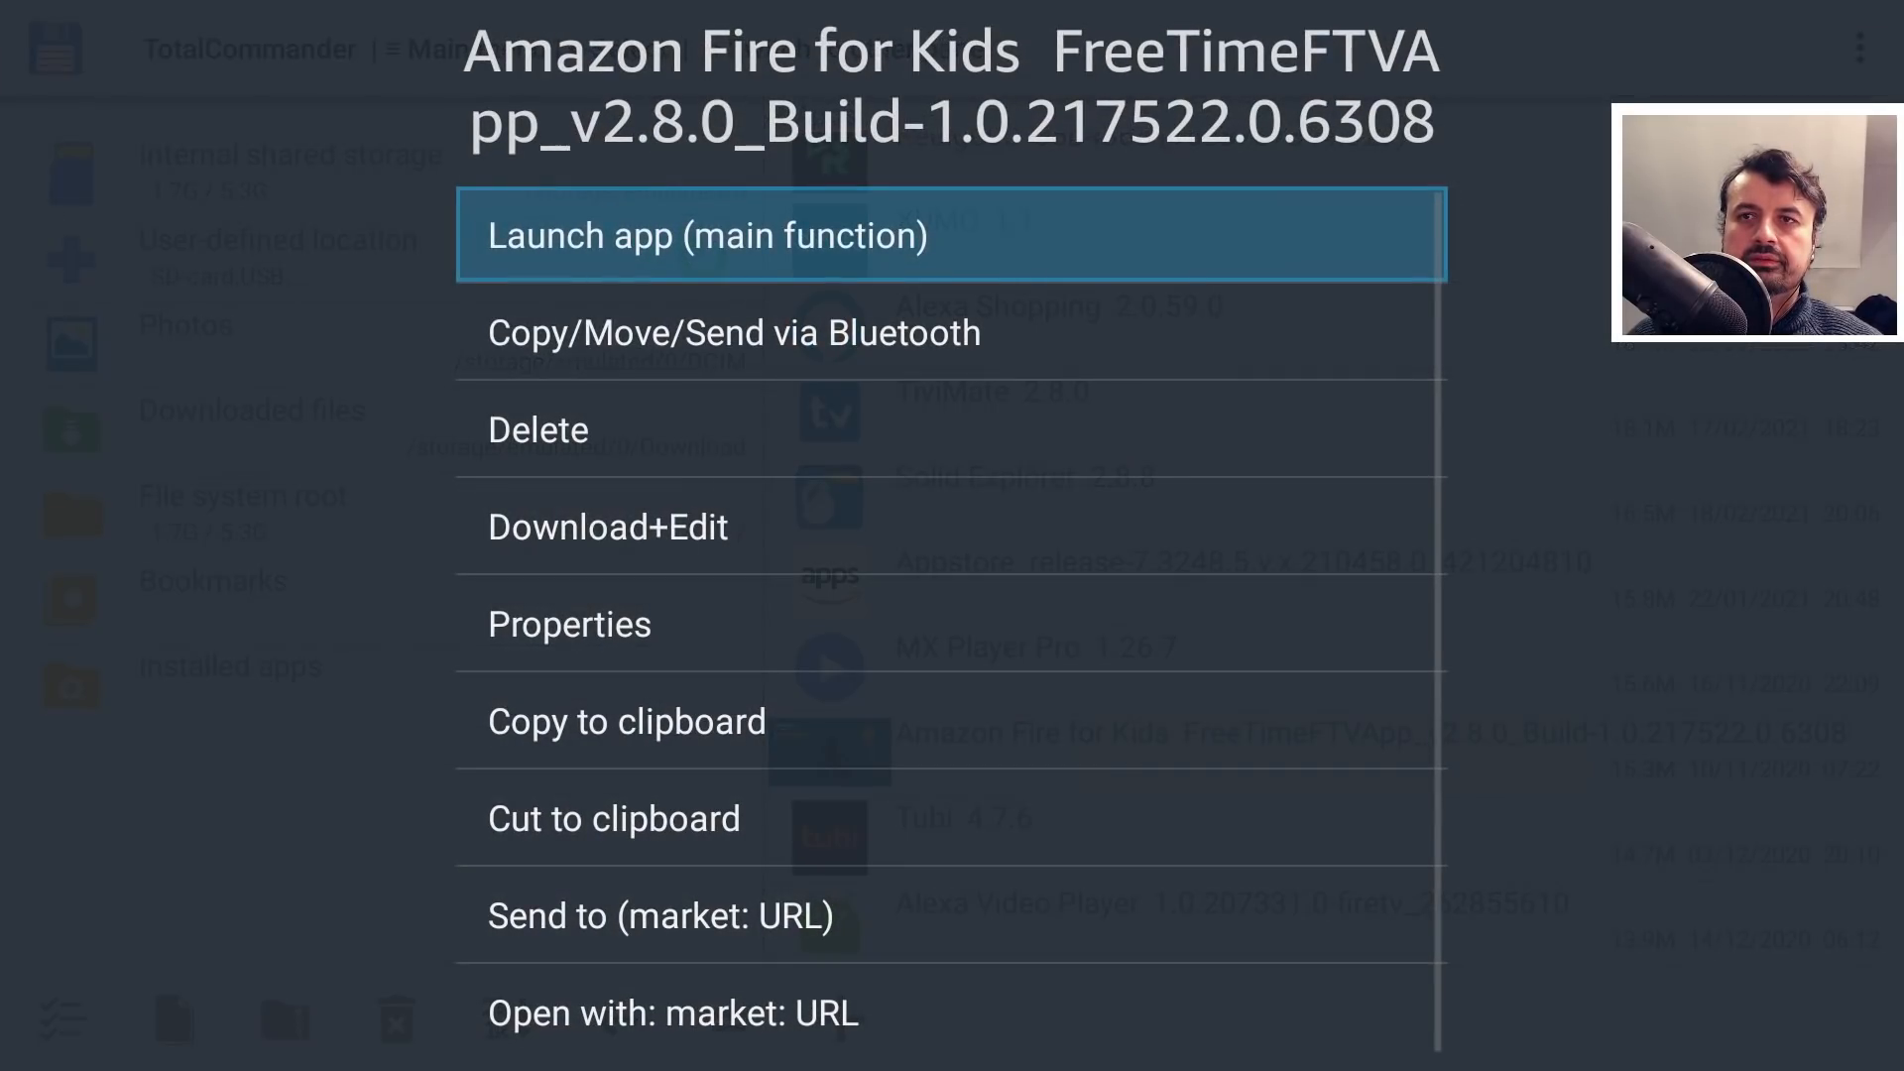
pyautogui.click(537, 429)
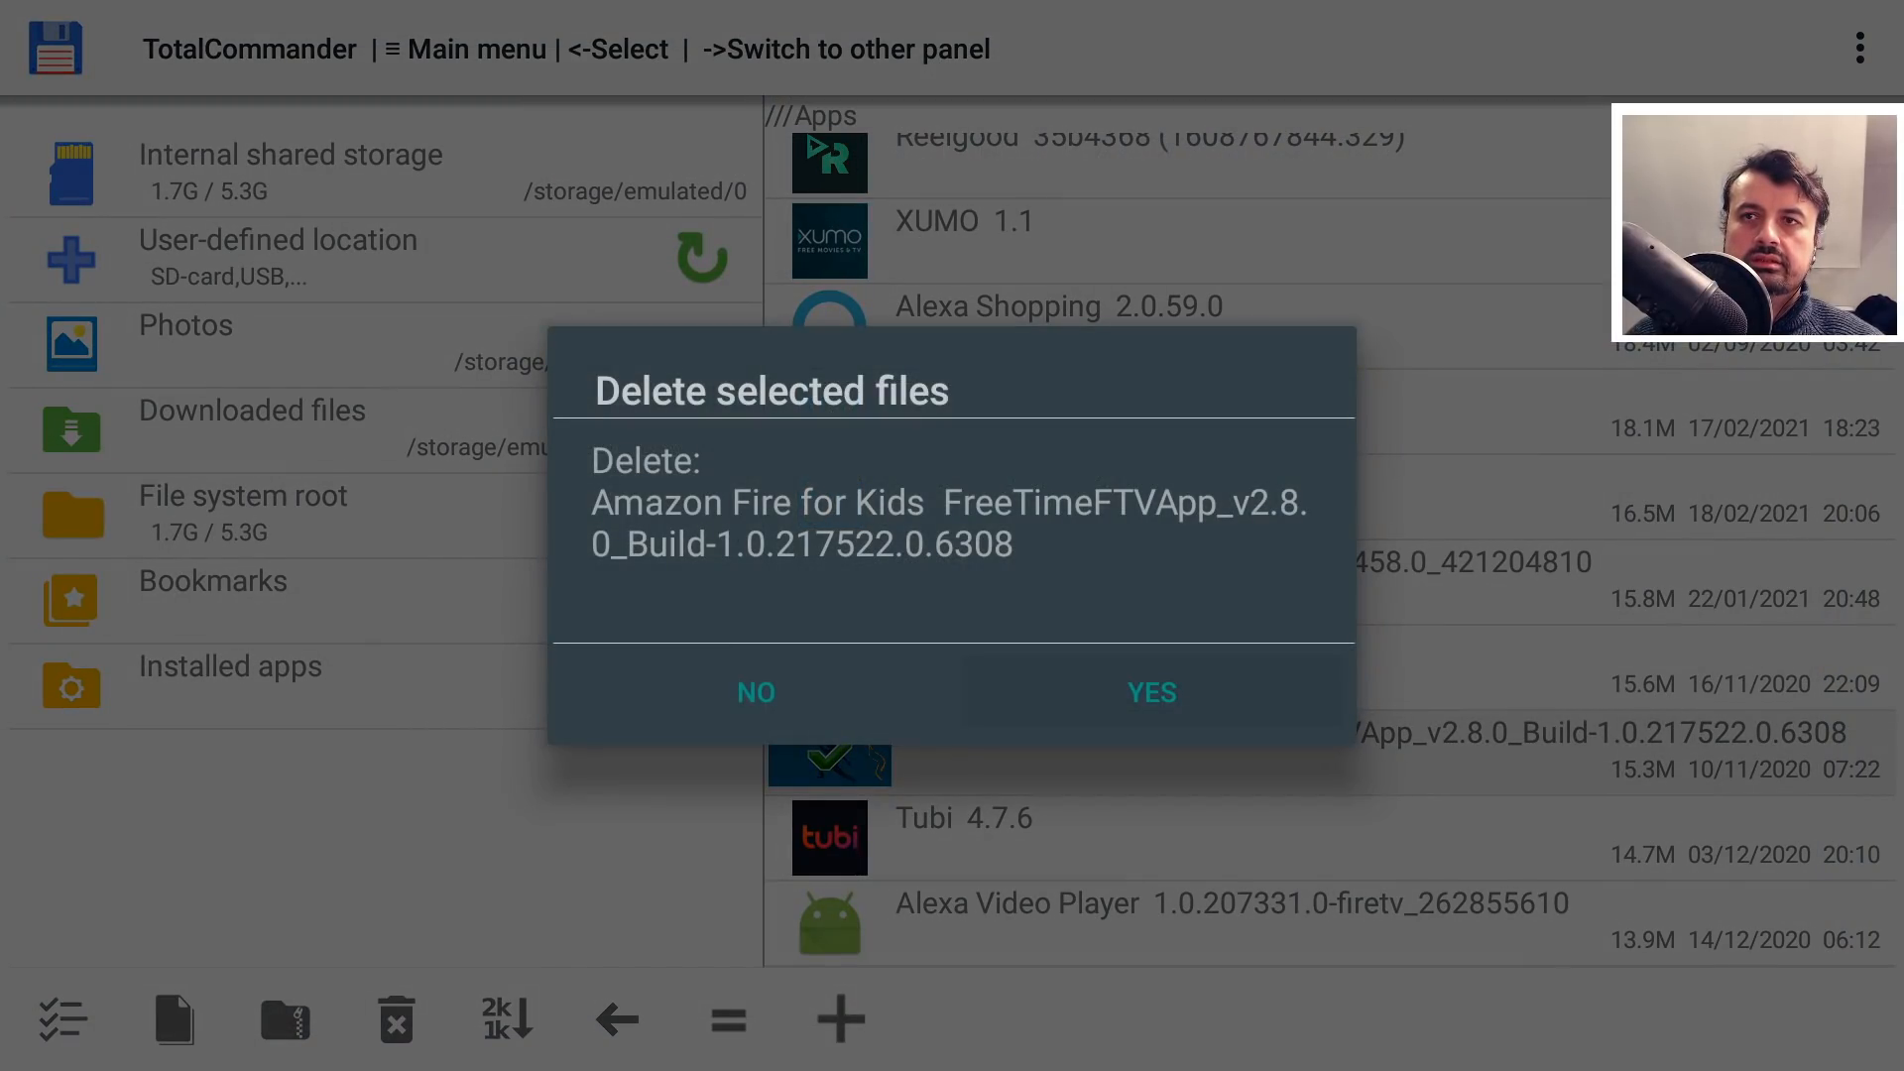
pyautogui.click(1149, 692)
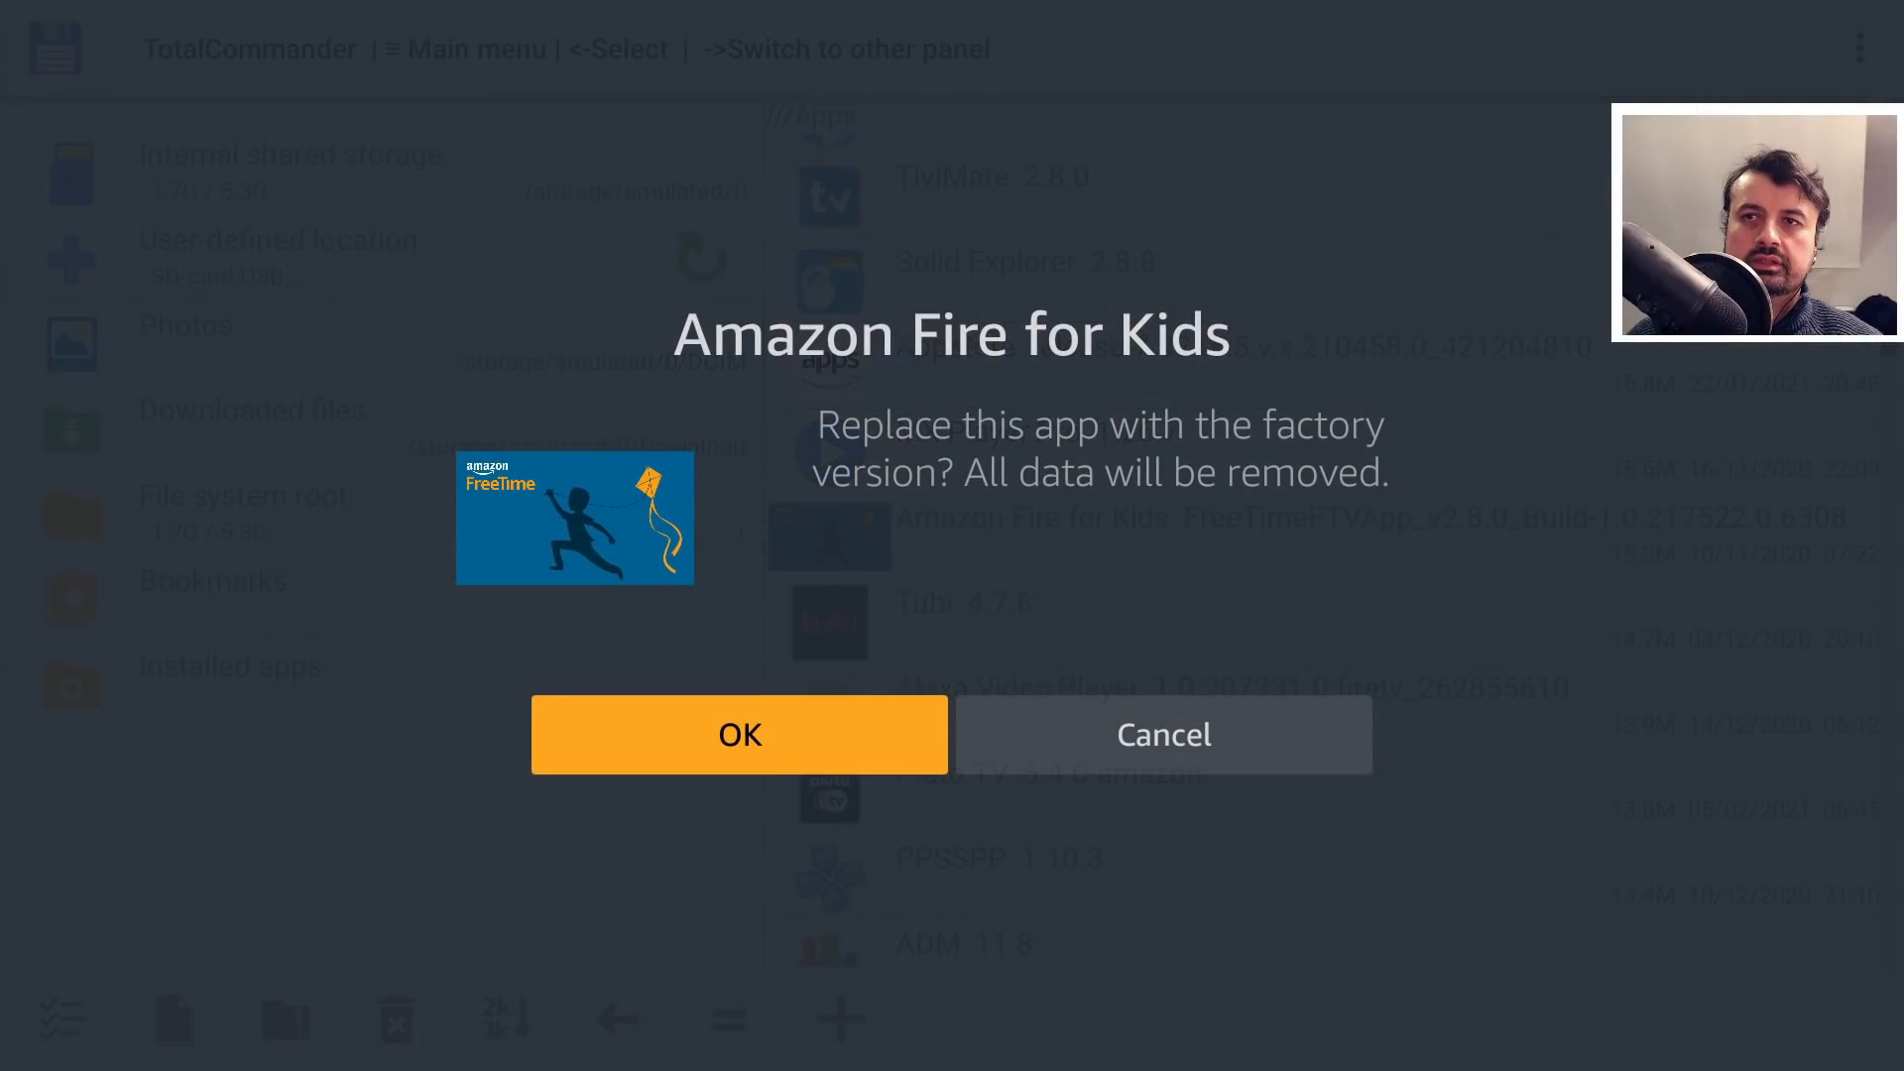
pyautogui.click(738, 735)
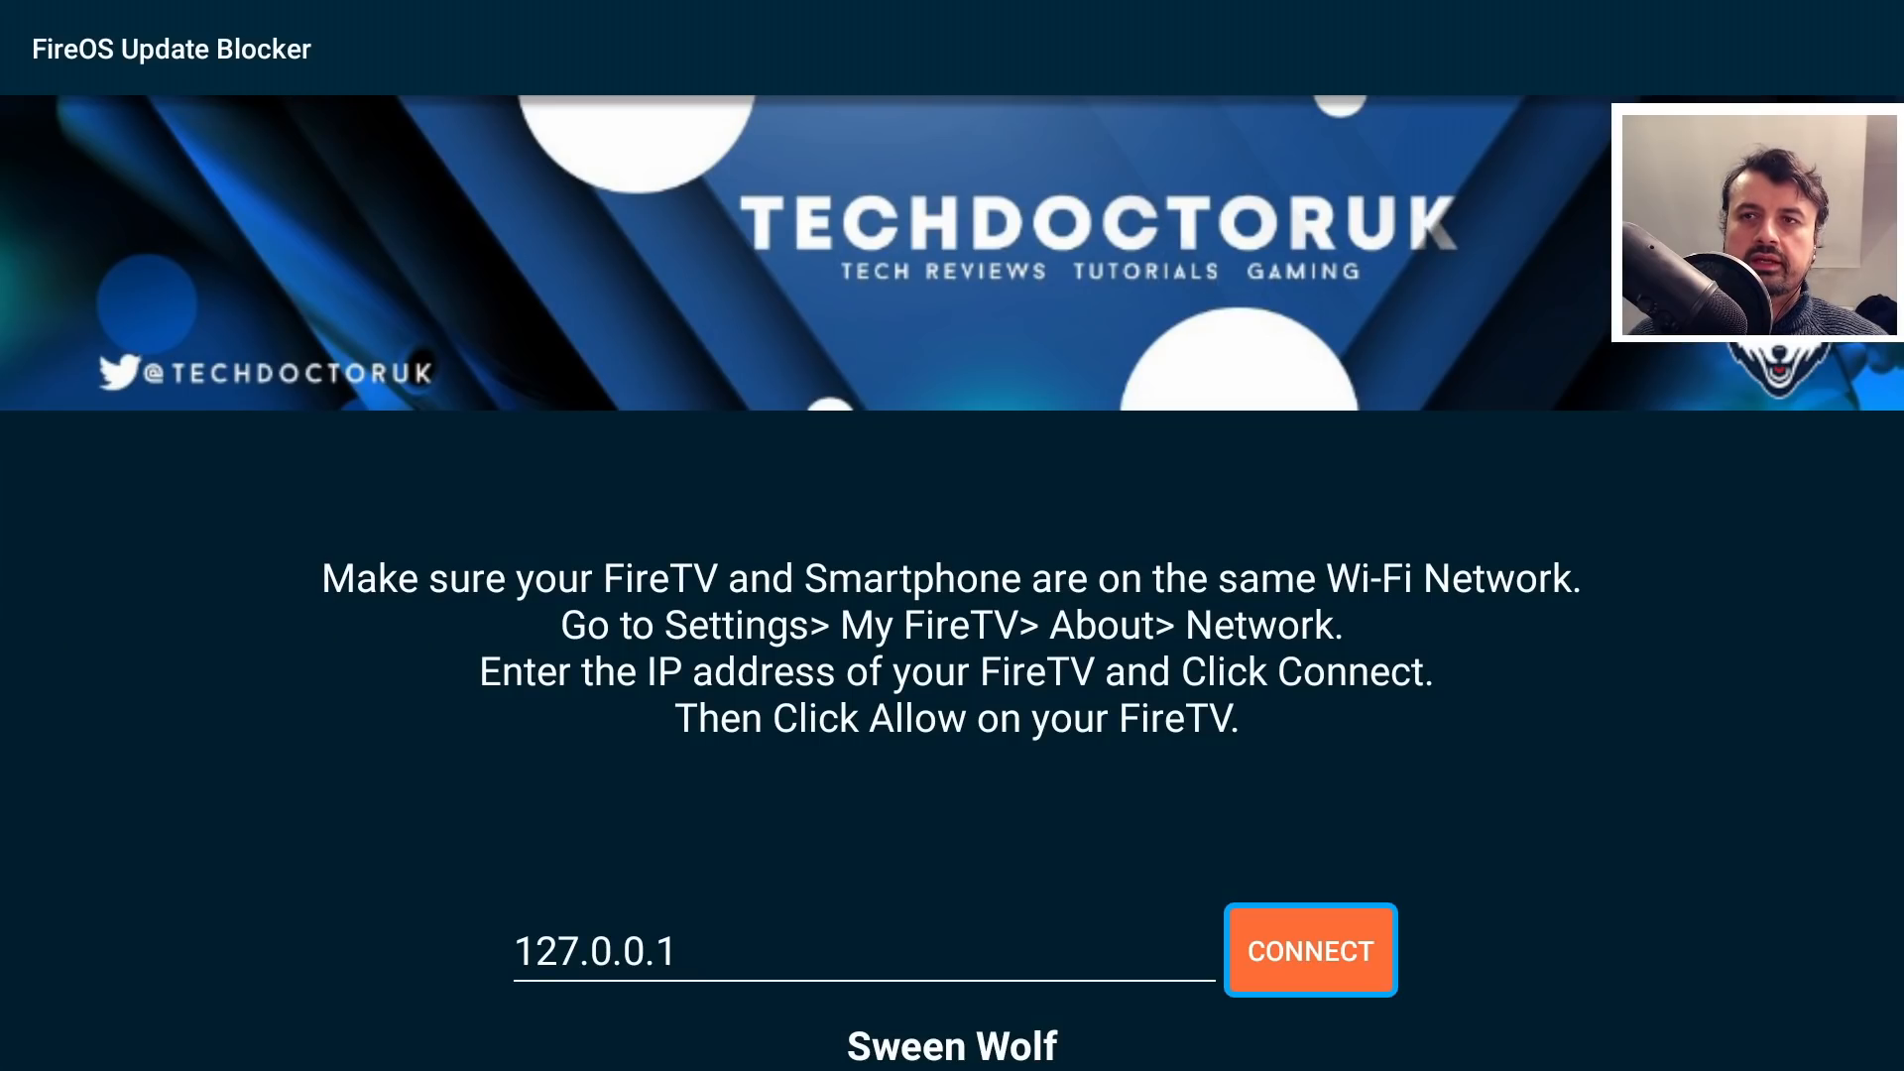
# Step: Connect to the Fire TV at 127.0.0.1 and always allow USB debugging from this computer
pyautogui.click(1309, 950)
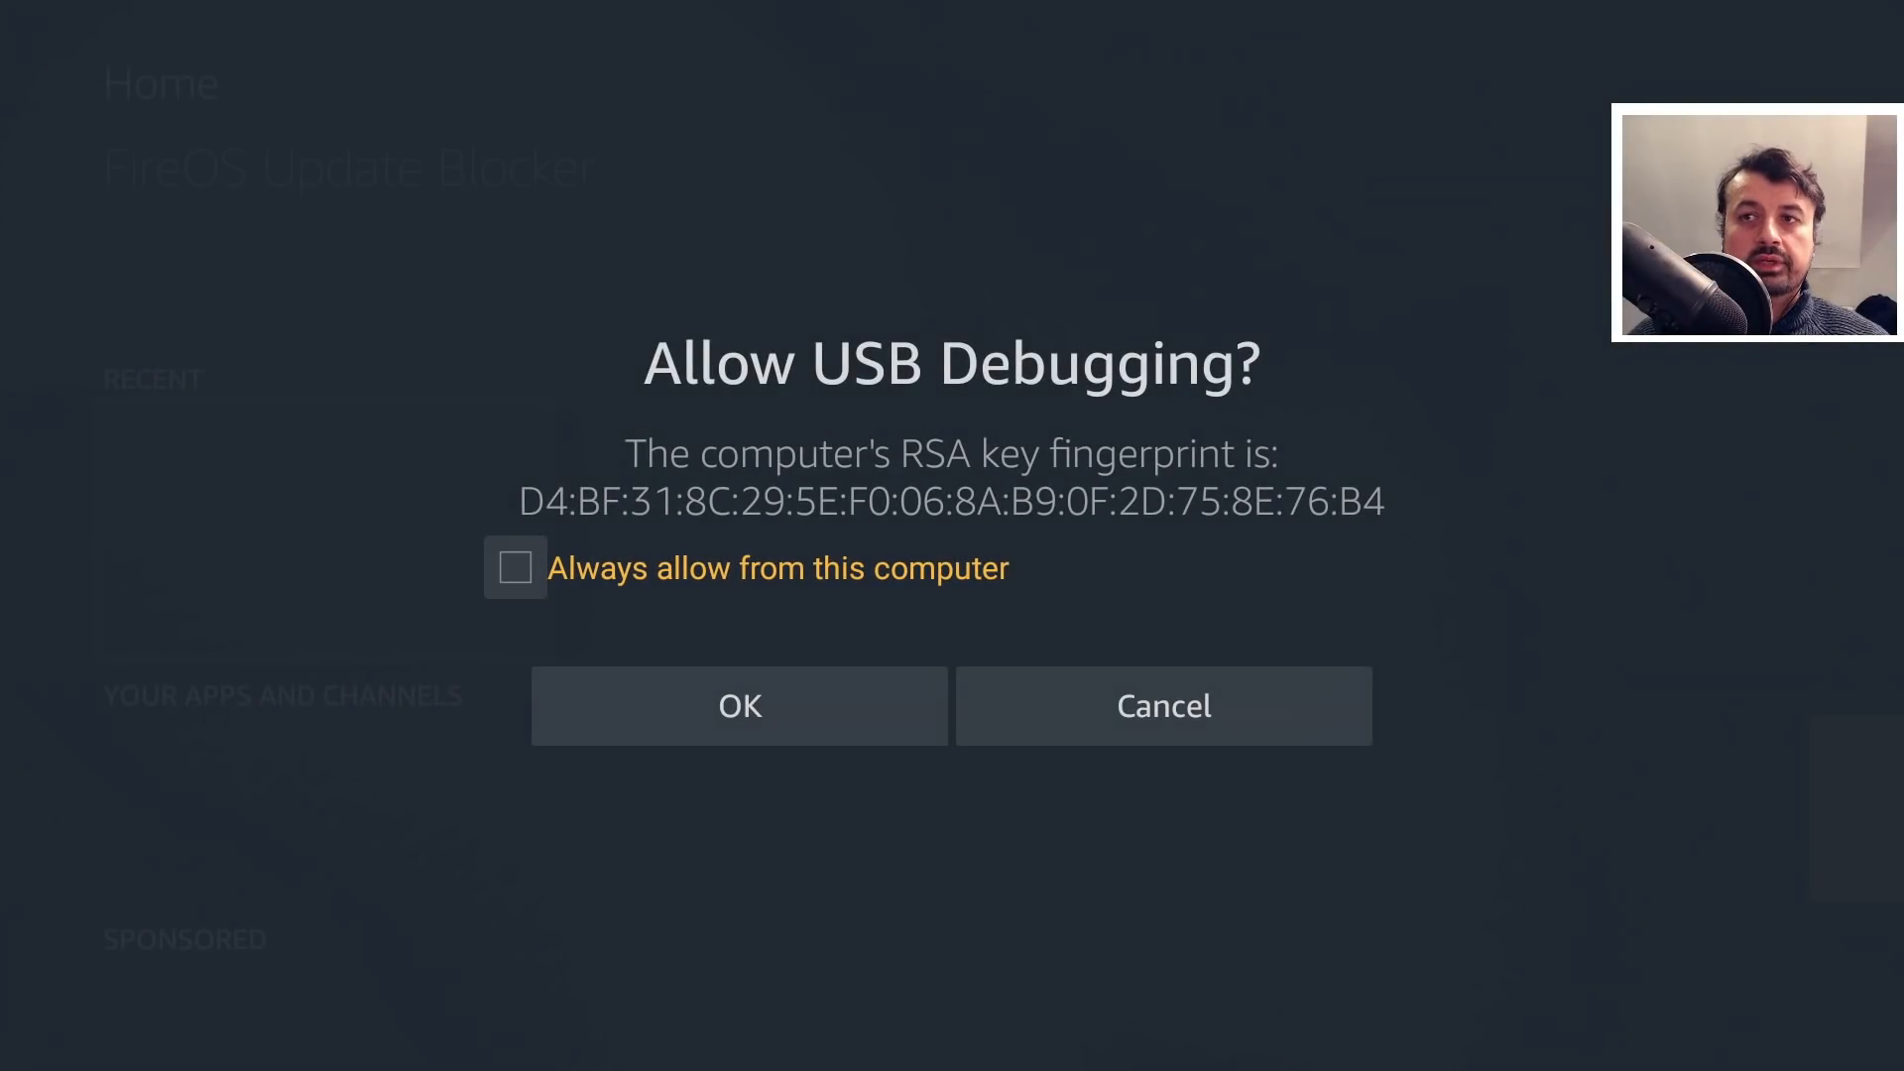
pyautogui.click(515, 568)
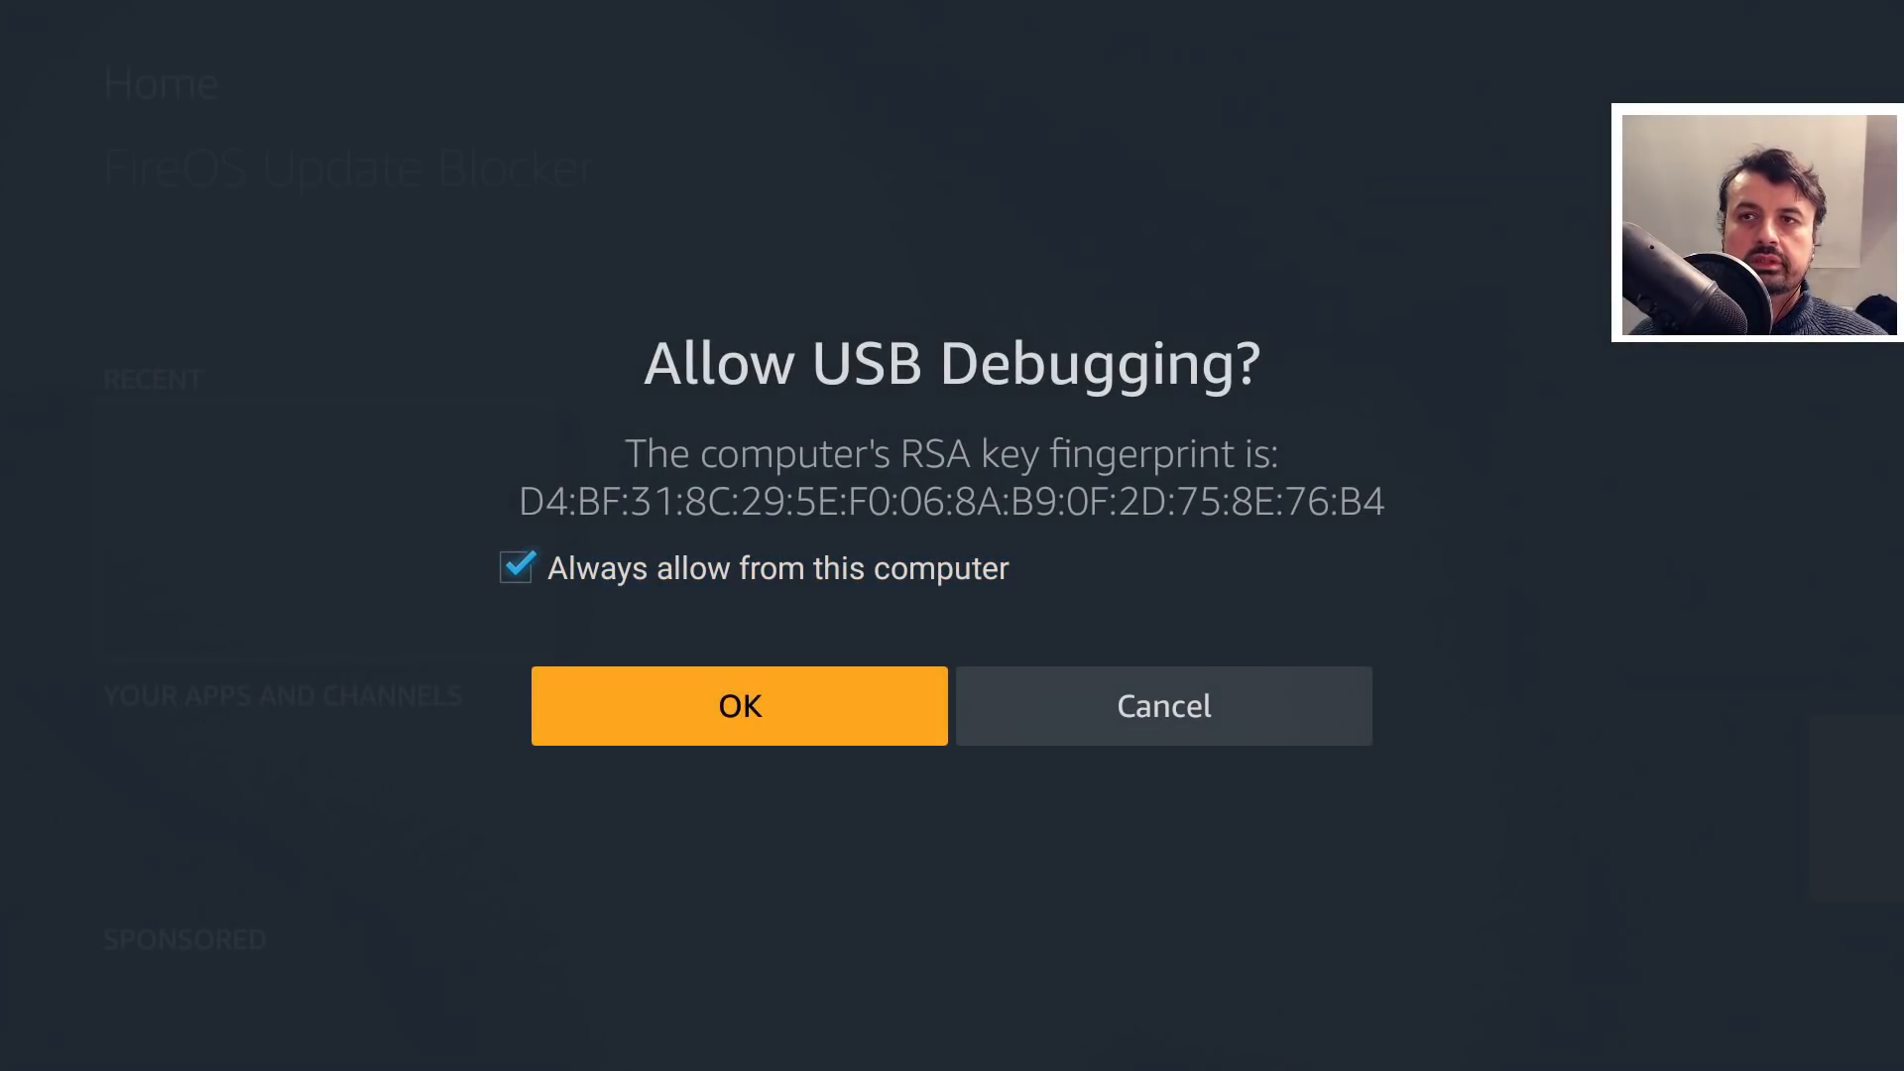
pyautogui.click(738, 705)
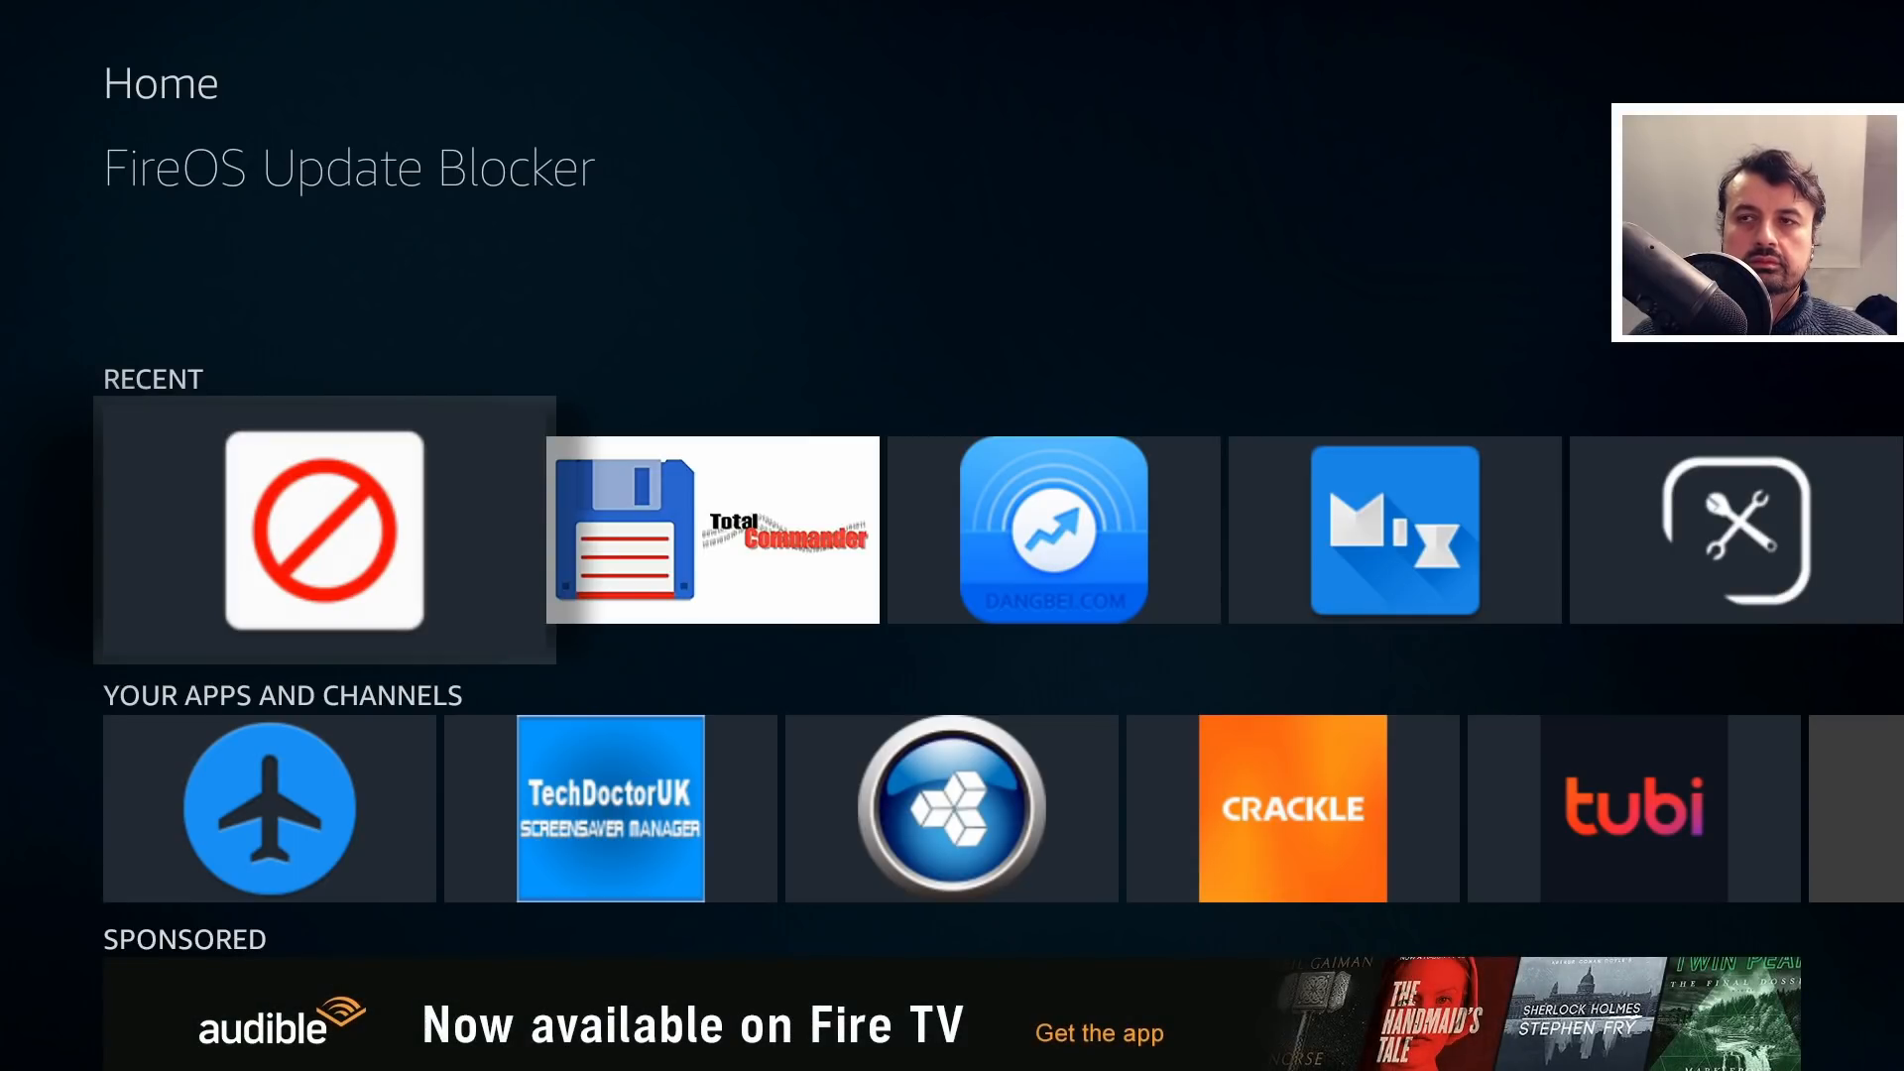
# Step: Reconnect FireOS Update Blocker and run the command disabling com.amazon.tv.forcedotaupdater.v2
pyautogui.click(323, 530)
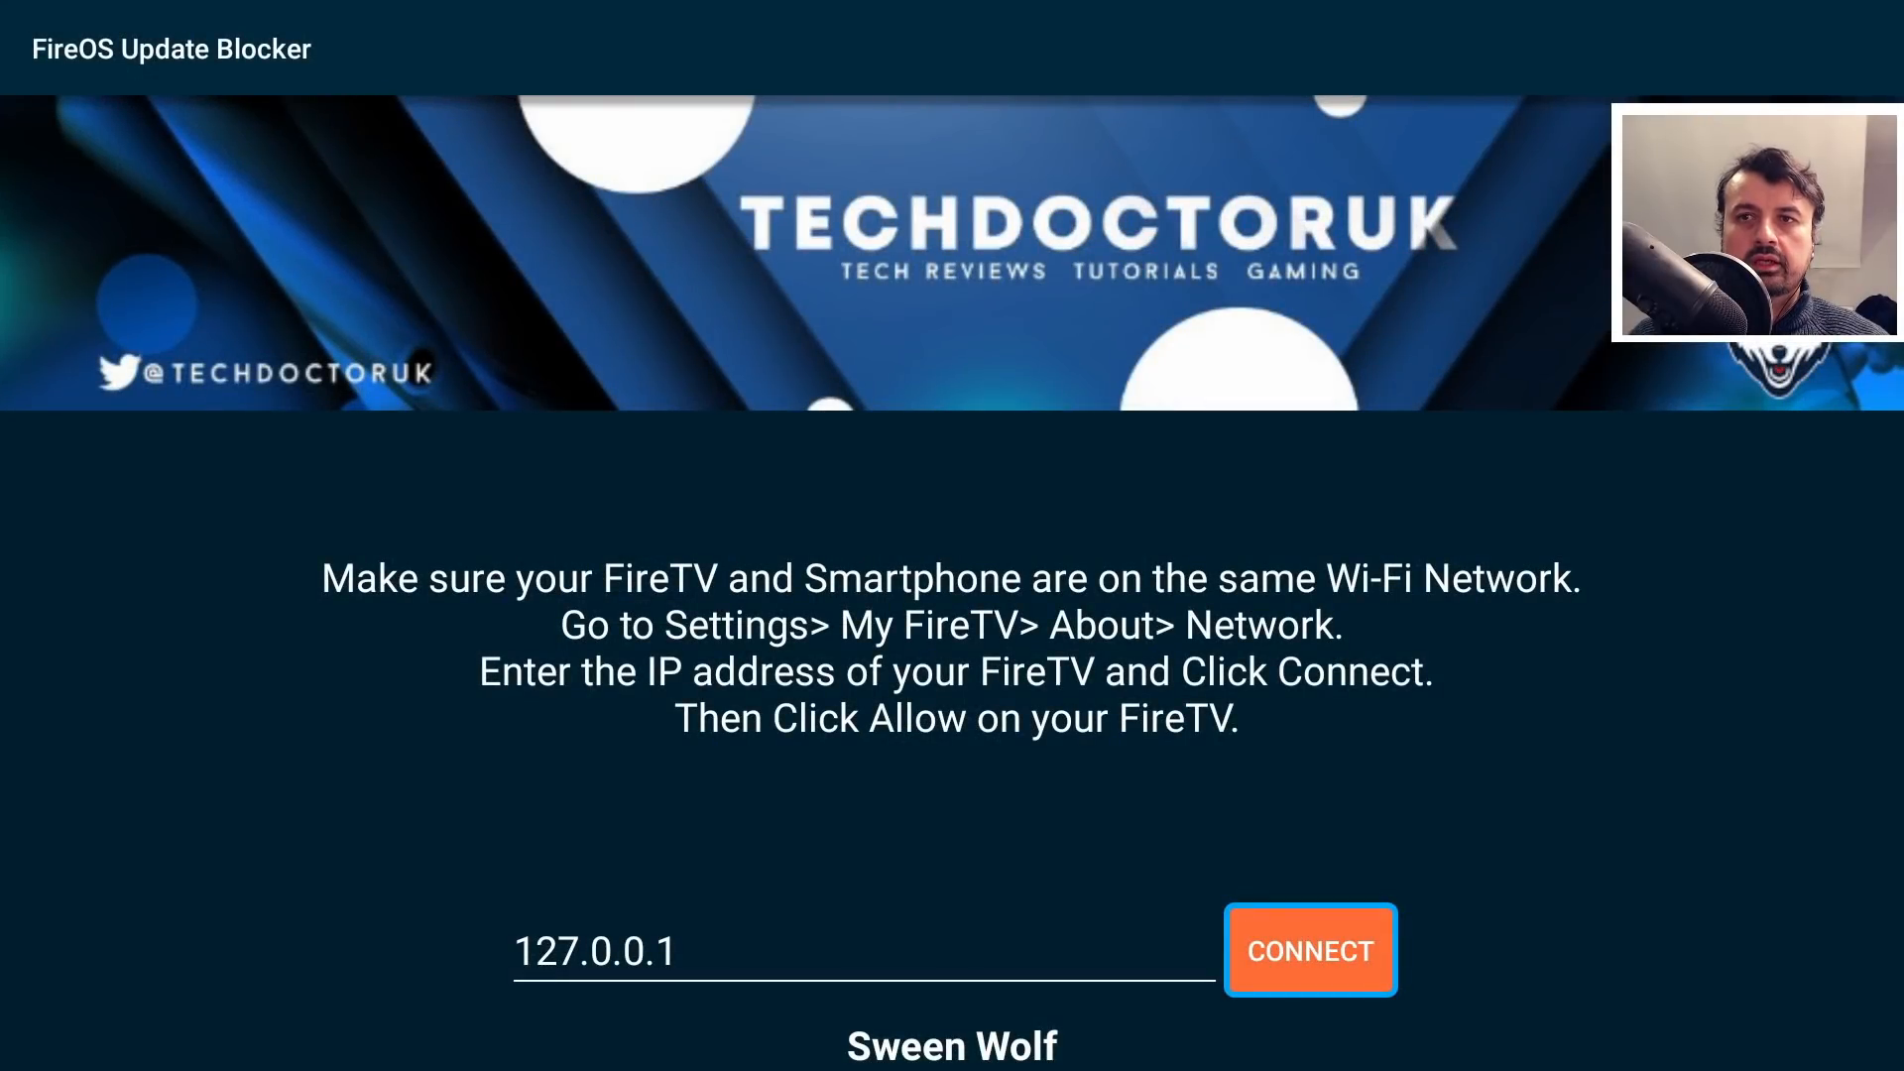
pyautogui.click(1309, 950)
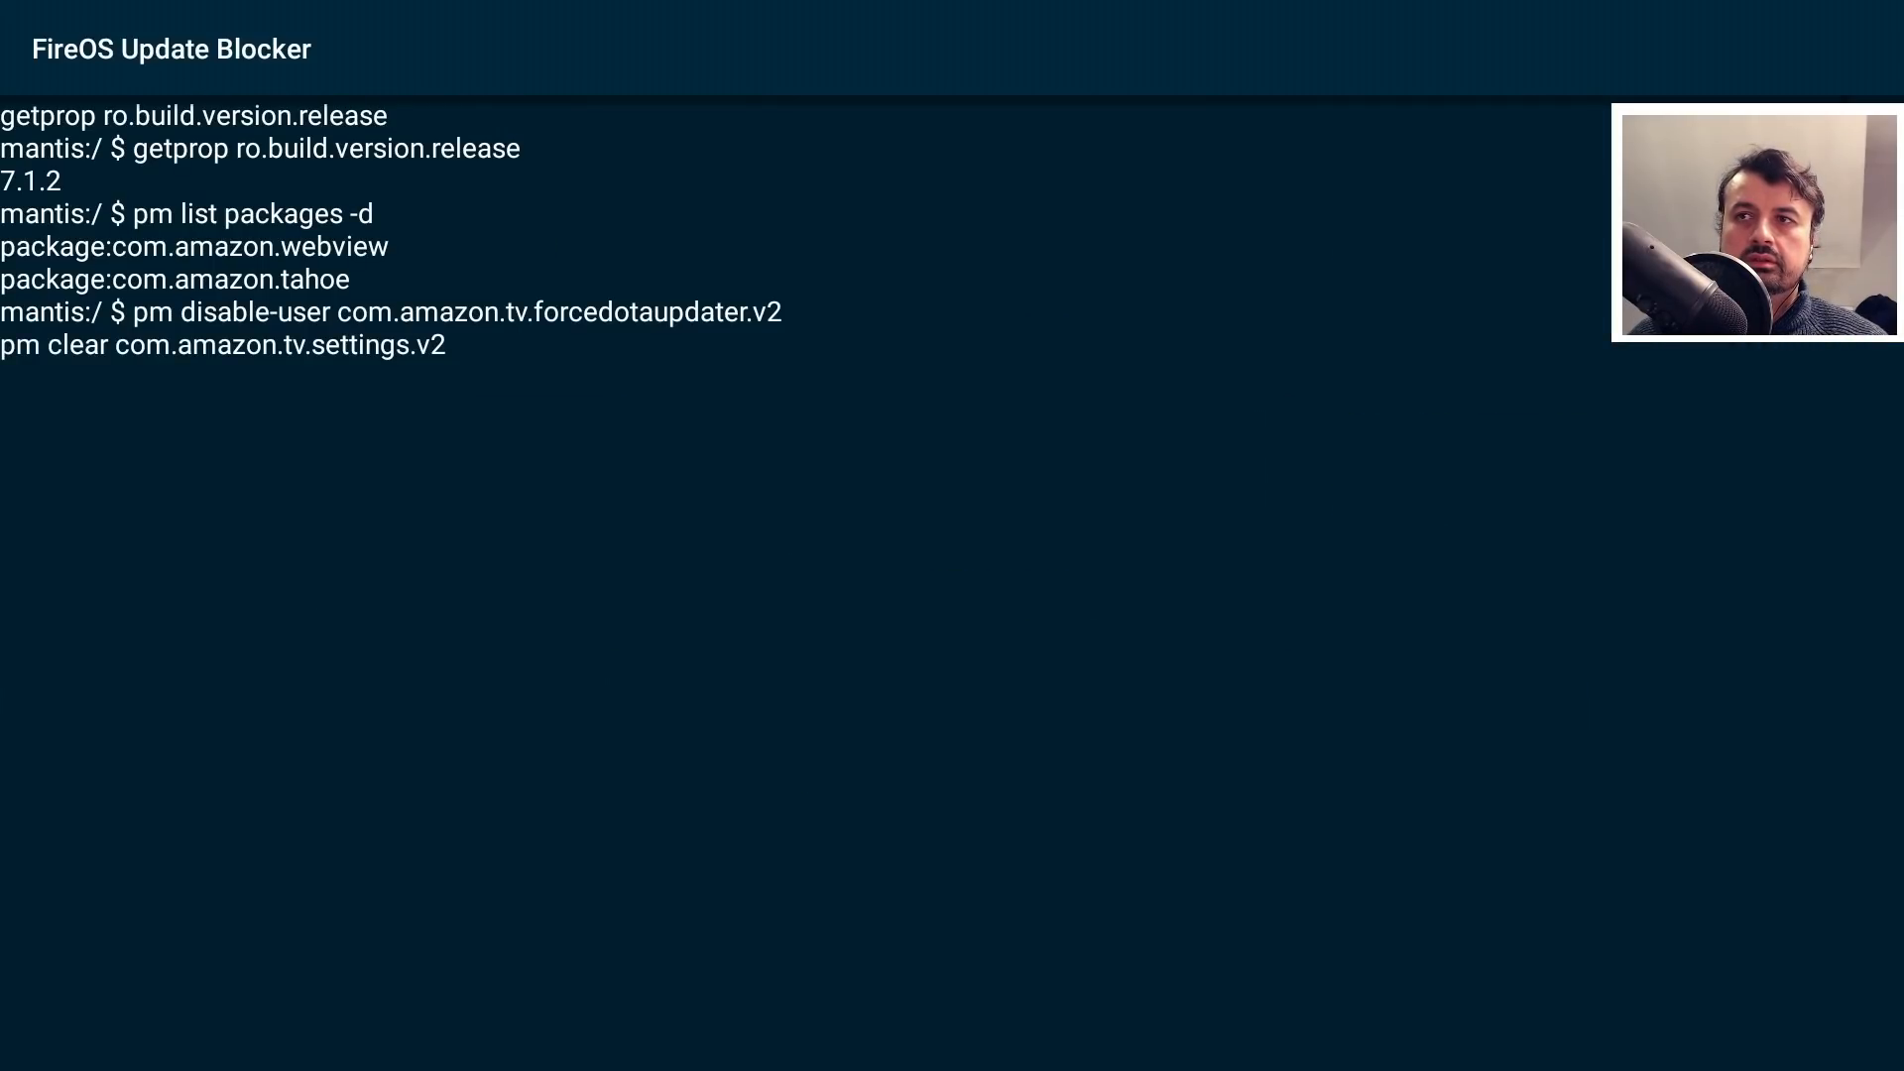
pyautogui.press('Return')
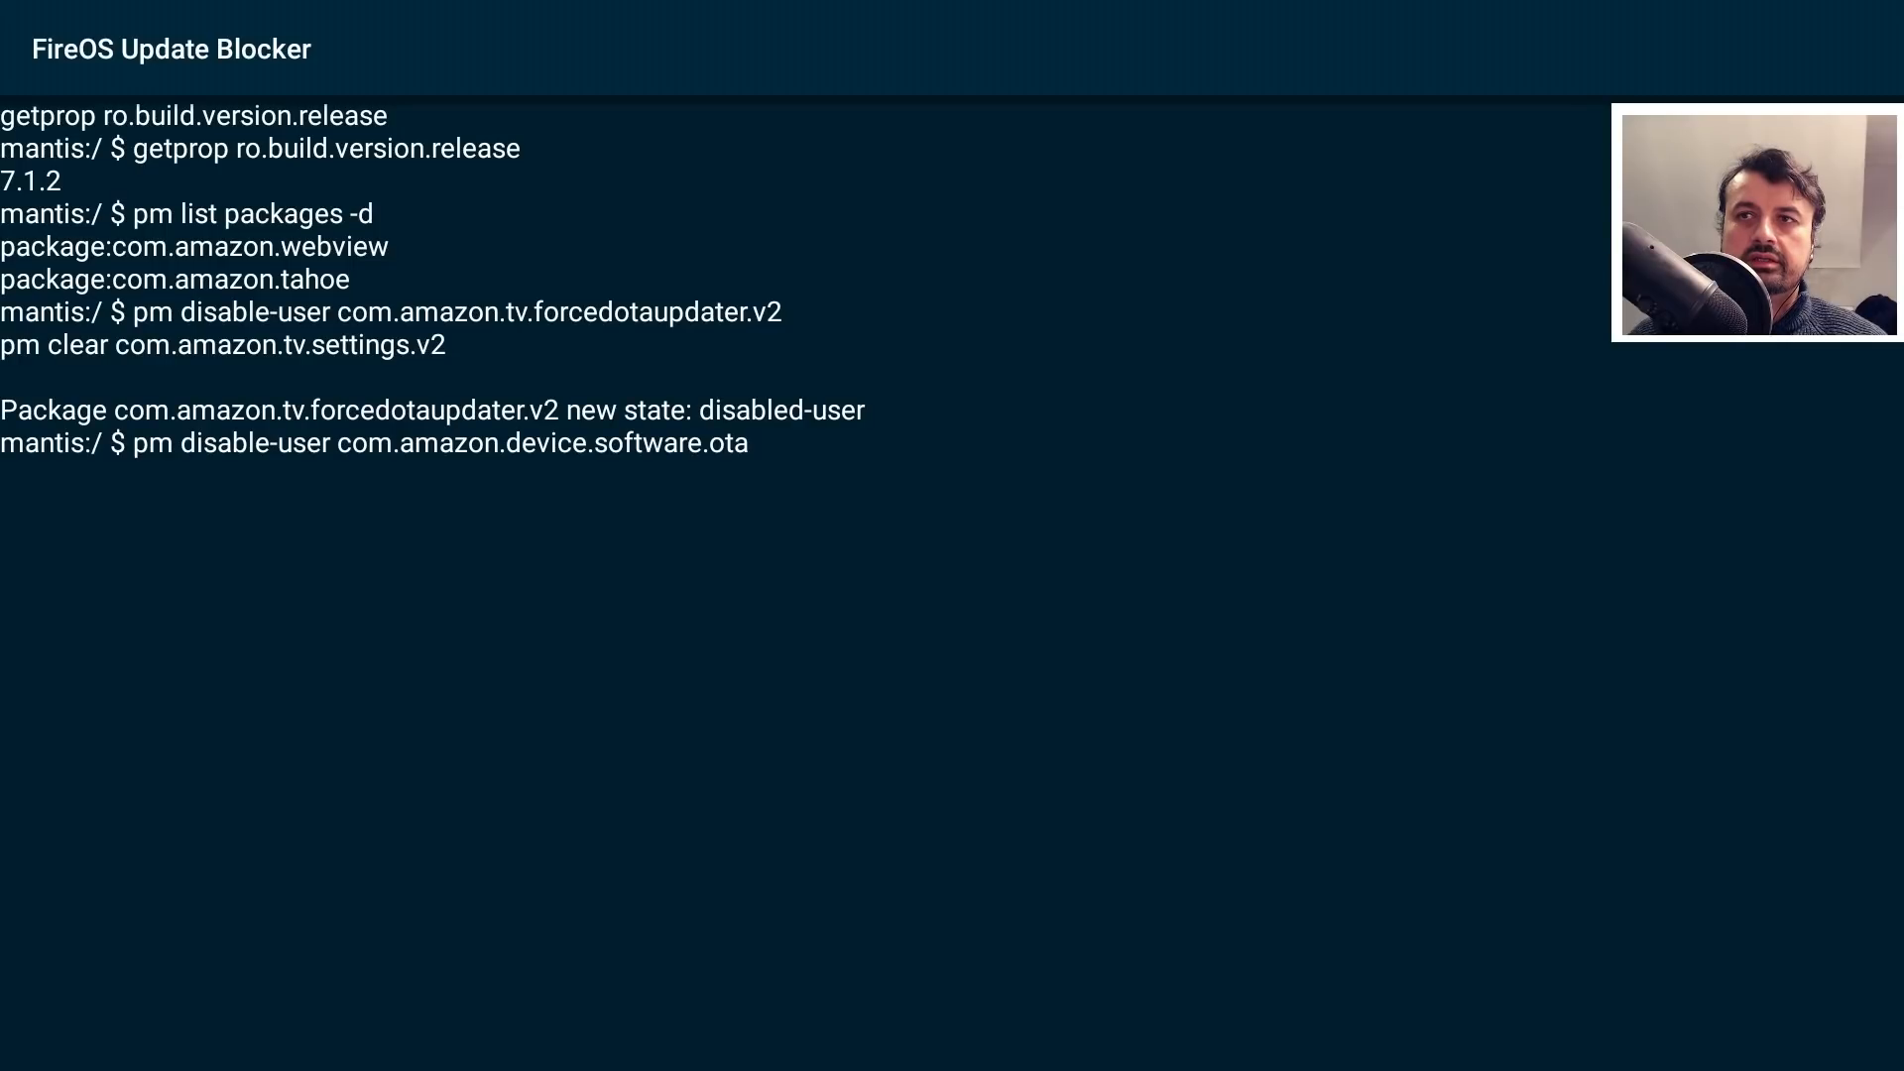